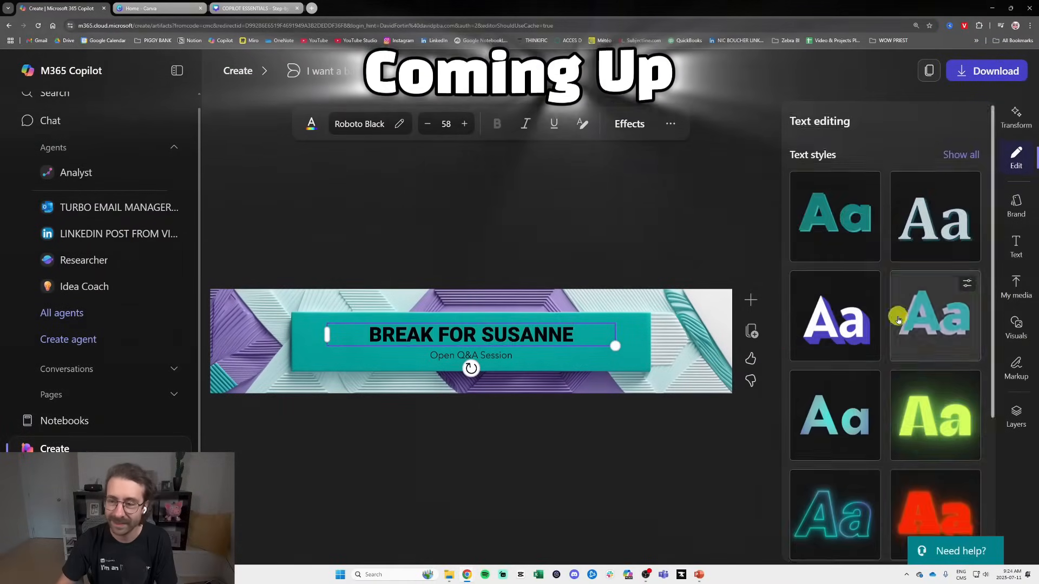
Give the BREAK FOR SUSANNE heading a glowing yellow text style and add the Copilot logo.
click(1016, 289)
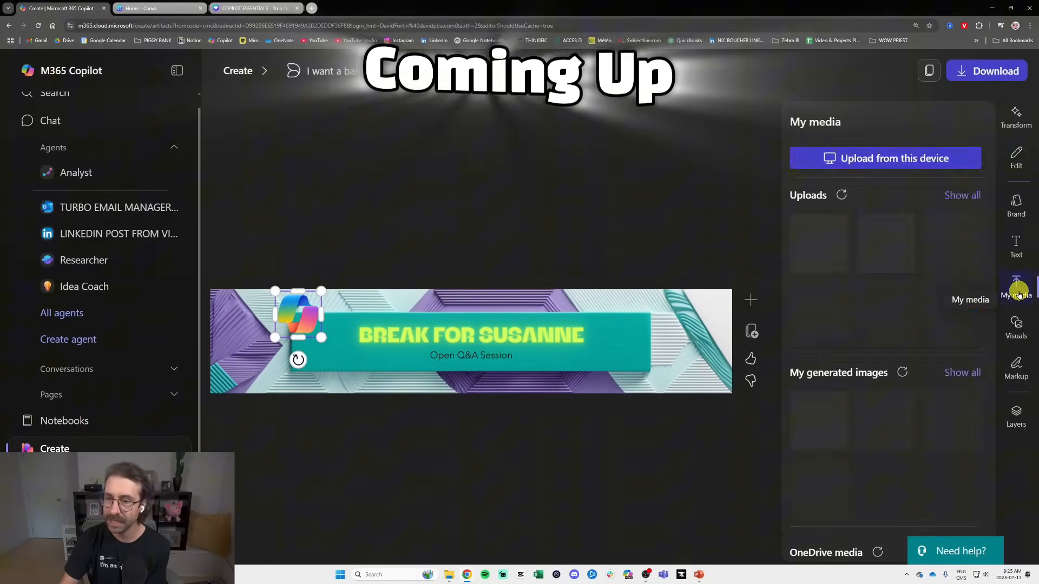
click(50, 120)
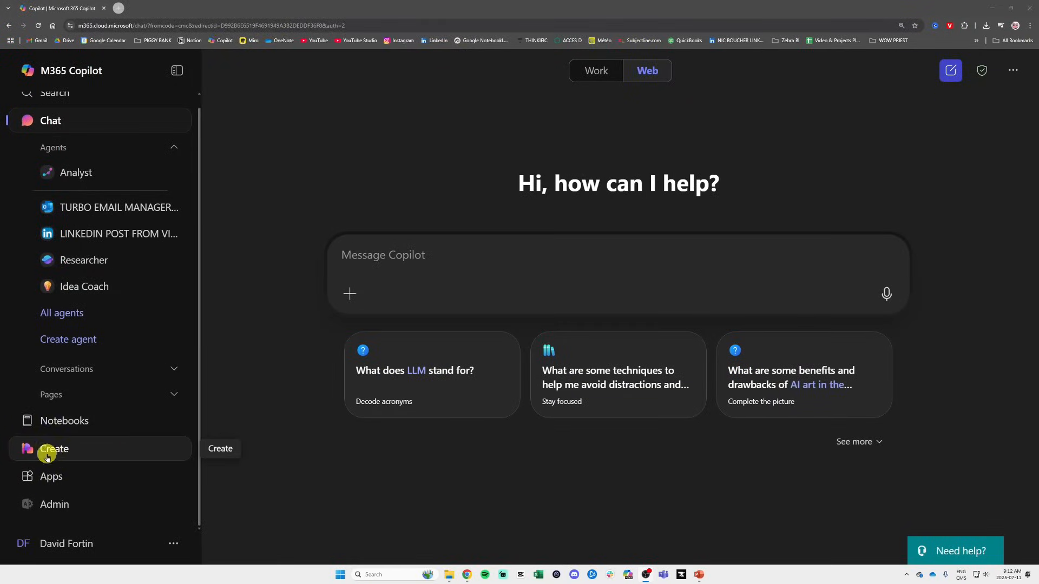
mouse_move(86, 457)
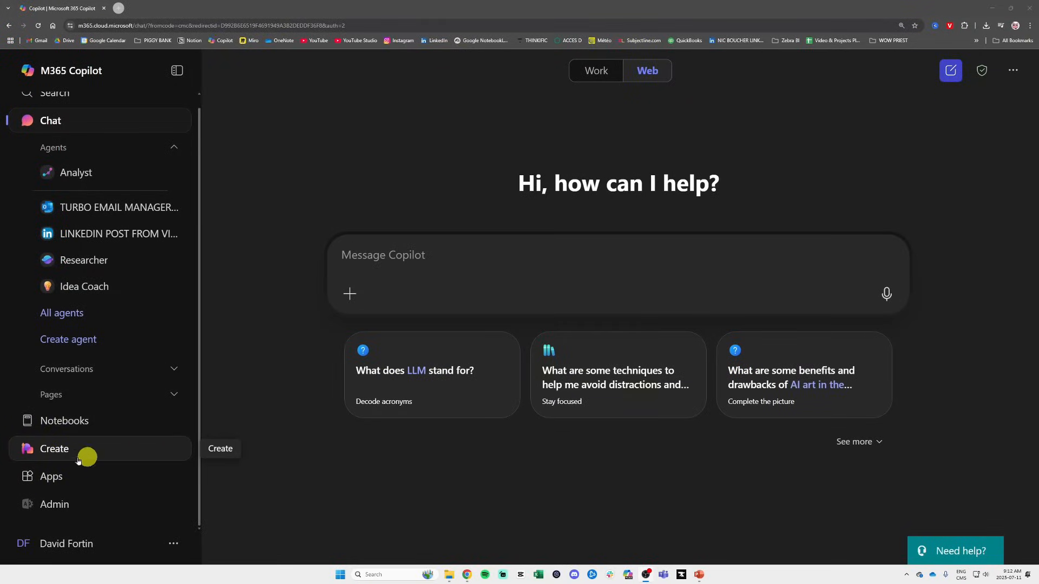
Go to the Create page from the left navigation pane.
click(54, 448)
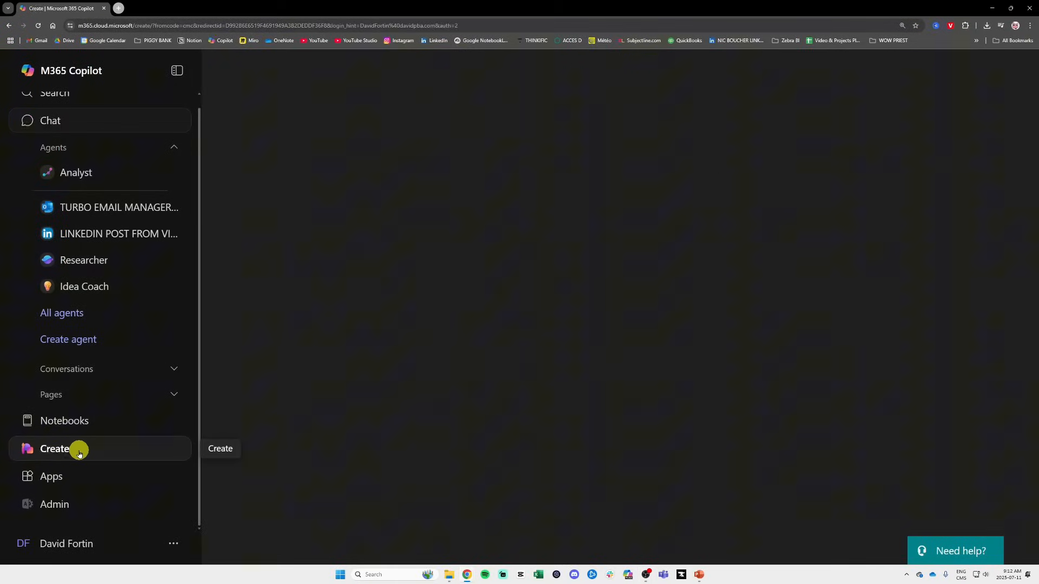
click(55, 449)
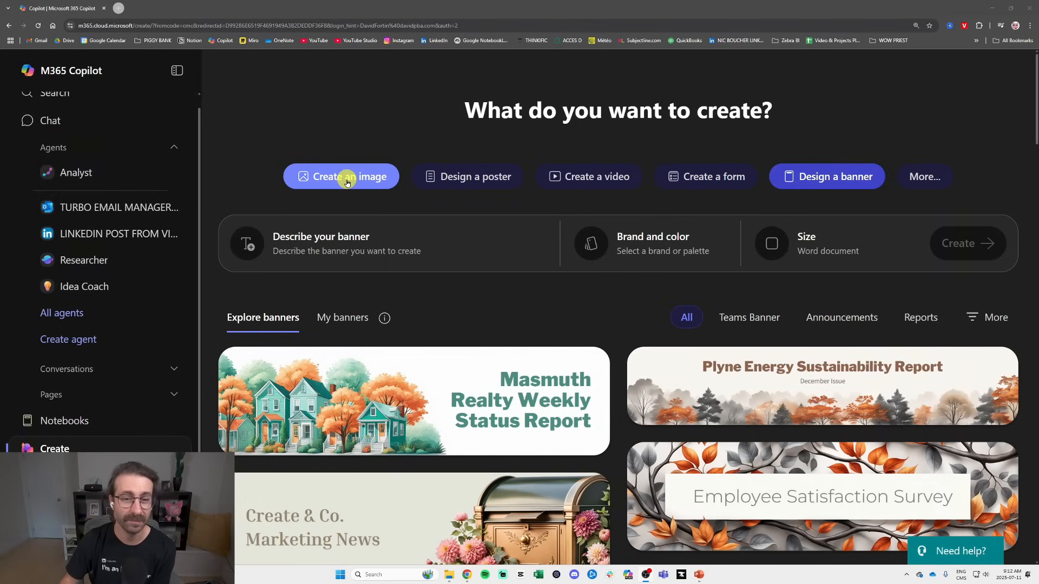
Choose Create an image and browse the saved thumbnails under My images.
click(341, 176)
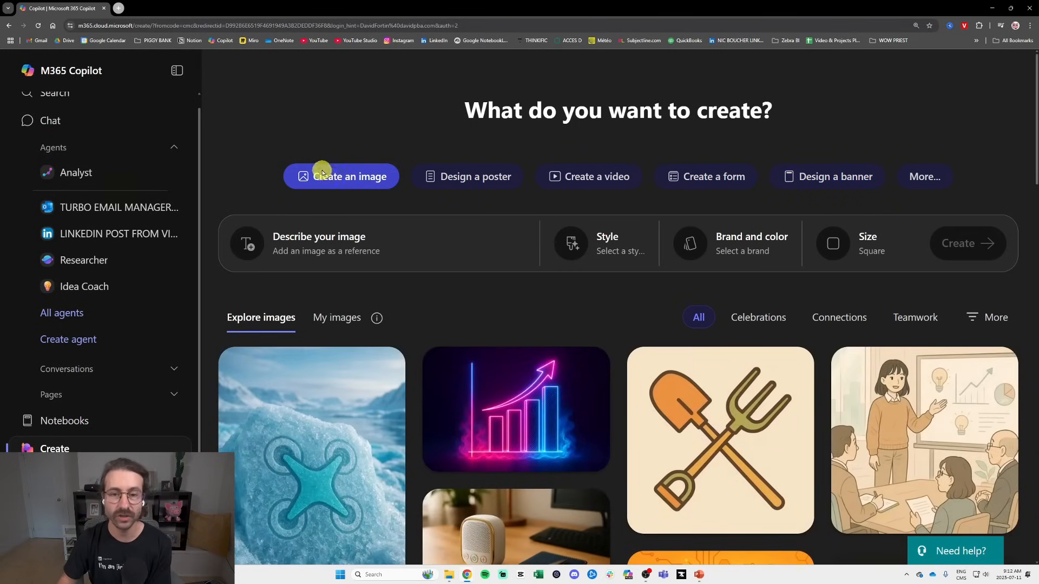
mouse_move(298, 141)
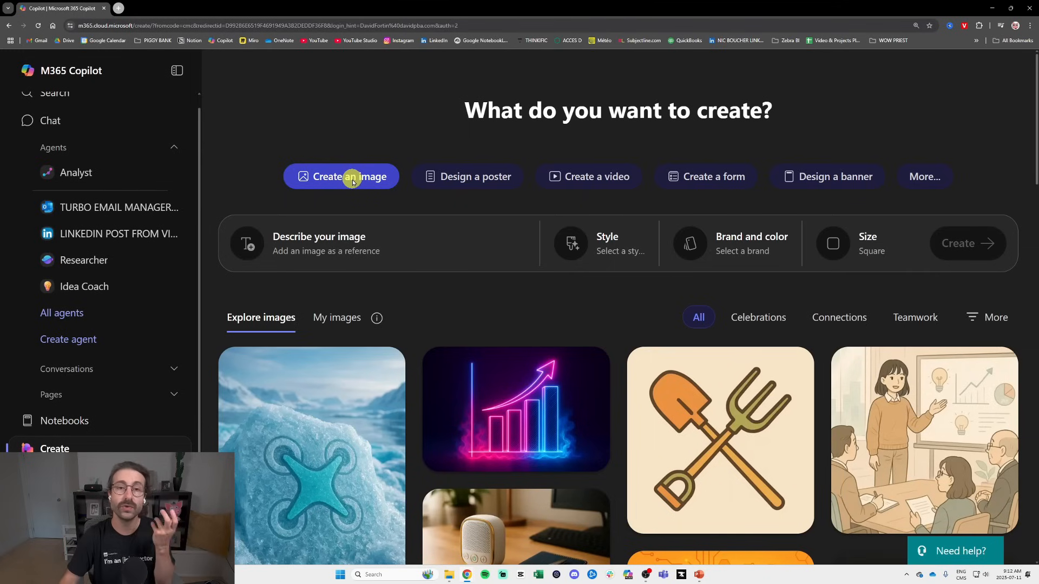
scroll(up, 3)
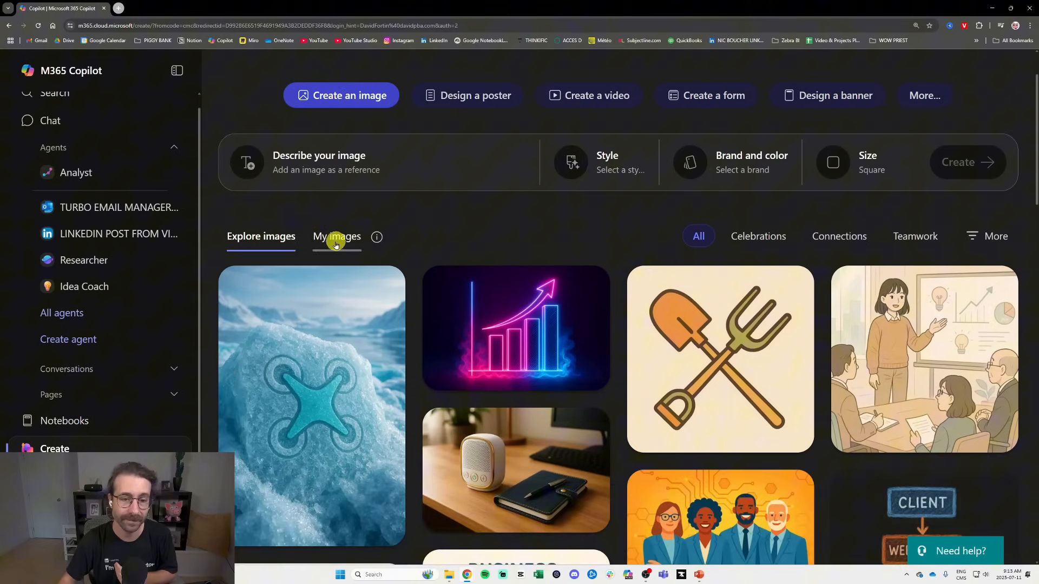
click(336, 237)
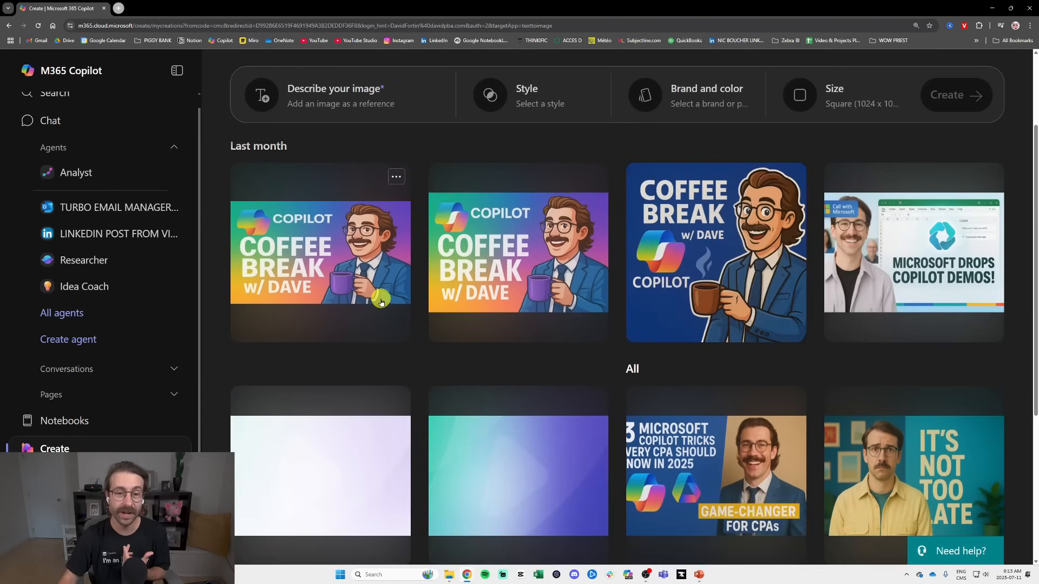
mouse_move(422, 283)
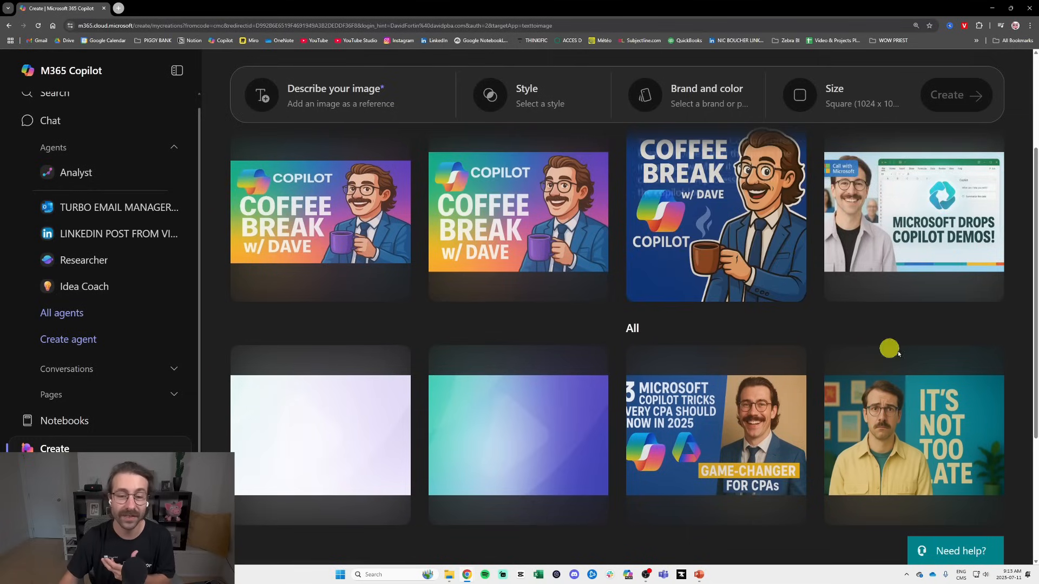
scroll(down, 3)
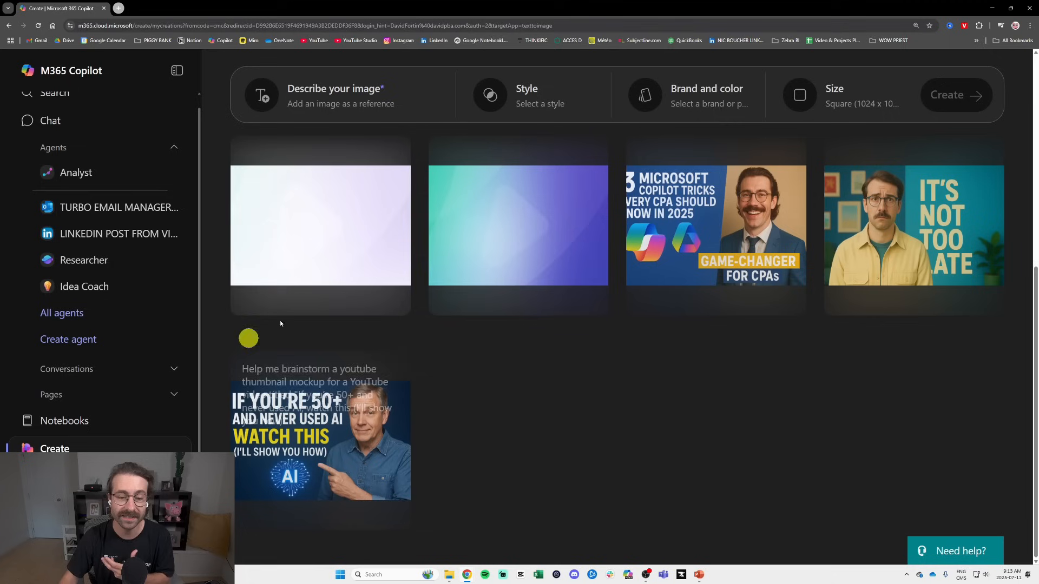
scroll(up, 3)
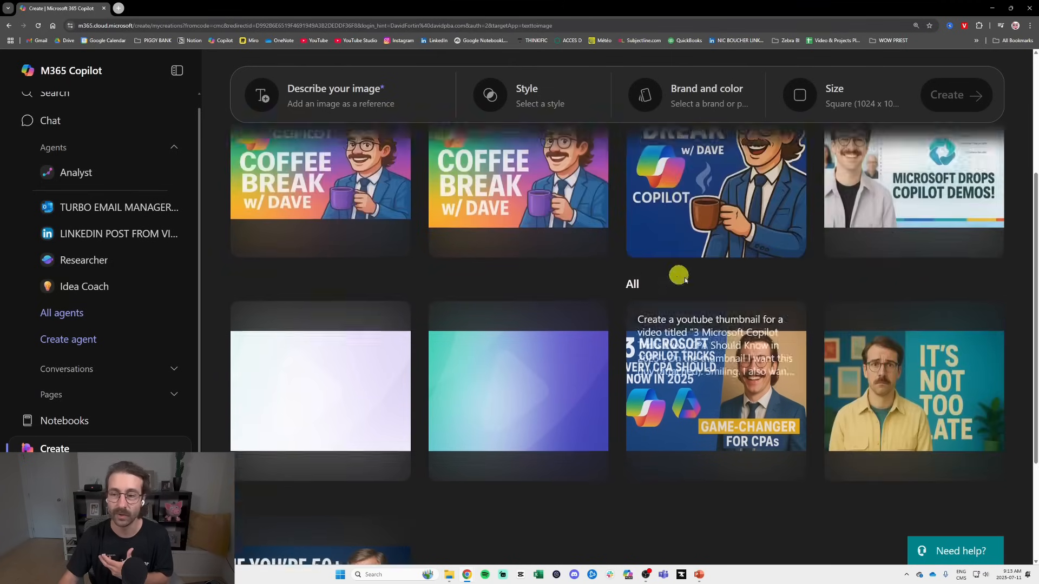
scroll(up, 3)
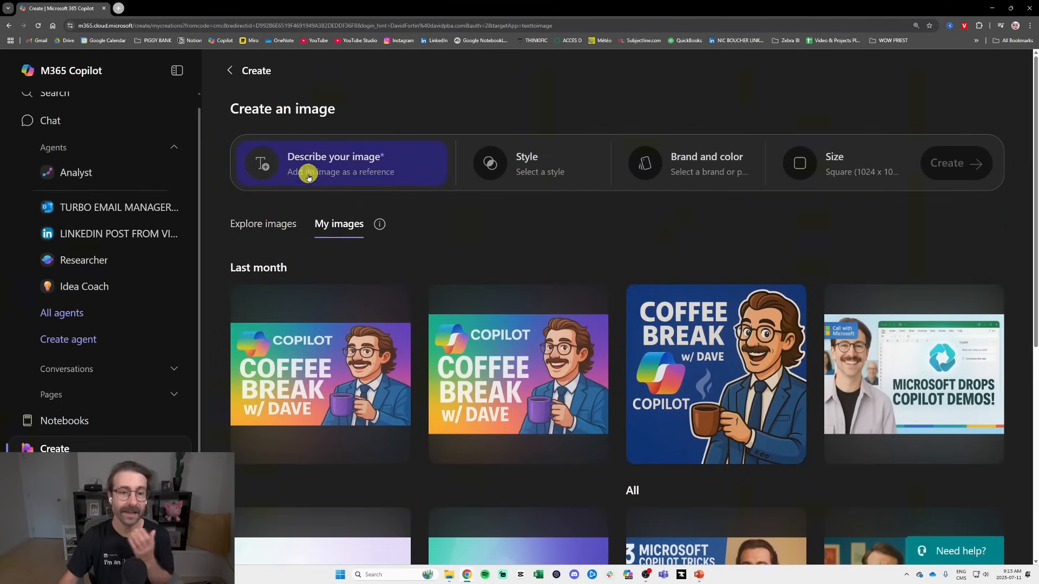
Describe a happy cartoon accountant presenting to 1000 people under lightning in a bathing suit.
click(335, 163)
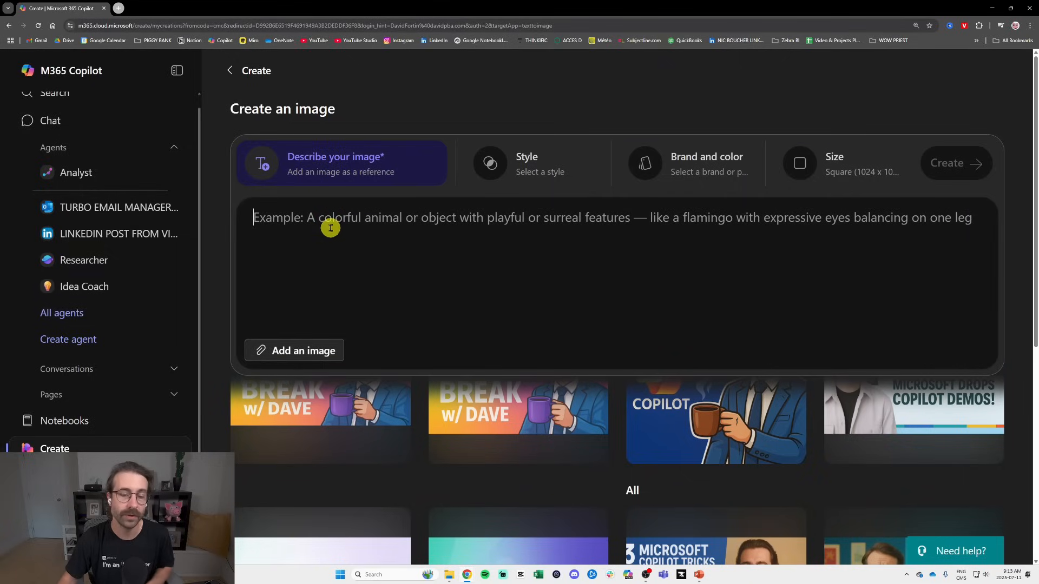
mouse_move(350, 157)
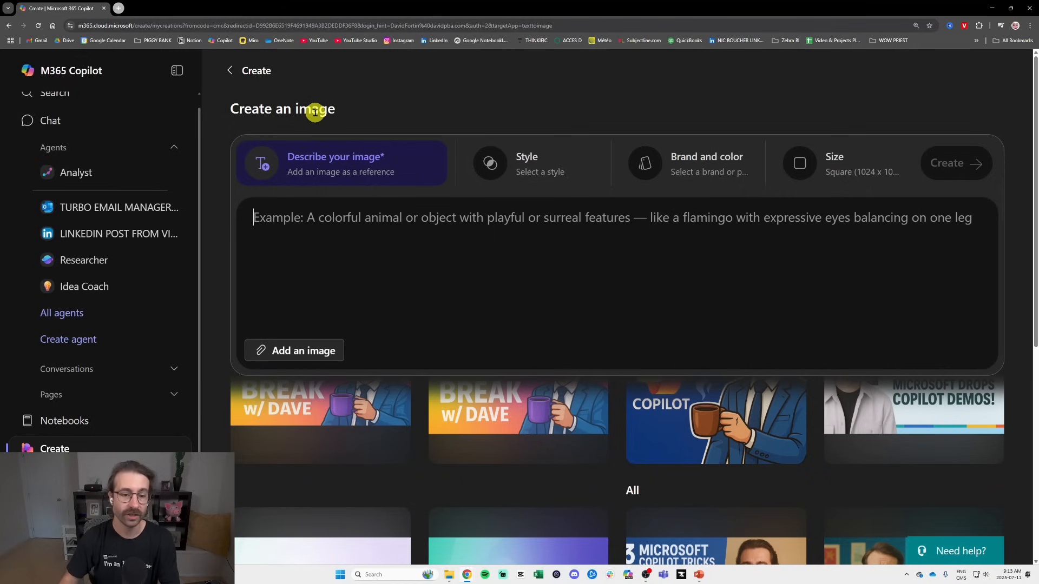
text(Create an image of a c)
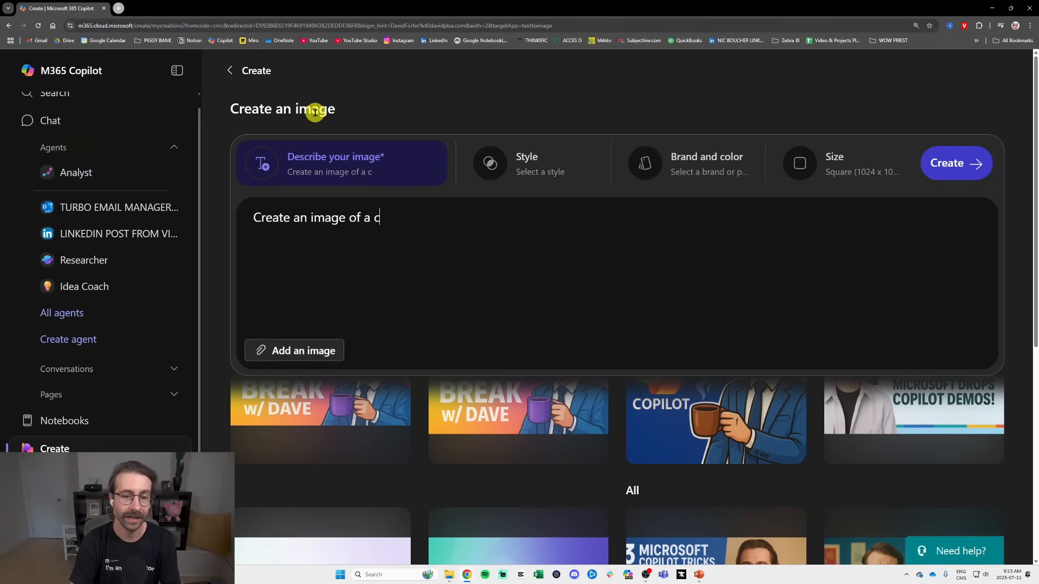
text(olorful account...)
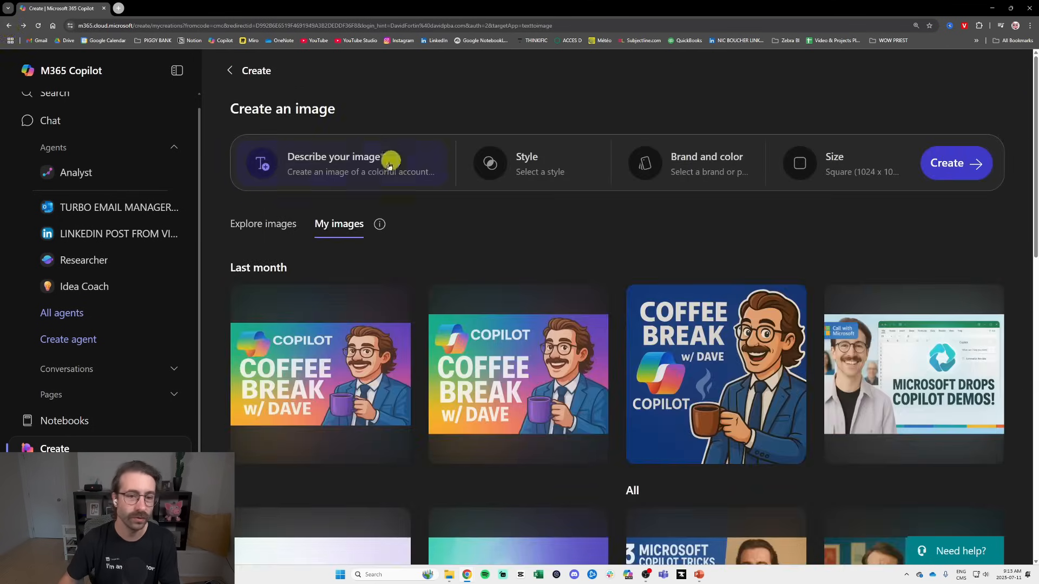
click(334, 163)
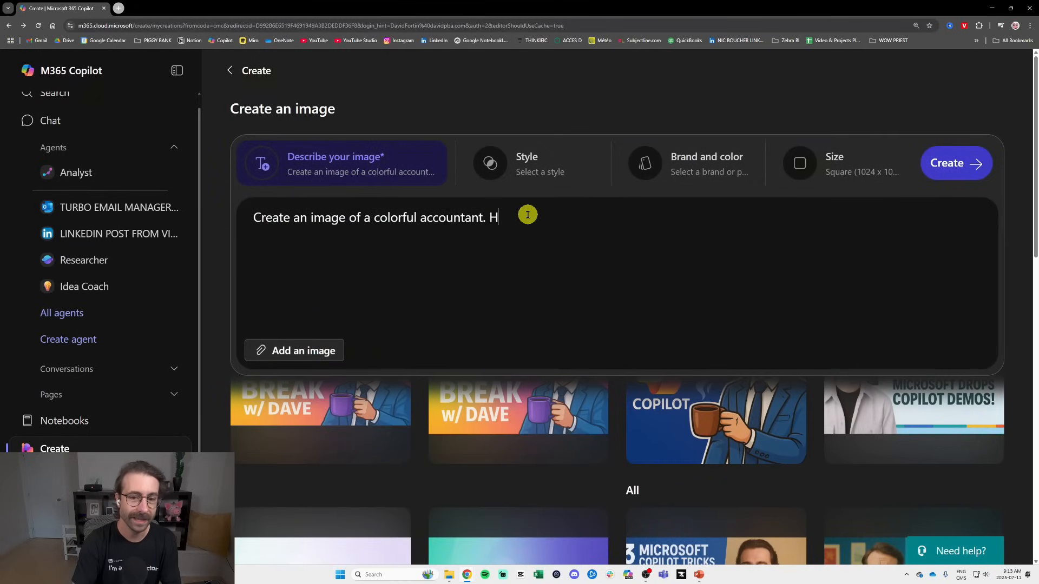
text(e is very hapy to do a live pr)
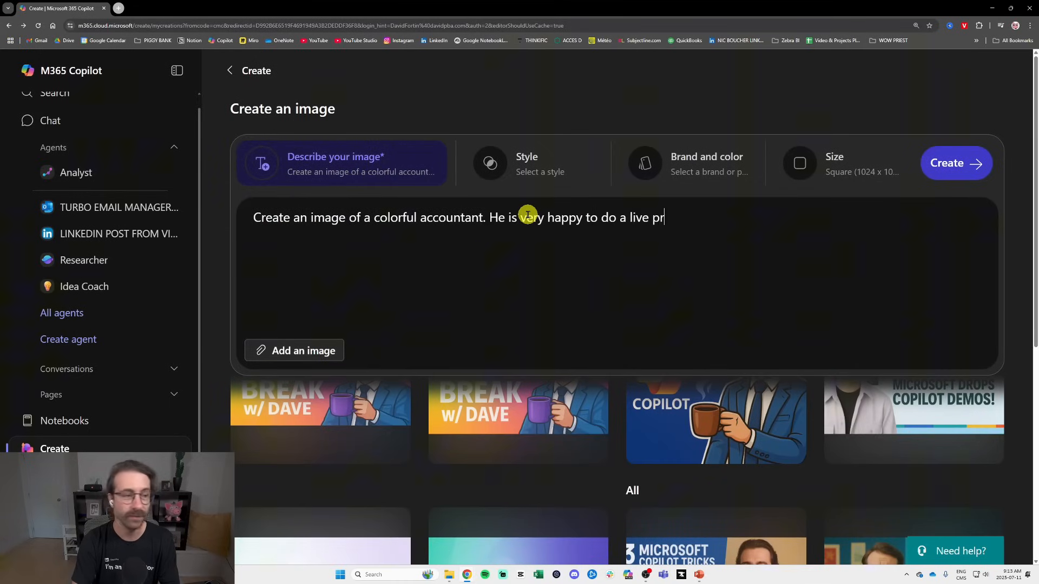
text(sentation and there)
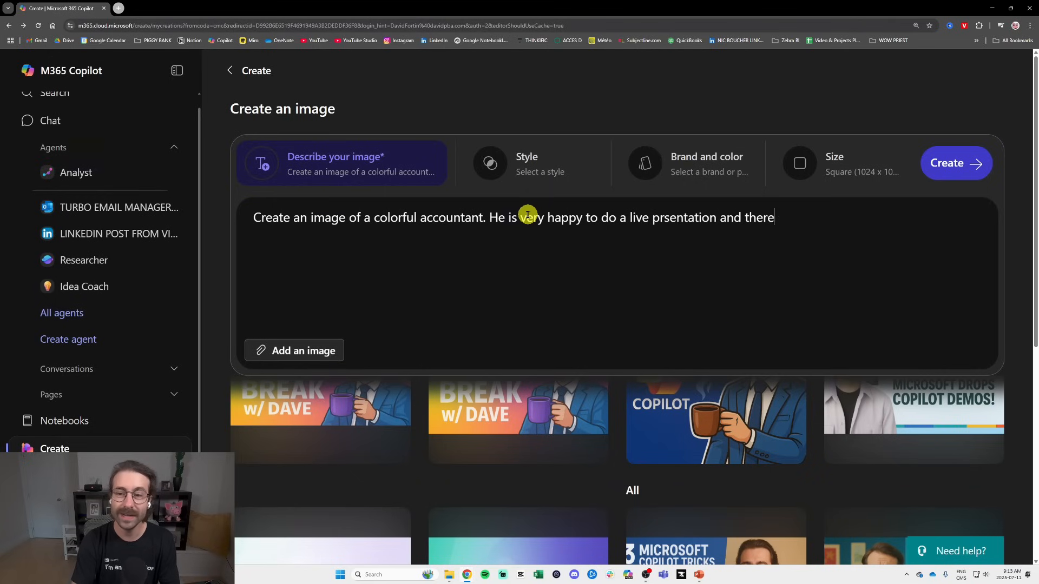
text(is 1000 people)
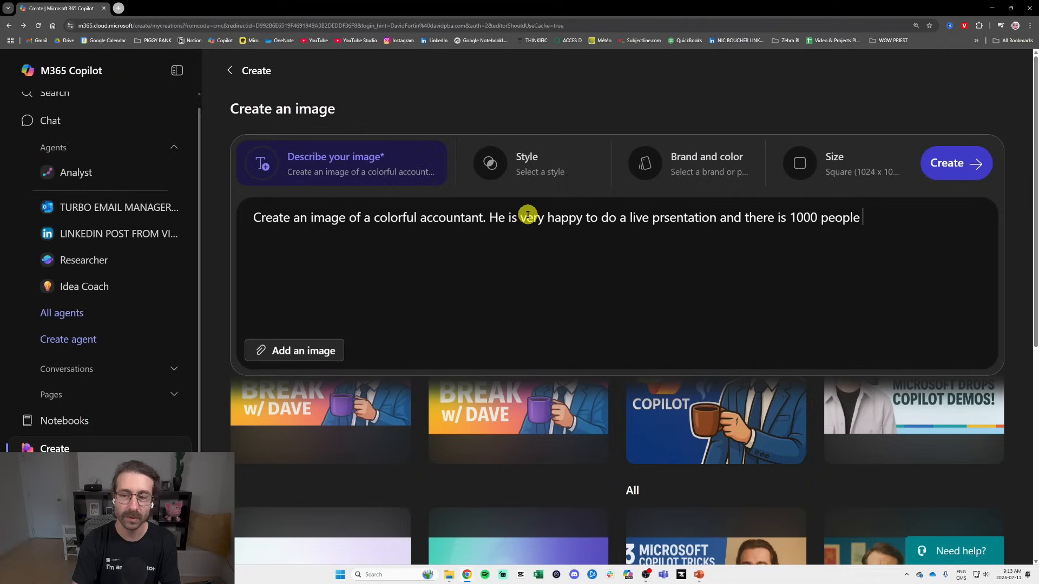
text(in the room. Make it caft)
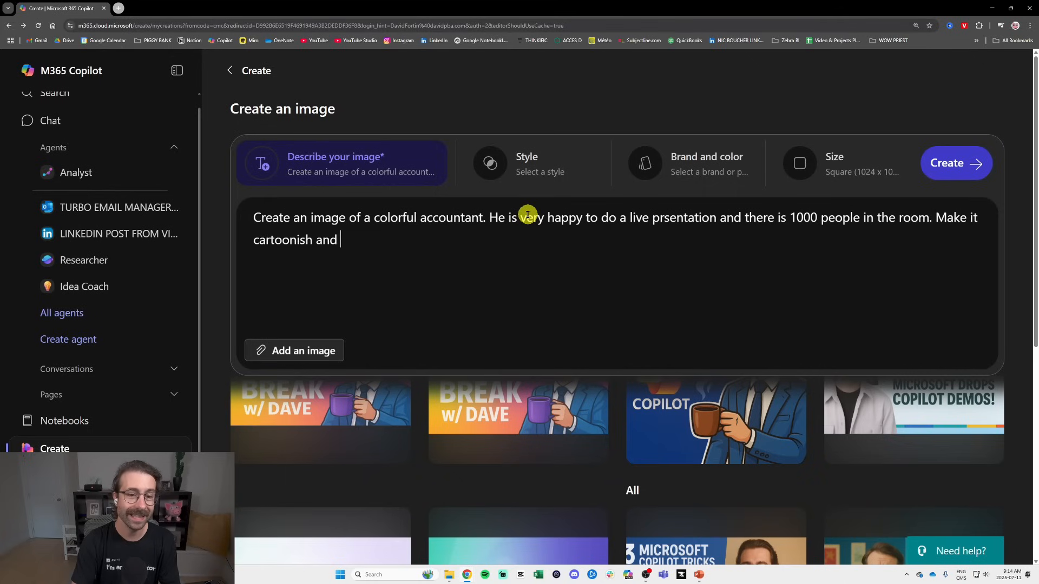
text(please have some lightn)
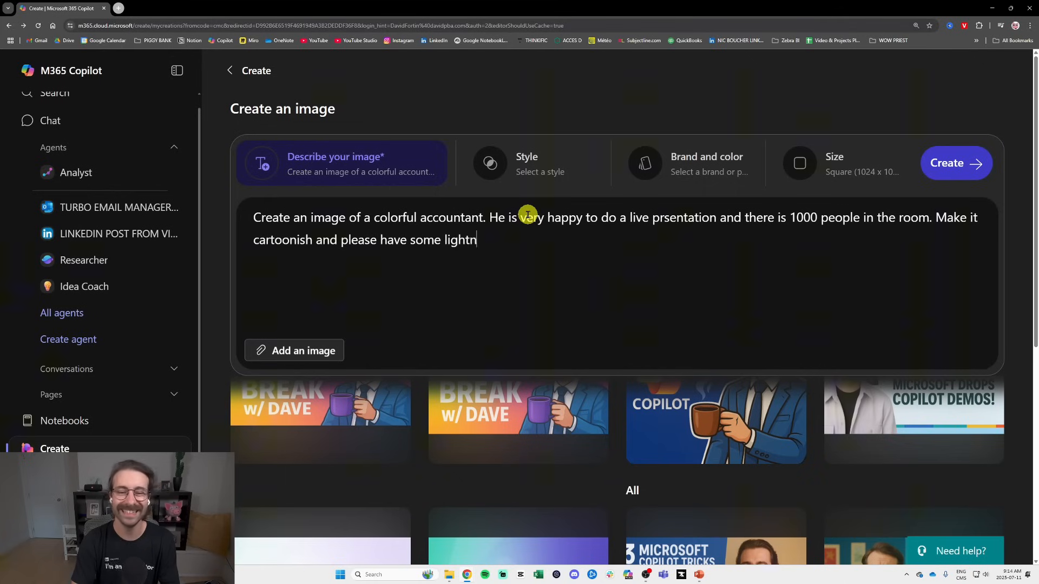
text(ing in the)
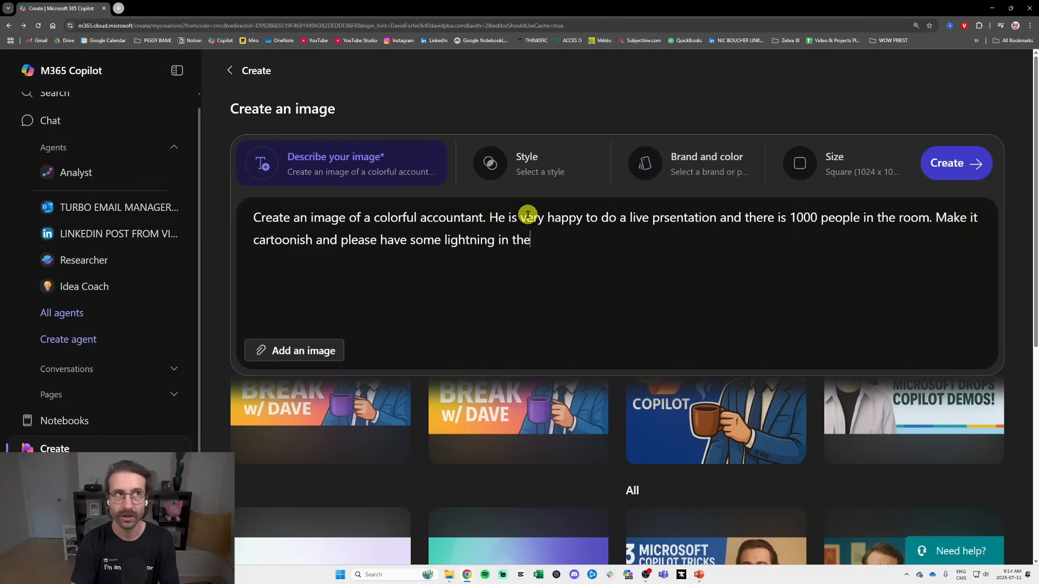
text(sky)
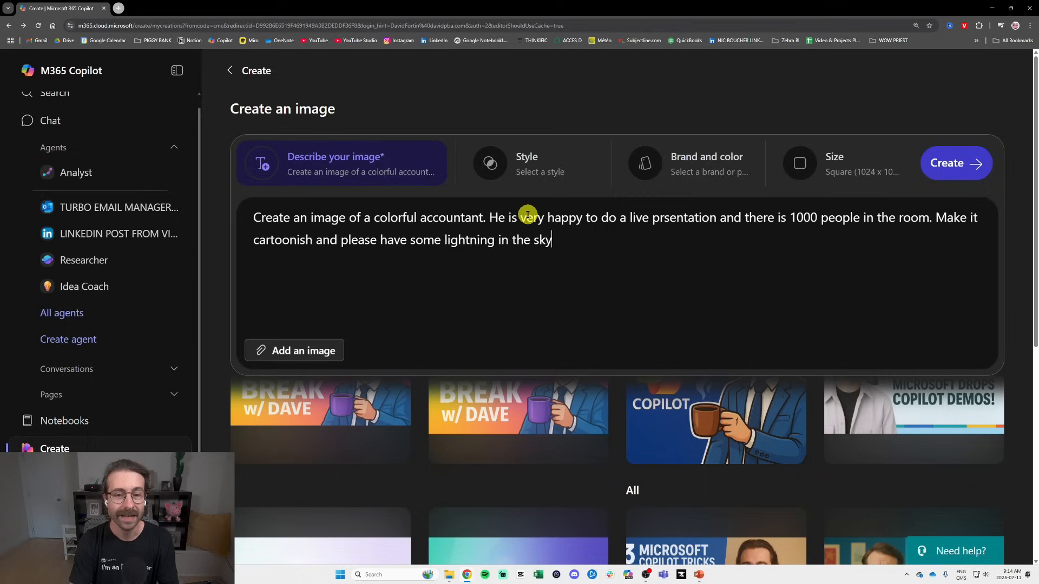
text(as the guy)
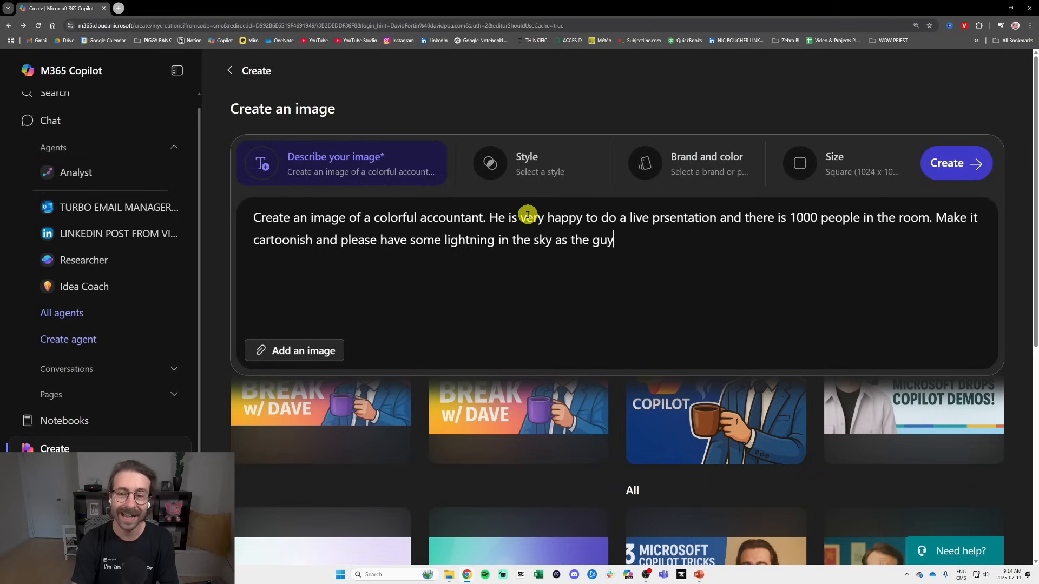
text(is presentin)
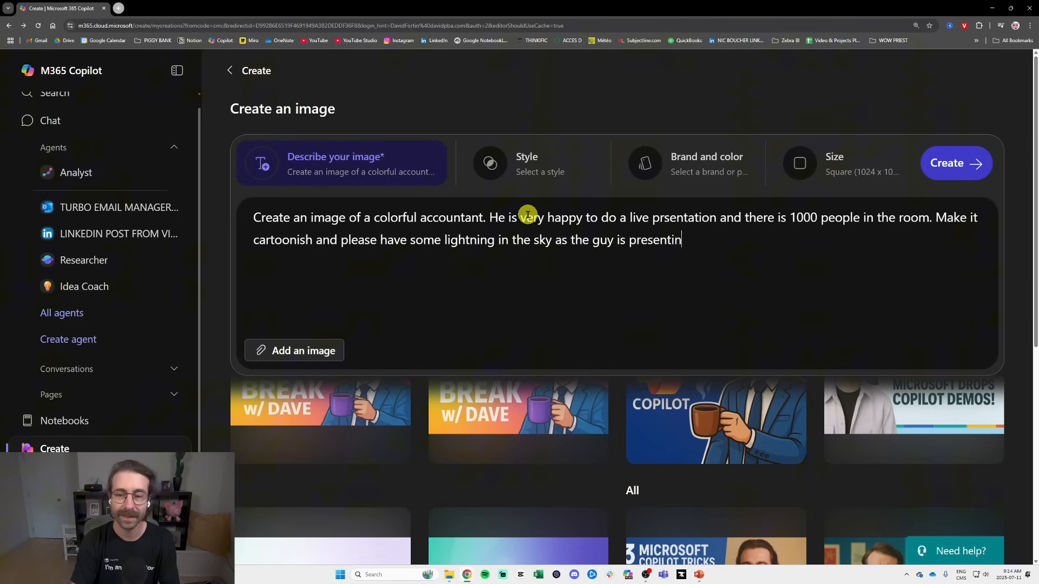
text(g and he is wearin)
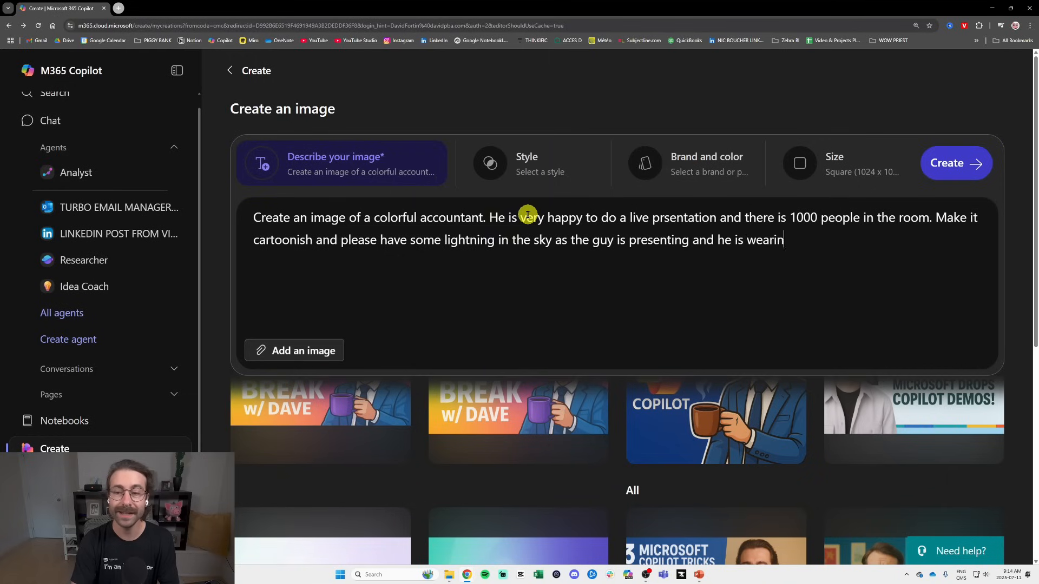
text(g a very nice ba)
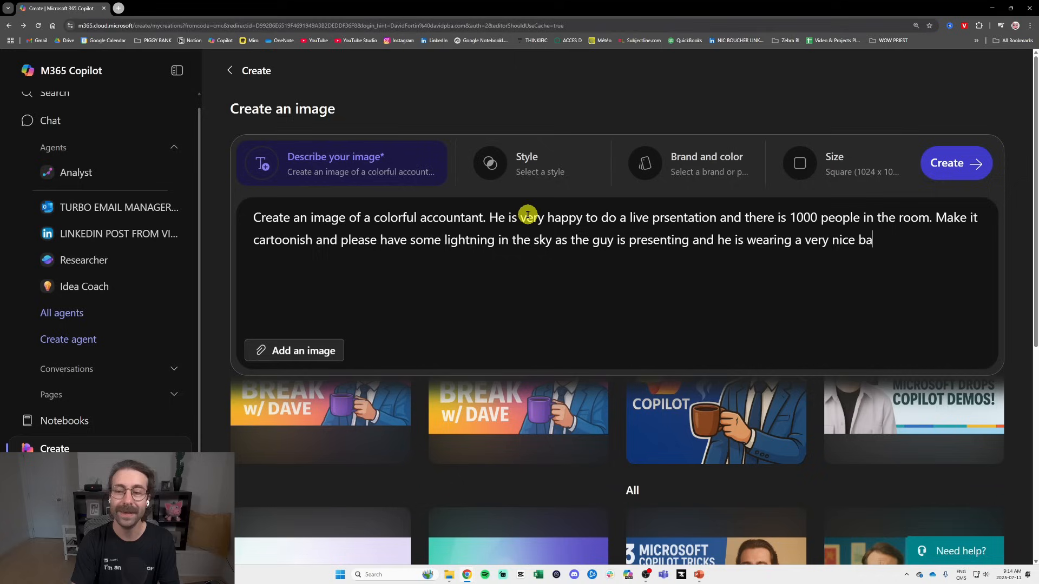
text(thing suit.)
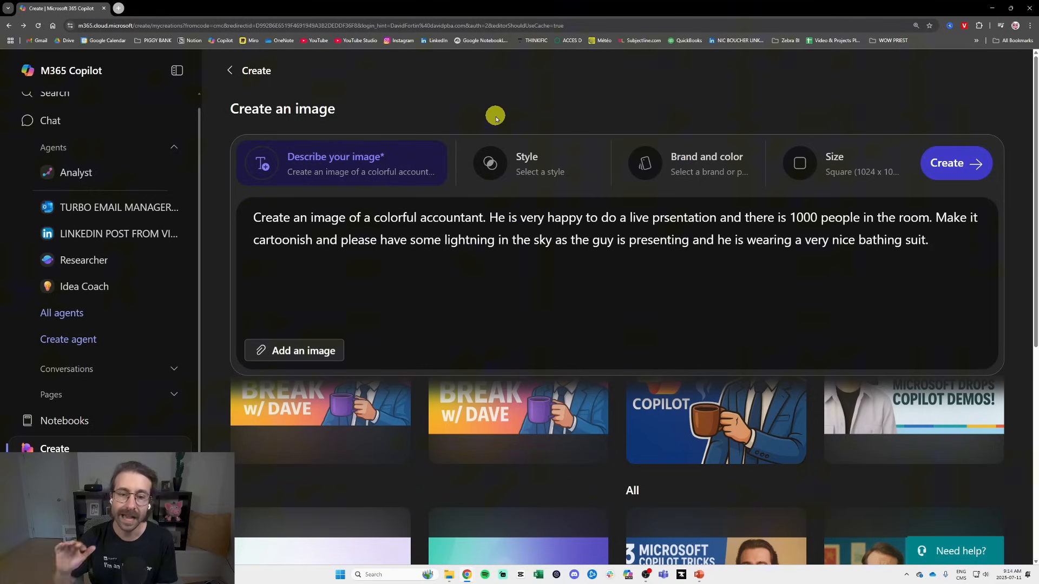
Append that the attached image of the guy must appear in the created image.
click(596, 239)
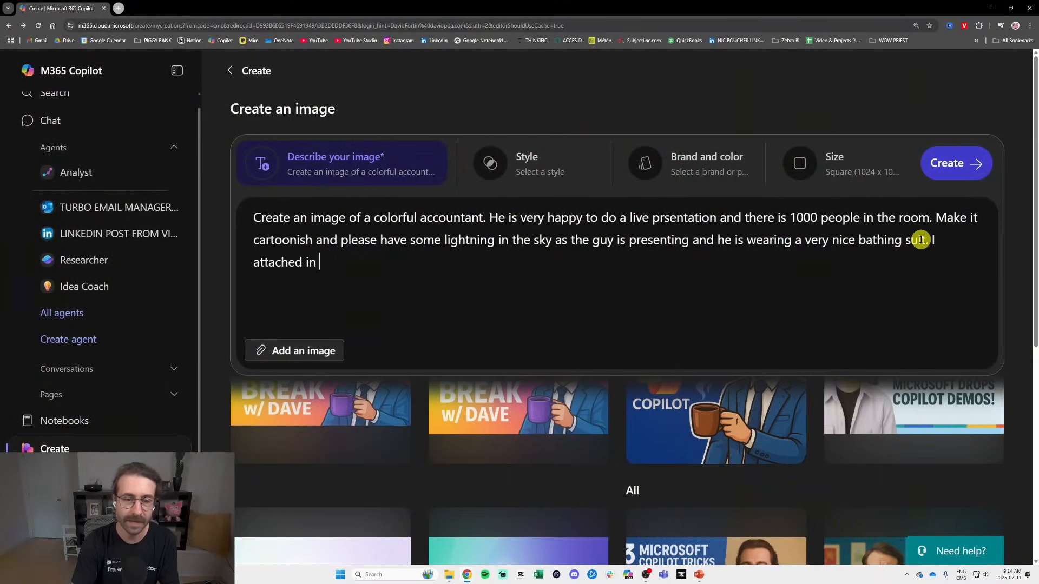
text(an image of the guy t)
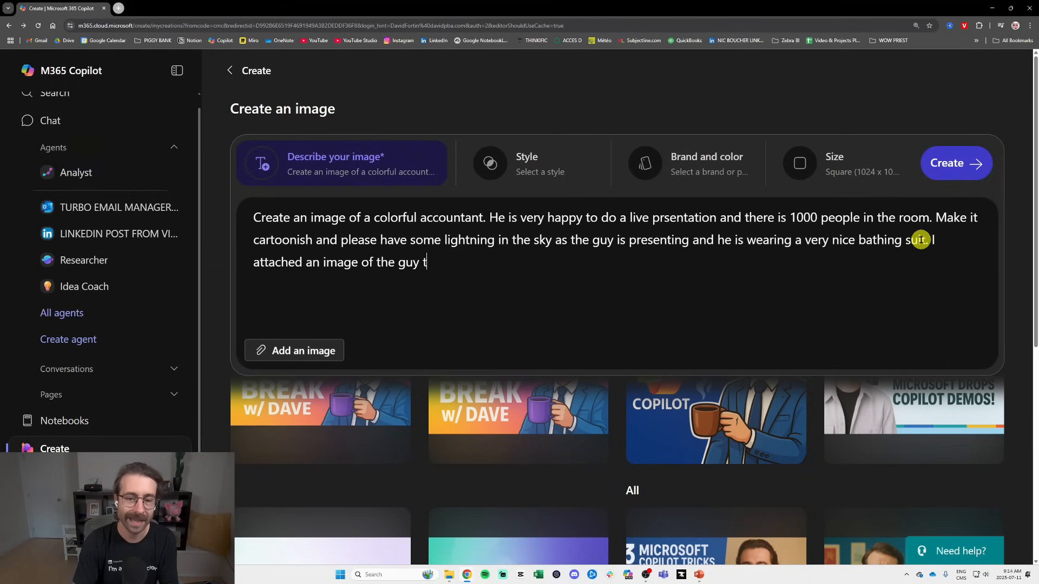
text(hat you need to put in the created image.)
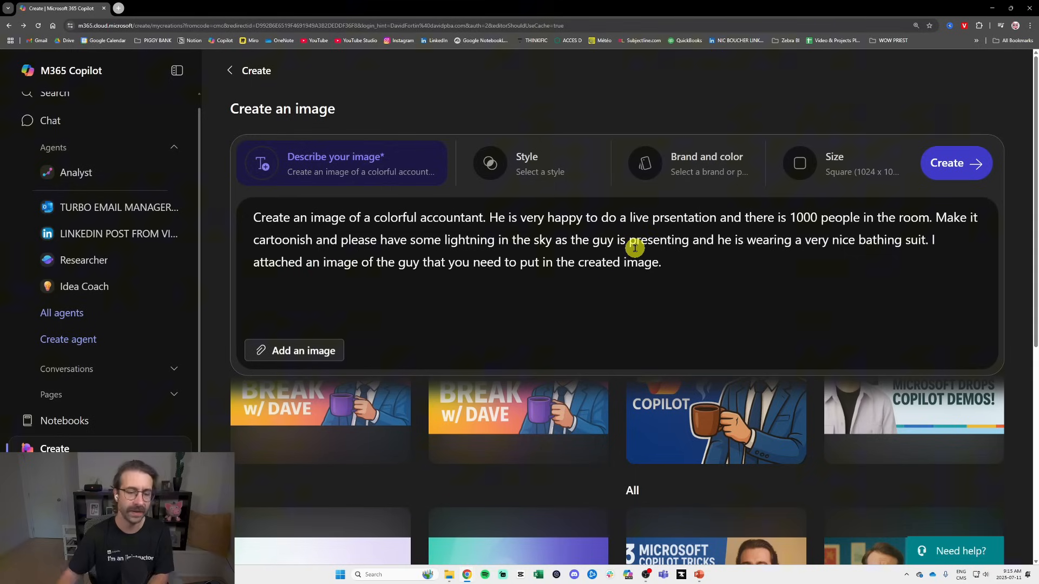
mouse_move(518, 262)
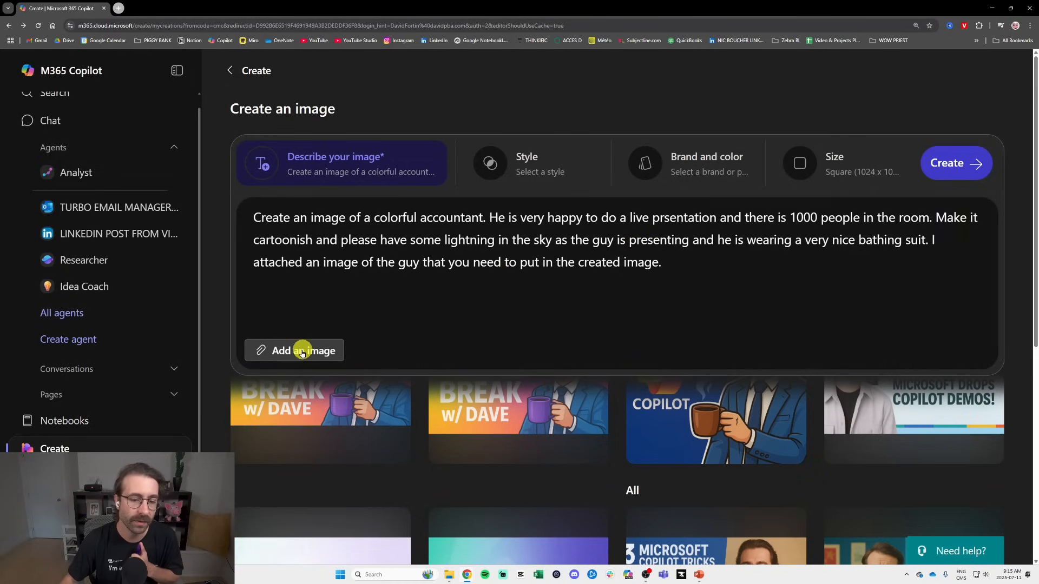
Attach the portrait photo from Video Editing > Images > Ma face as the reference image.
click(293, 350)
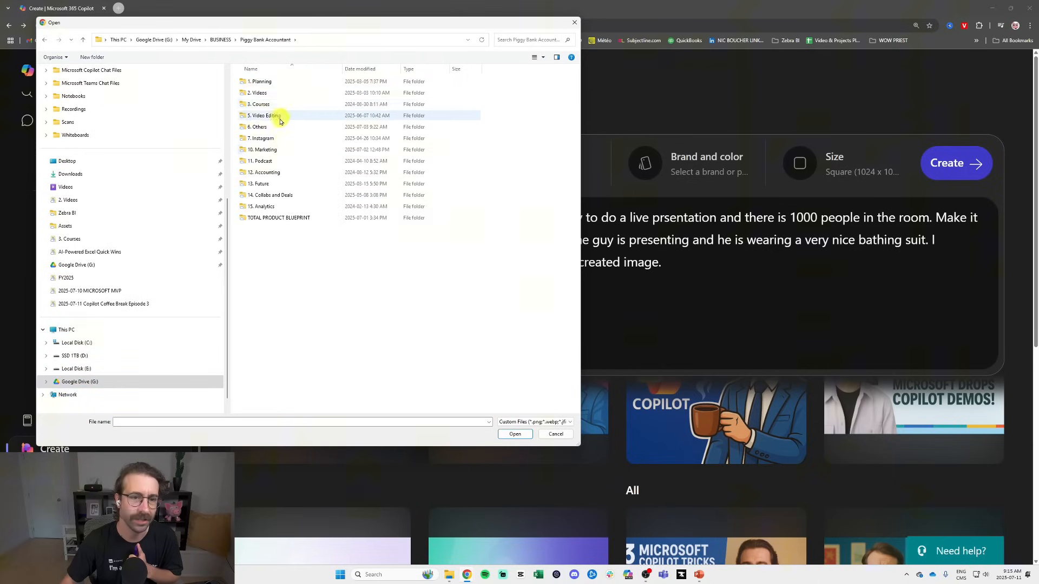
double_click(263, 116)
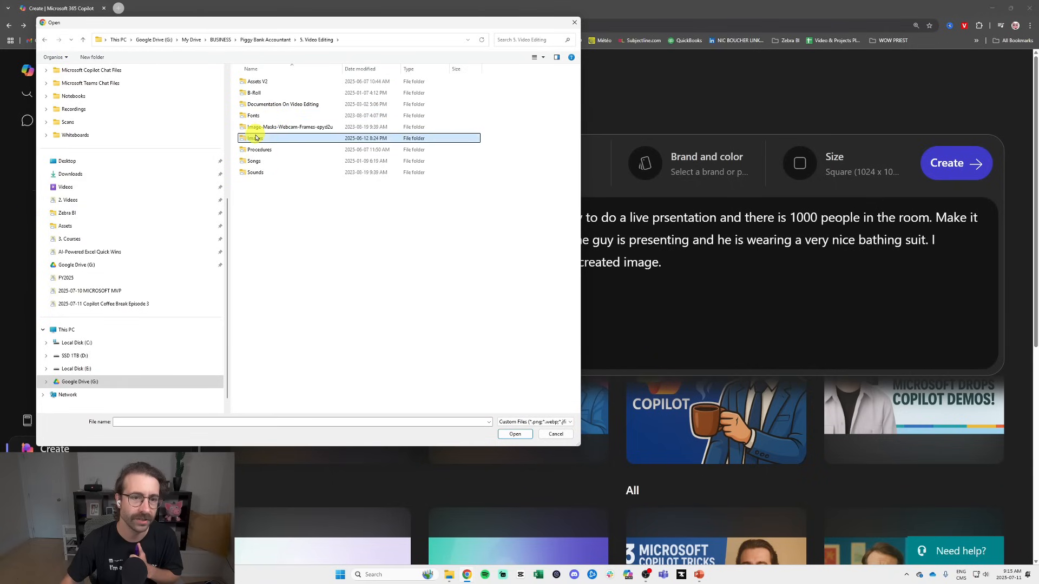
double_click(266, 138)
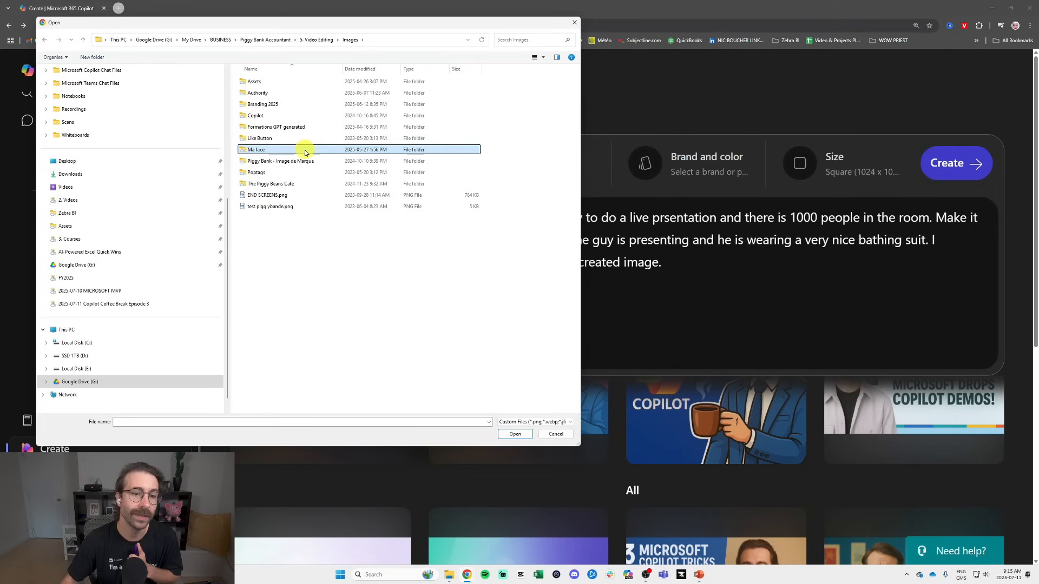
double_click(256, 150)
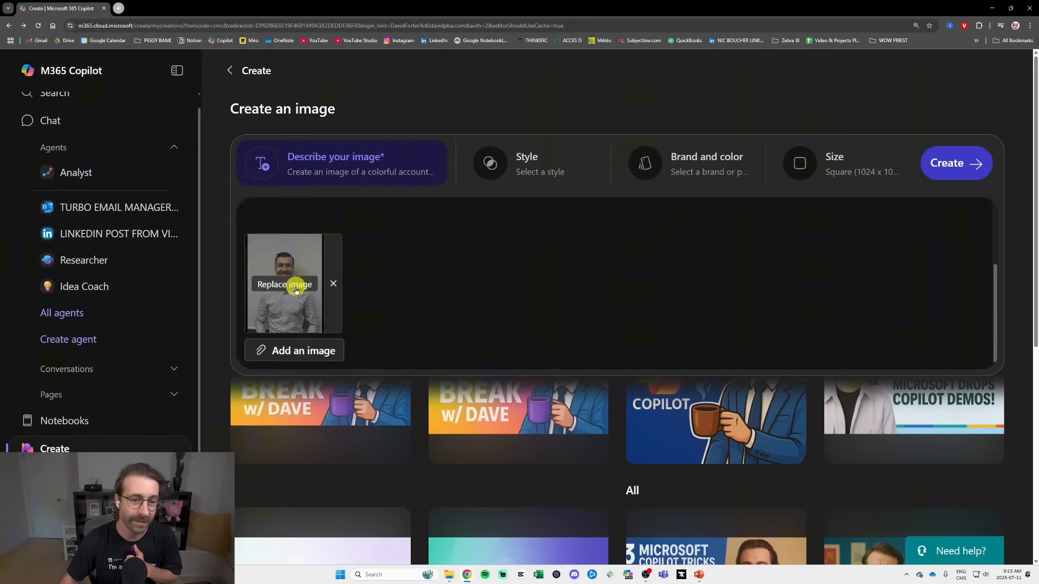
mouse_move(449, 267)
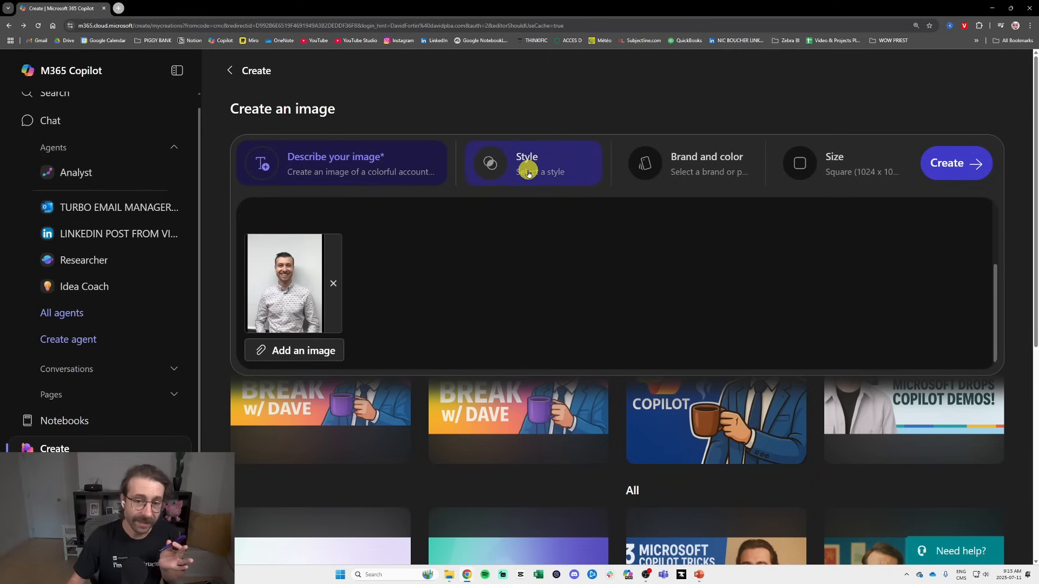
Set the image style to Anime.
click(532, 163)
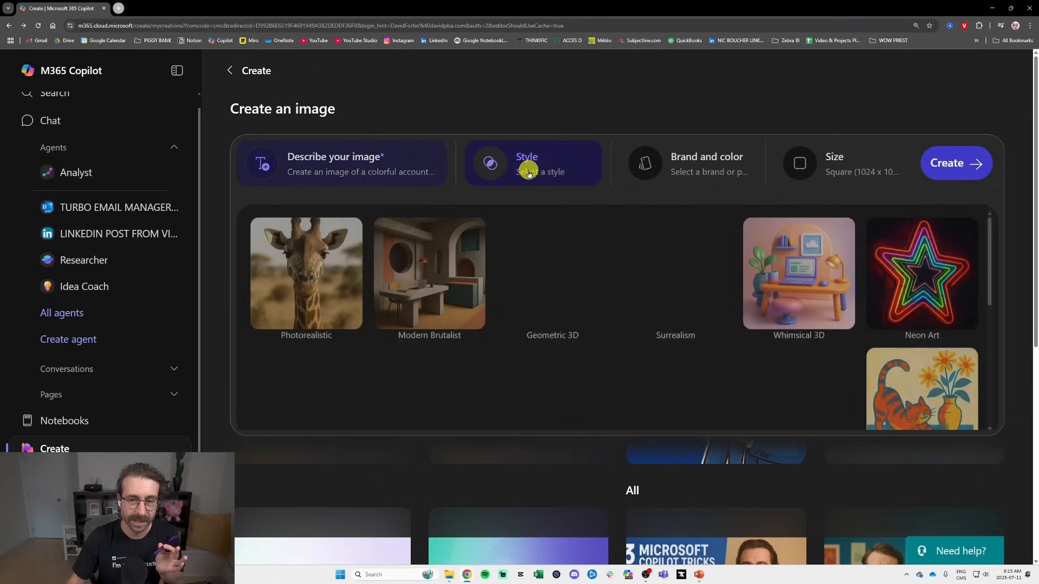
click(527, 163)
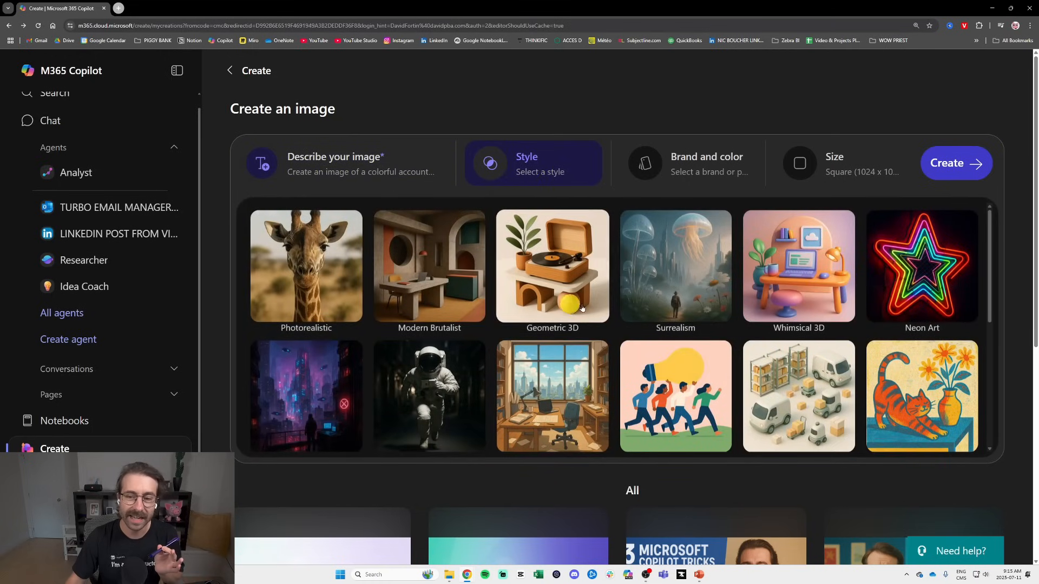
scroll(down, 3)
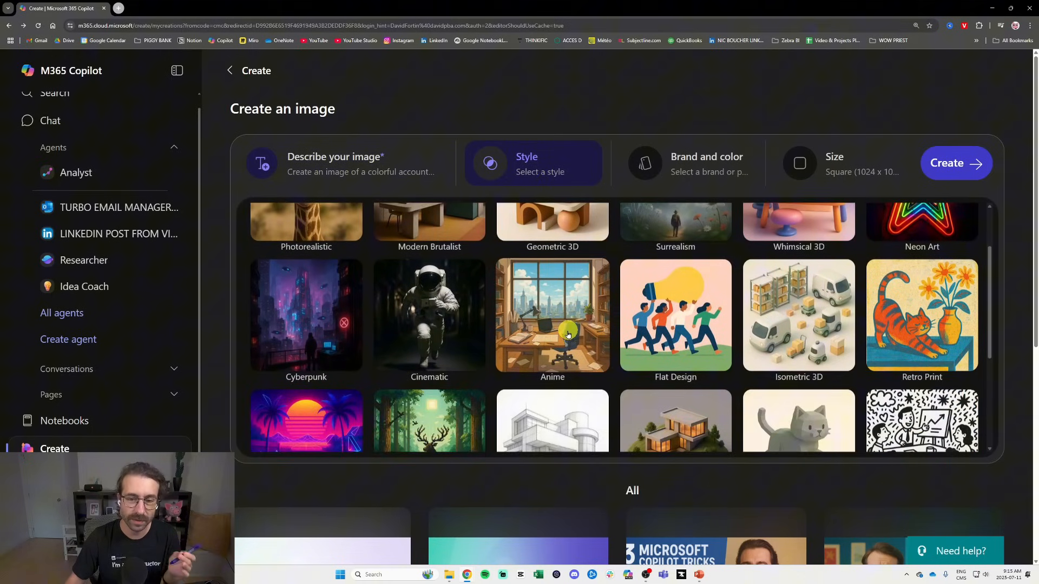
click(551, 316)
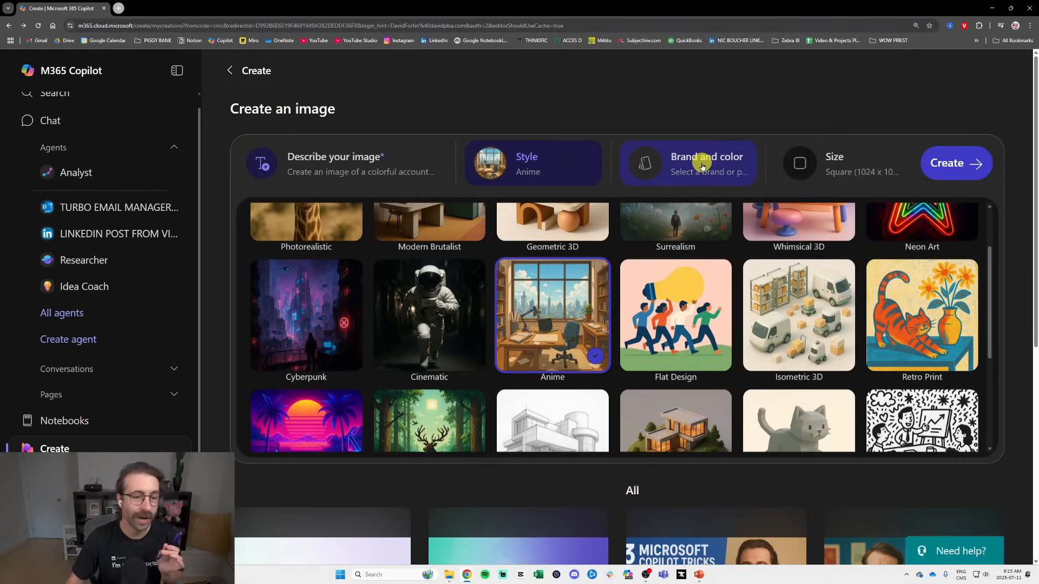
Apply the PIGGY BANK brand kit for the image colours.
click(687, 164)
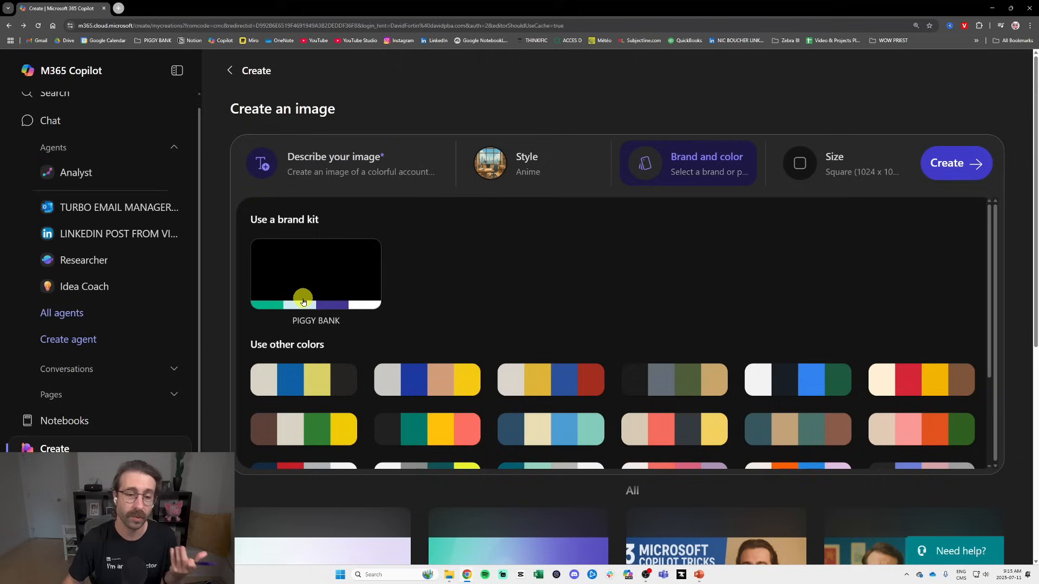
mouse_move(306, 310)
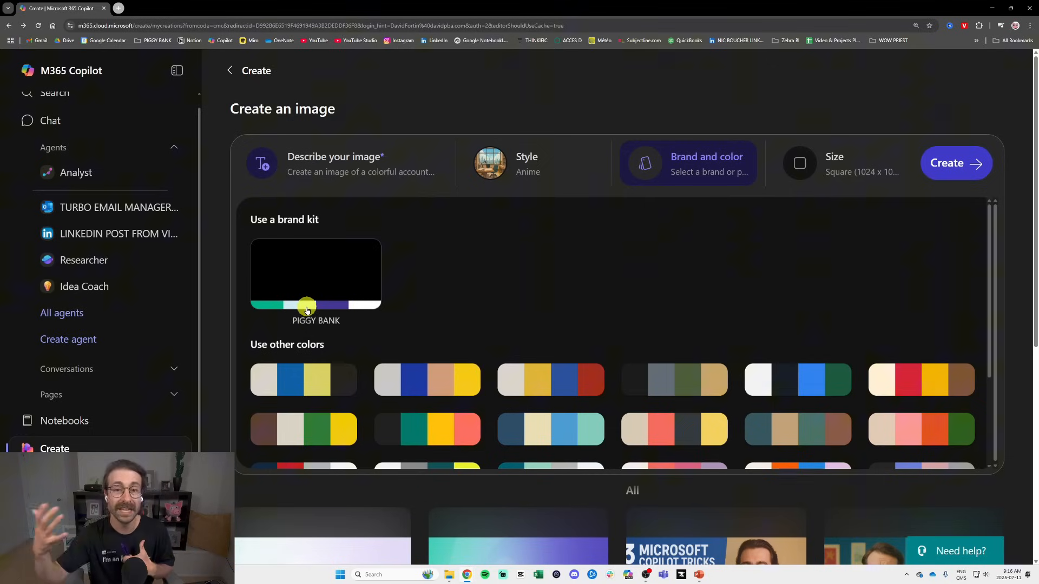
mouse_move(334, 261)
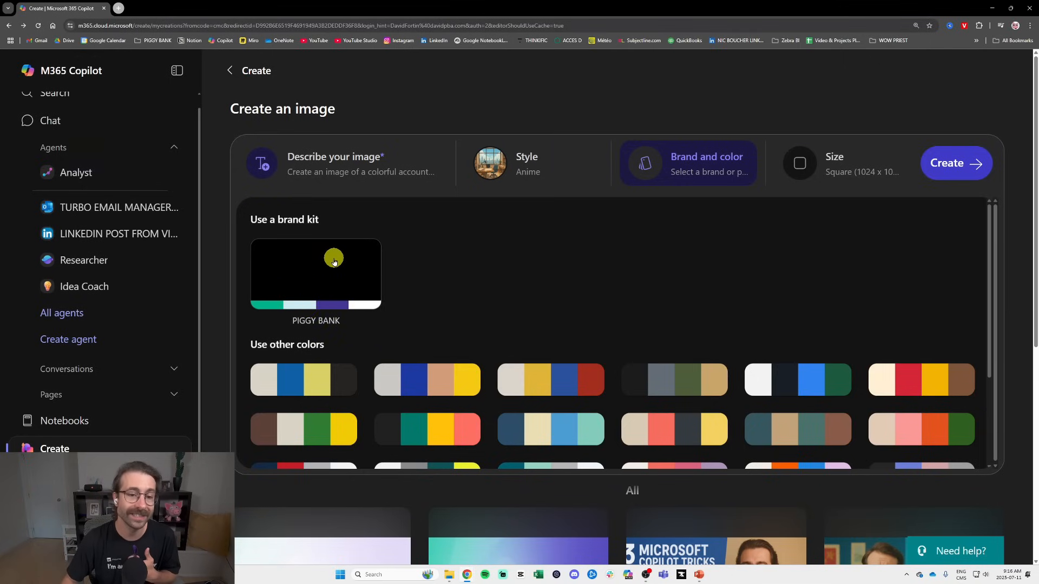
click(316, 272)
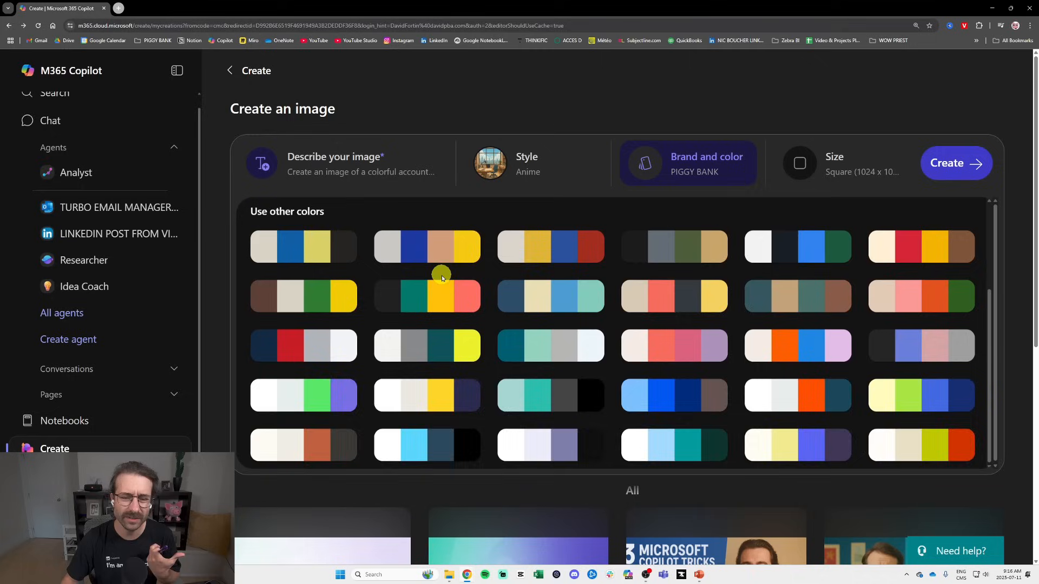
scroll(up, 3)
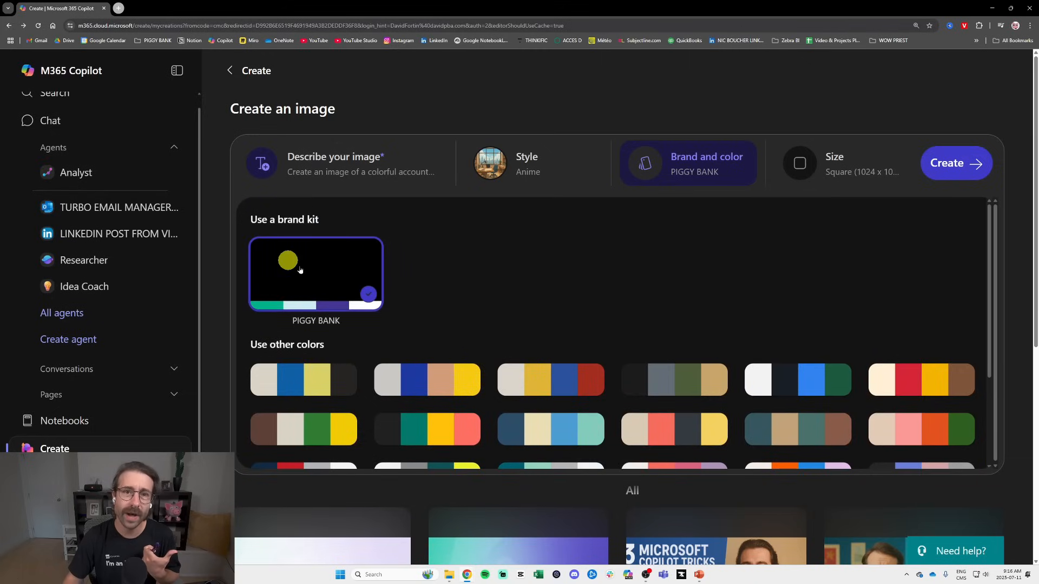
mouse_move(312, 272)
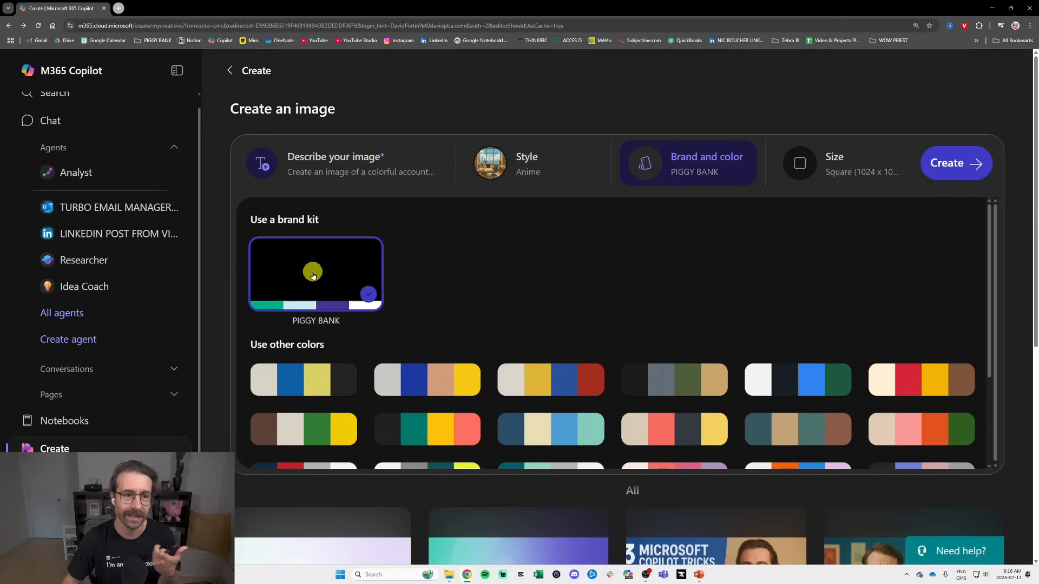
mouse_move(317, 270)
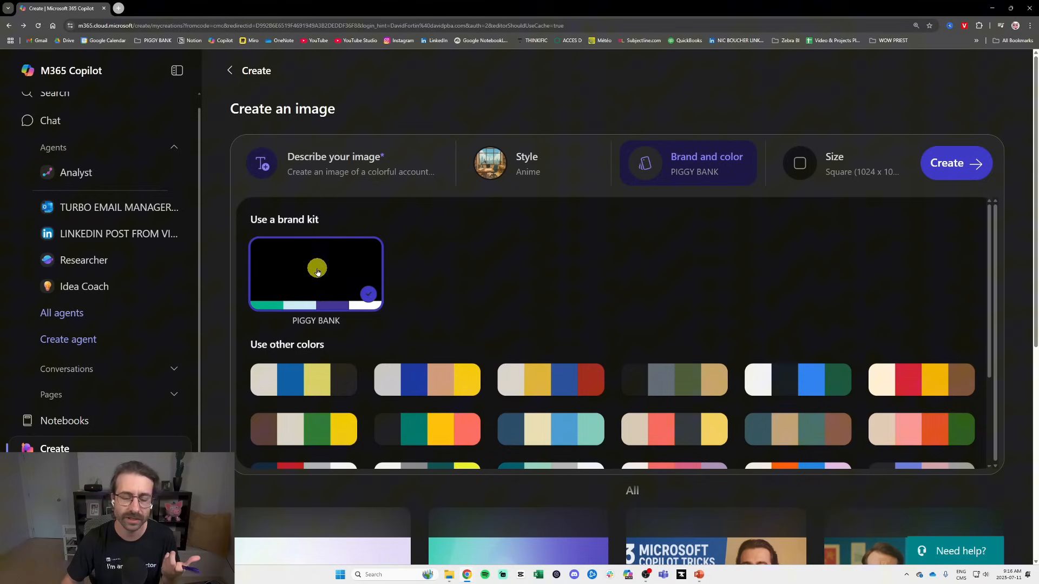
mouse_move(325, 275)
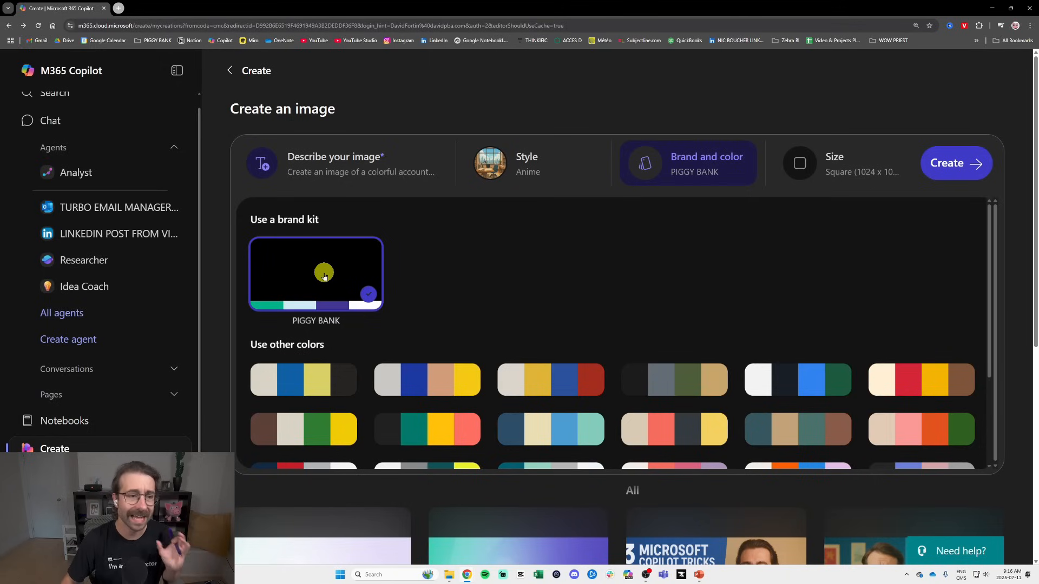
mouse_move(630, 202)
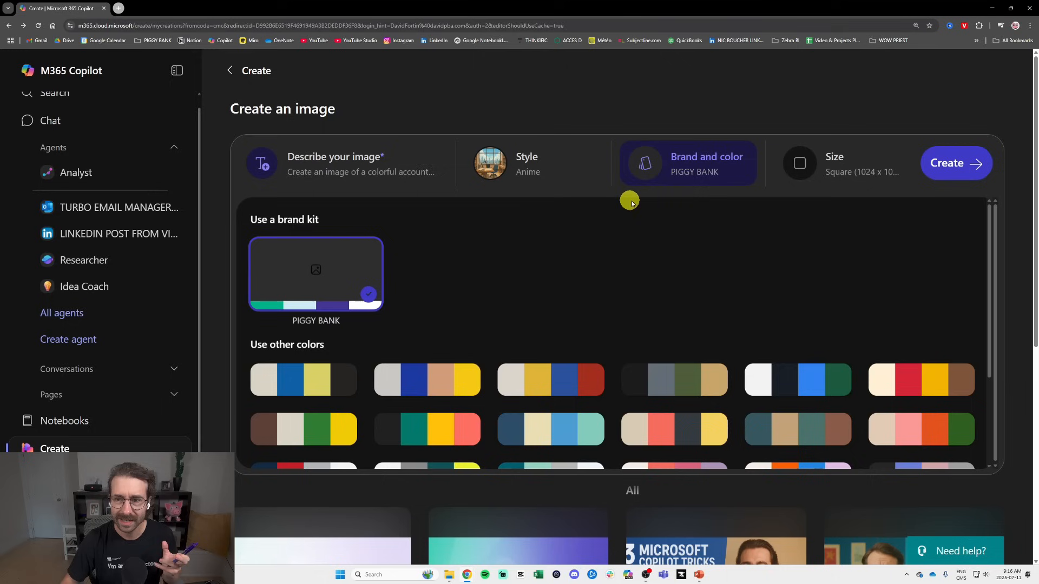
Generate the accountant image at Square 1024 x 1024 size.
click(841, 163)
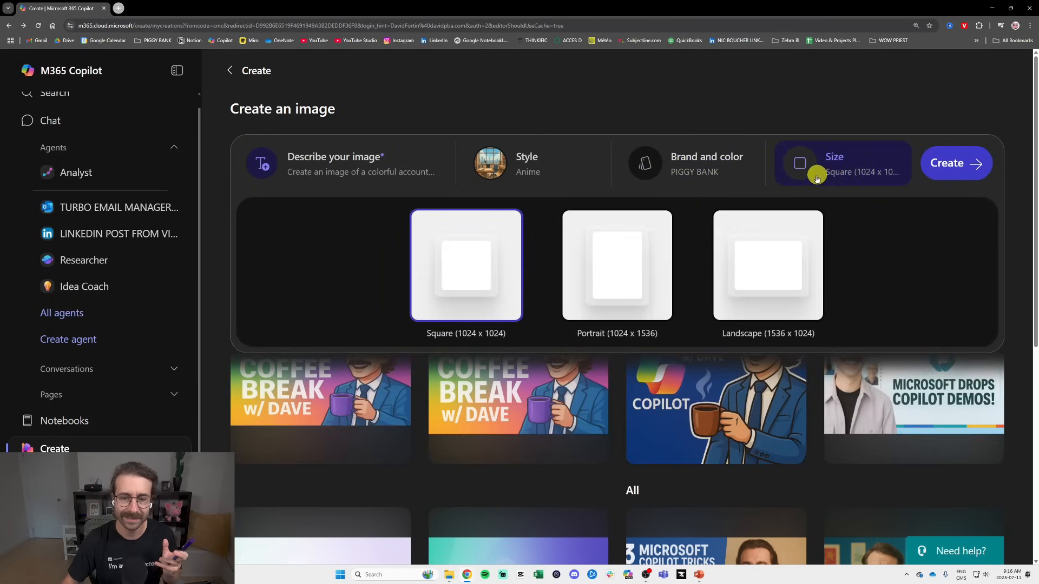
mouse_move(735, 192)
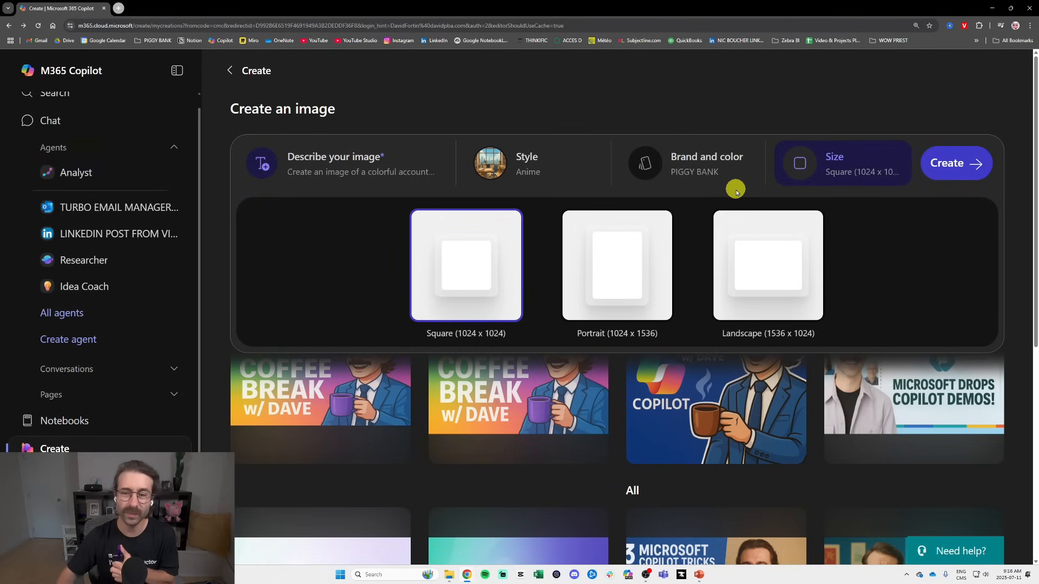
mouse_move(768, 272)
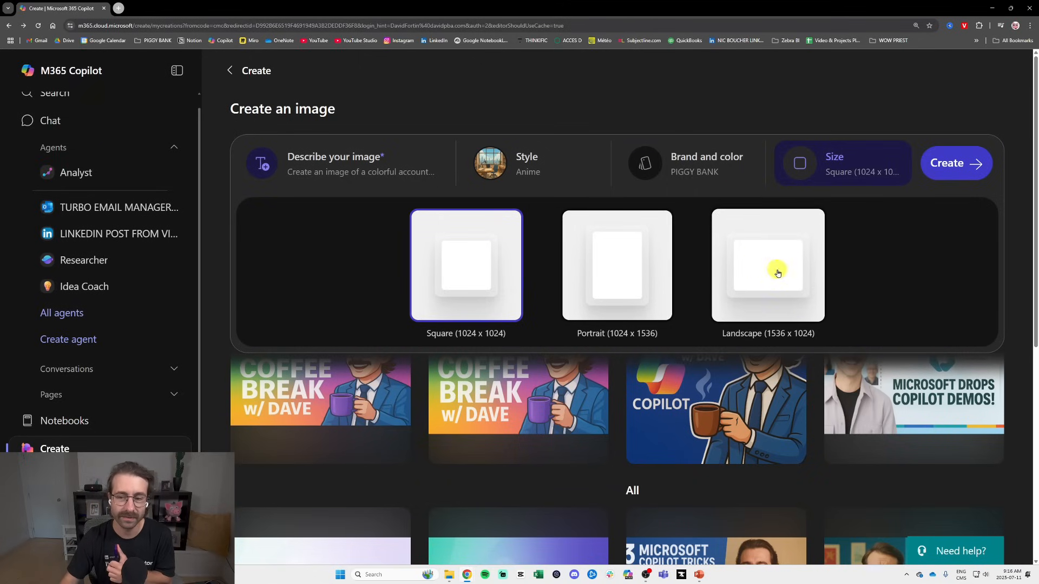
mouse_move(734, 307)
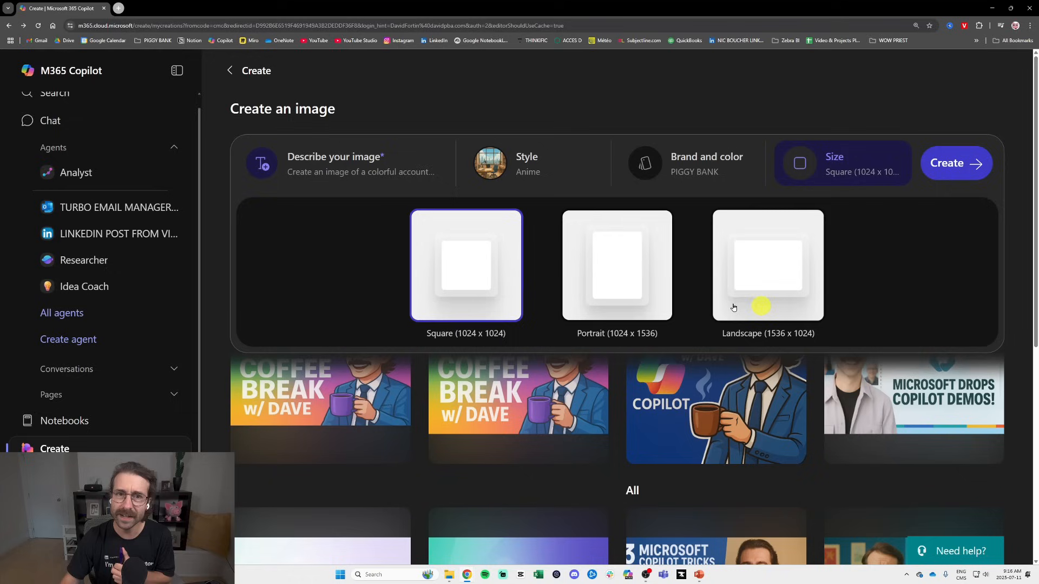
mouse_move(617, 295)
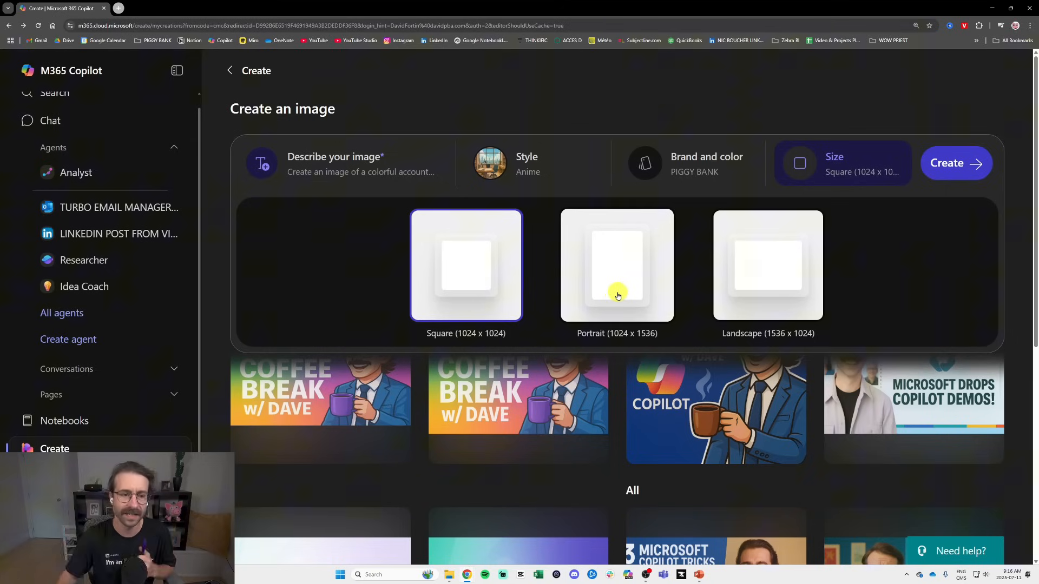
mouse_move(553, 272)
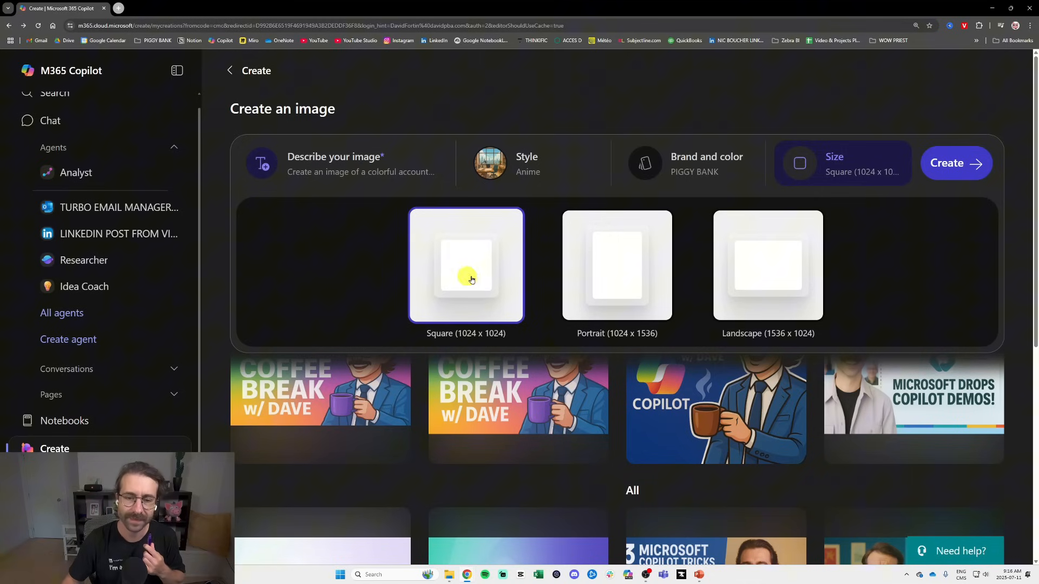
mouse_move(475, 280)
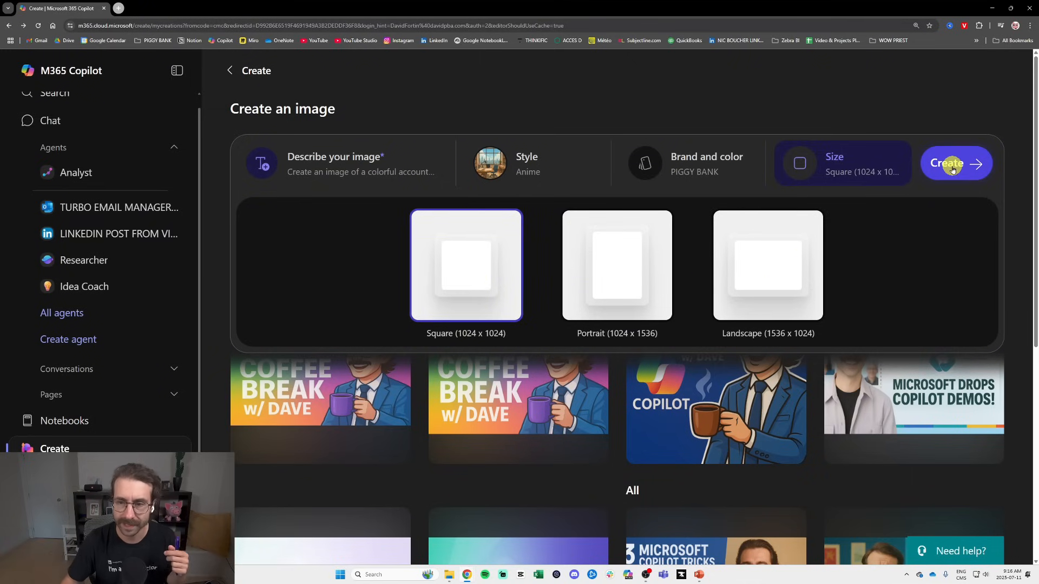
click(956, 164)
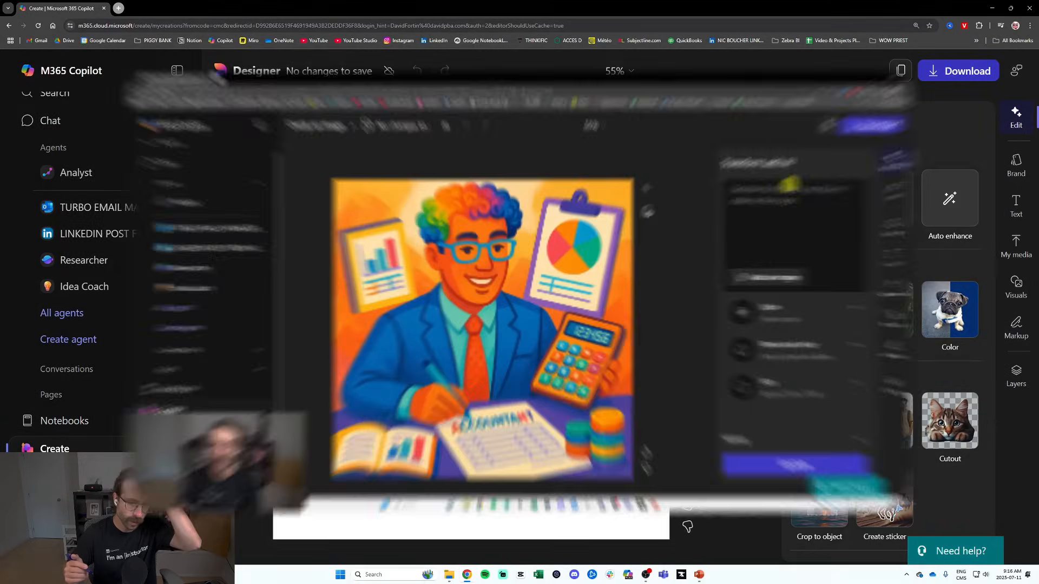
Request via Transform with AI that the calculator become an attached Excel logo.
click(1016, 116)
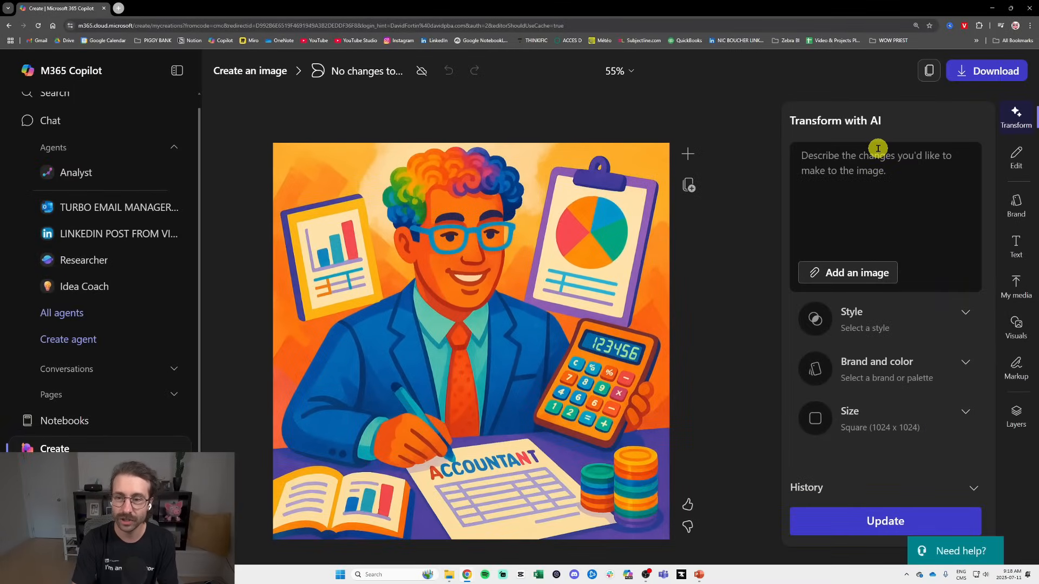
text(change the calculator for an Exce)
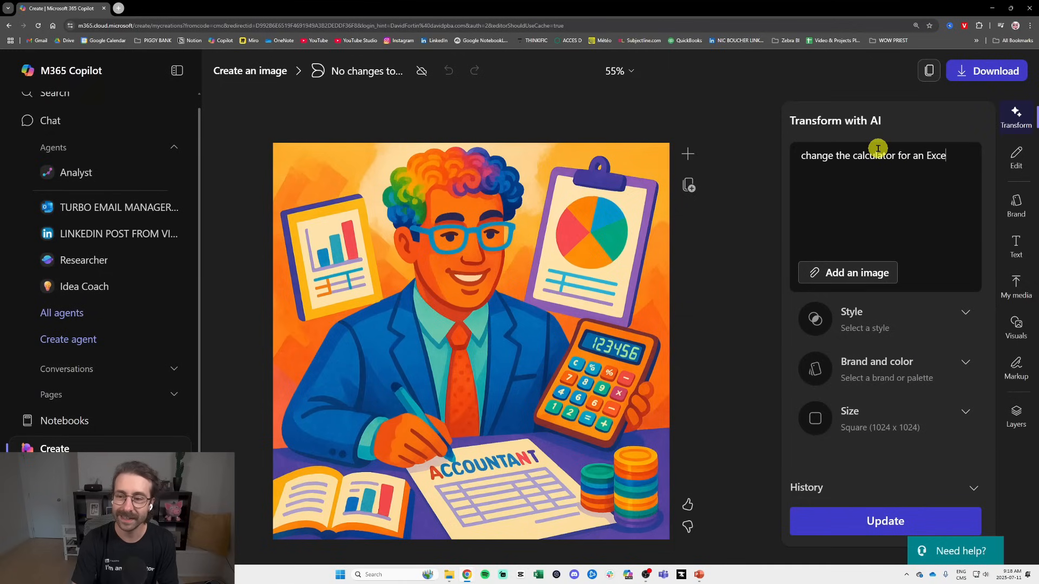
text(l)
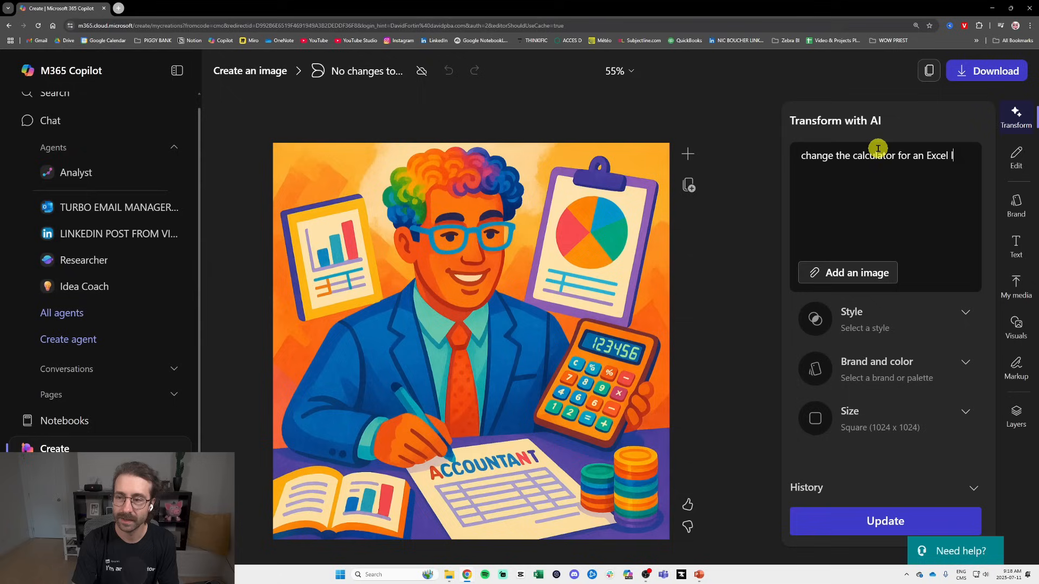
text(logo (attached))
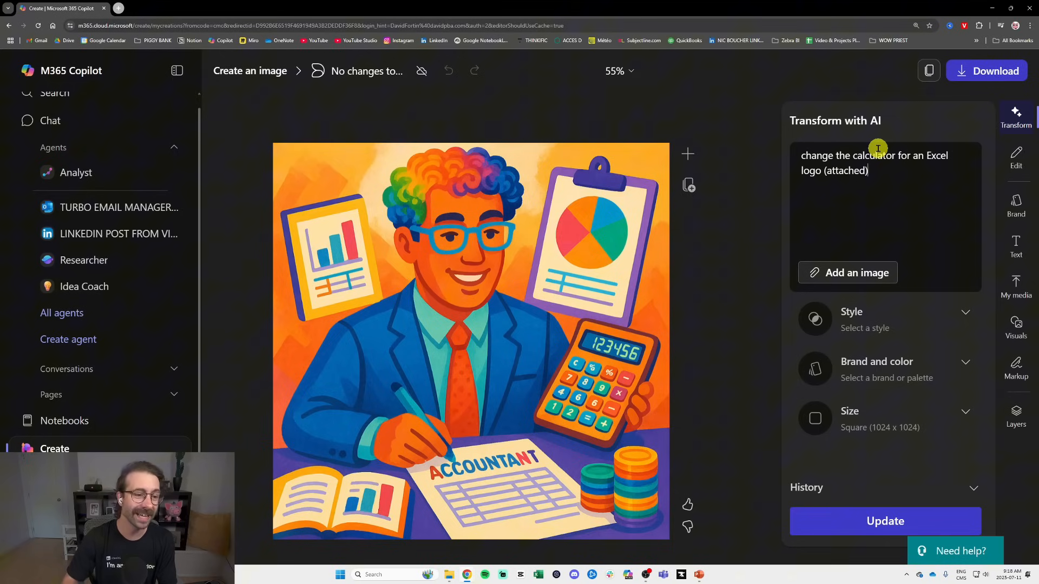
click(855, 273)
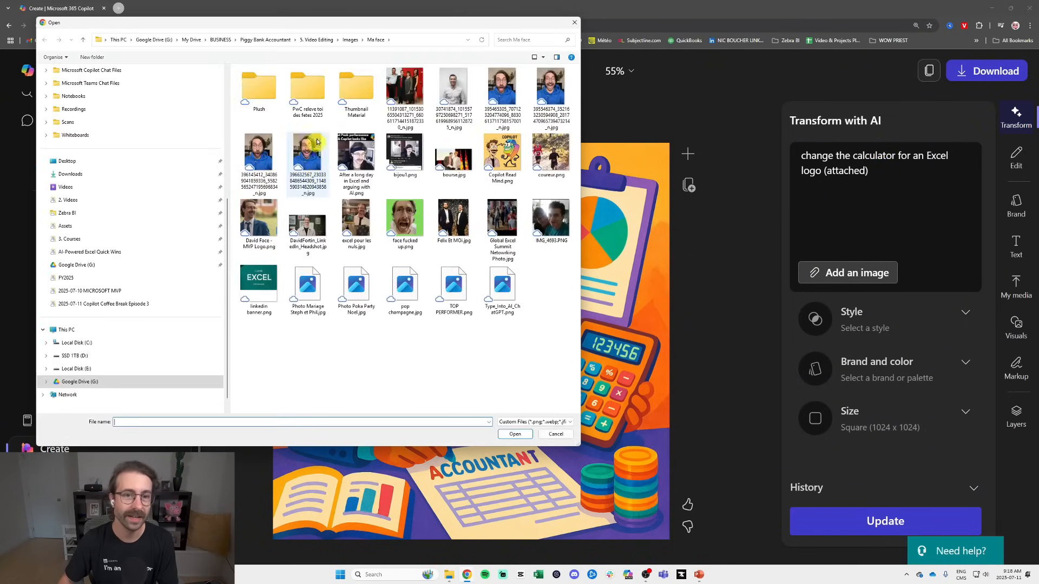
Attach broccoli.png from Video Editing > Images > Assets as the reference picture.
click(316, 39)
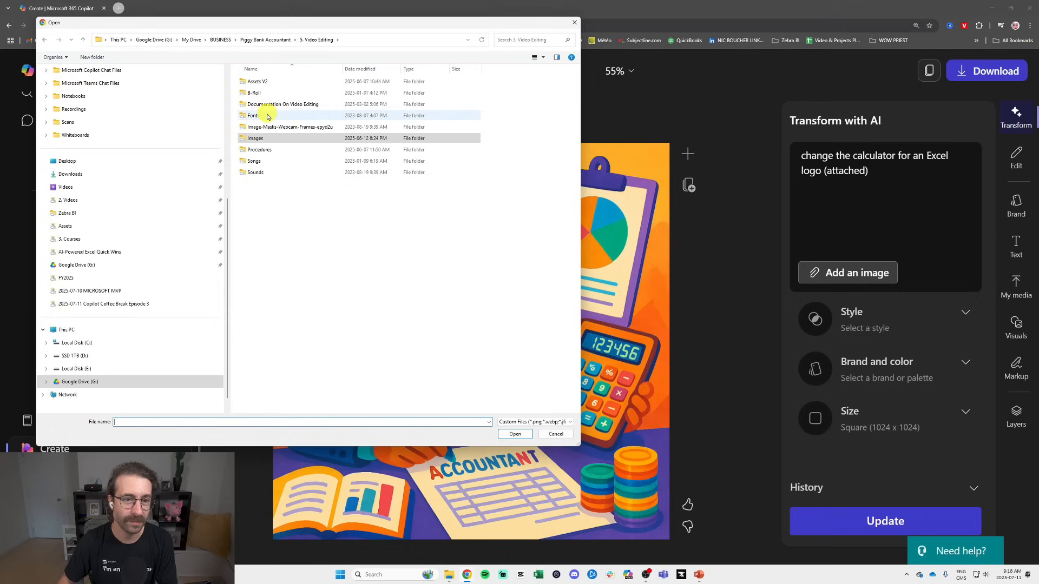
double_click(255, 138)
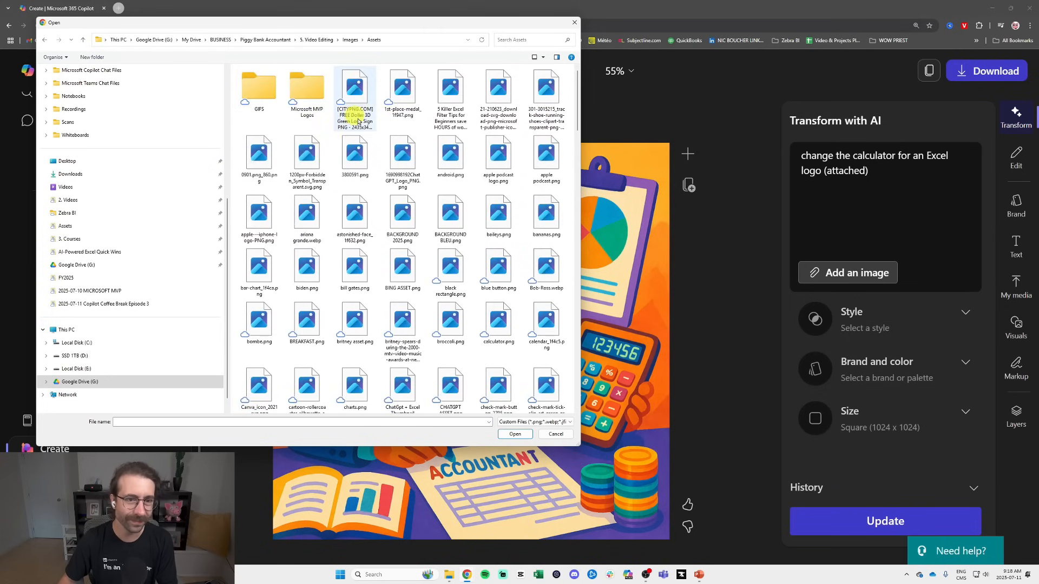
scroll(down, 3)
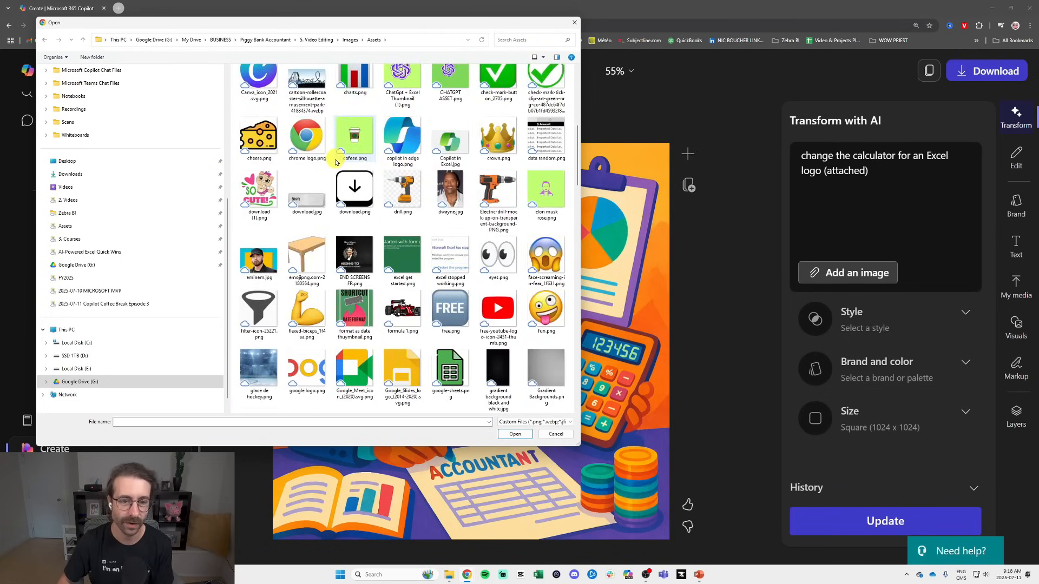
scroll(up, 3)
text(bro)
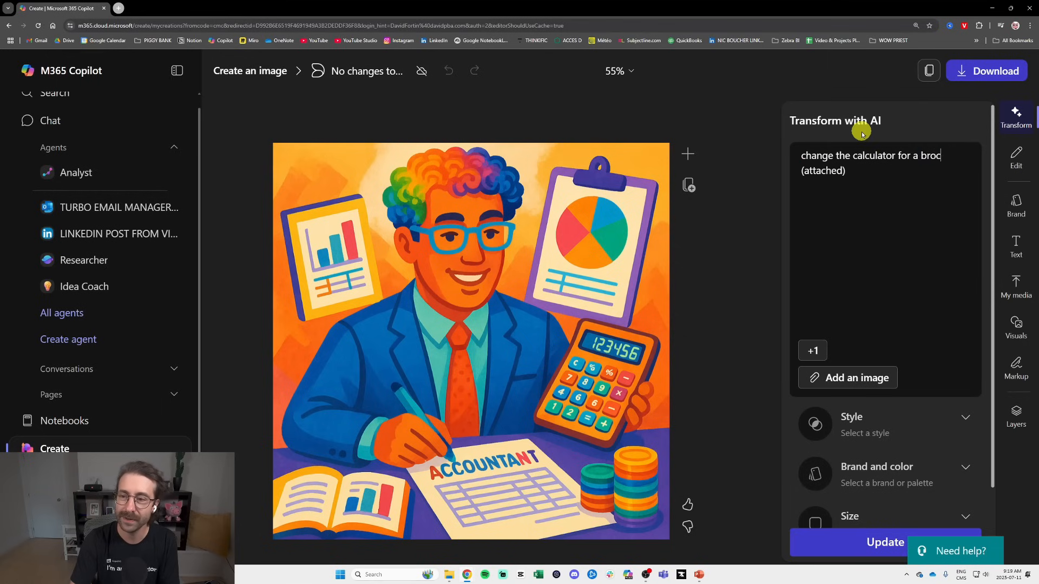
Apply the change that swaps the accountant's calculator for broccoli.
scroll(down, 3)
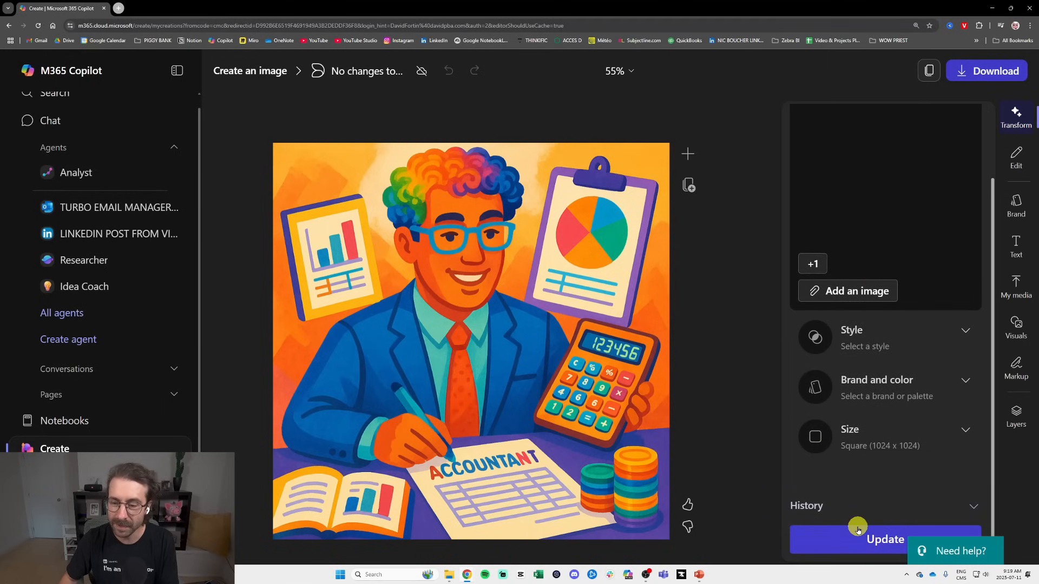
click(885, 540)
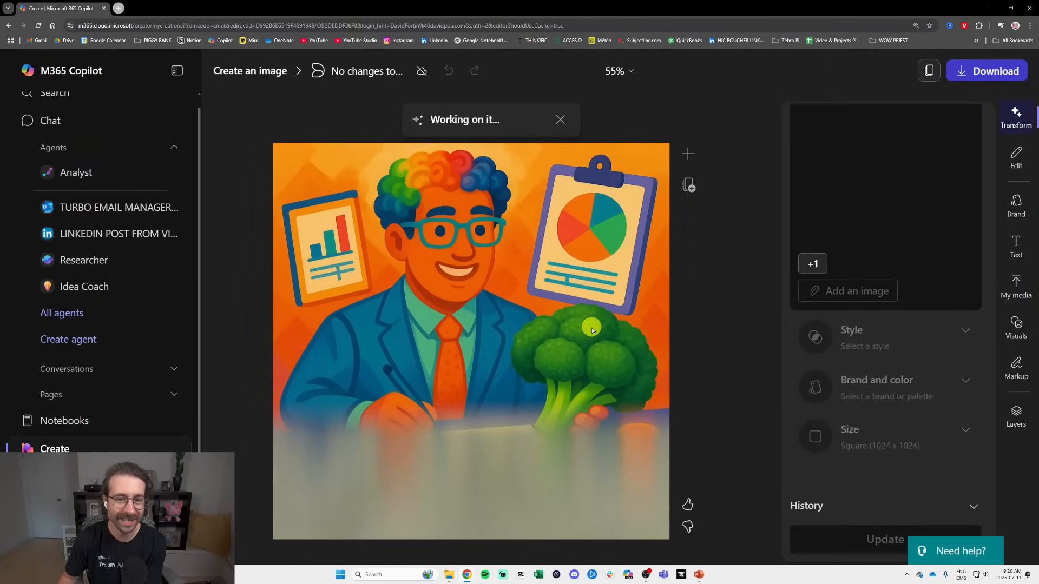
mouse_move(693, 224)
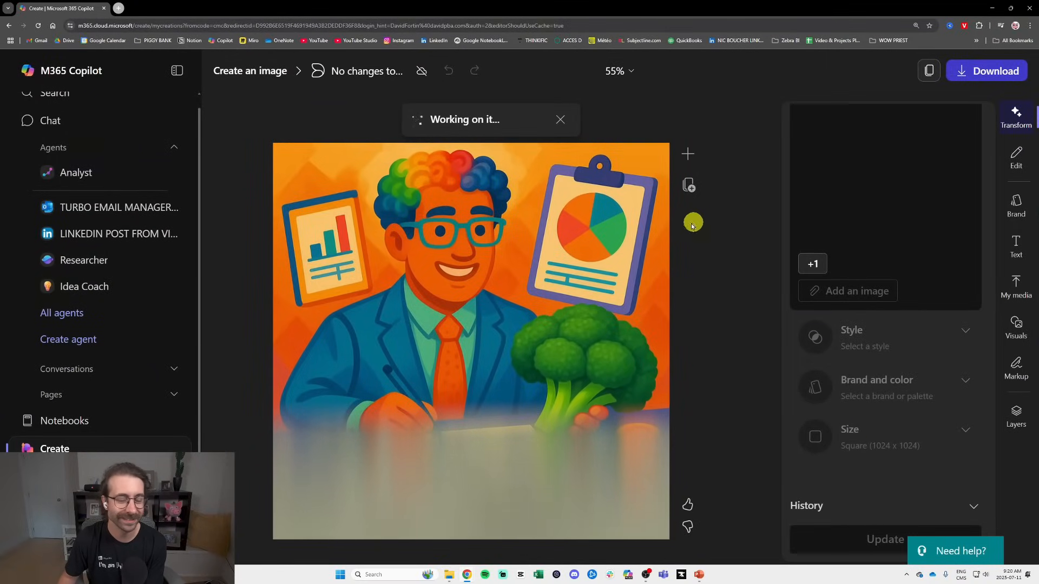
mouse_move(556, 237)
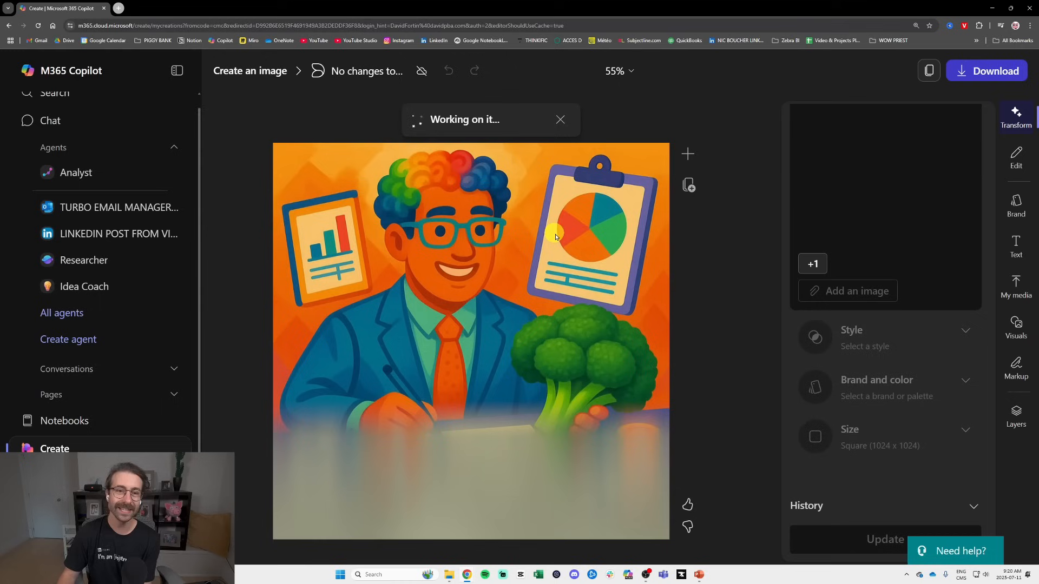
mouse_move(504, 282)
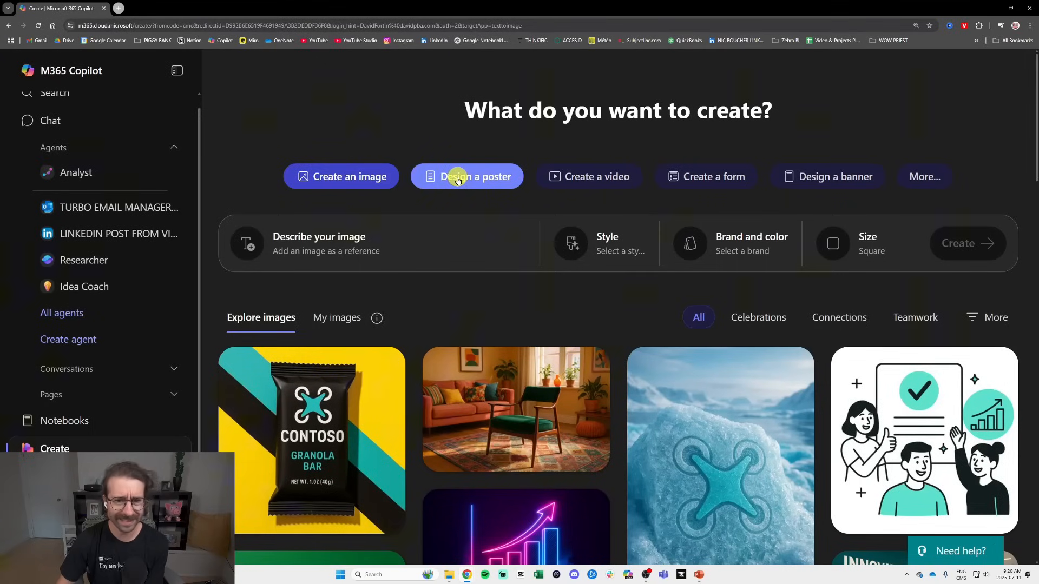
Under Design a poster, open My posters and preview the Step-by-step Copilot In Excel Guide poster.
click(466, 177)
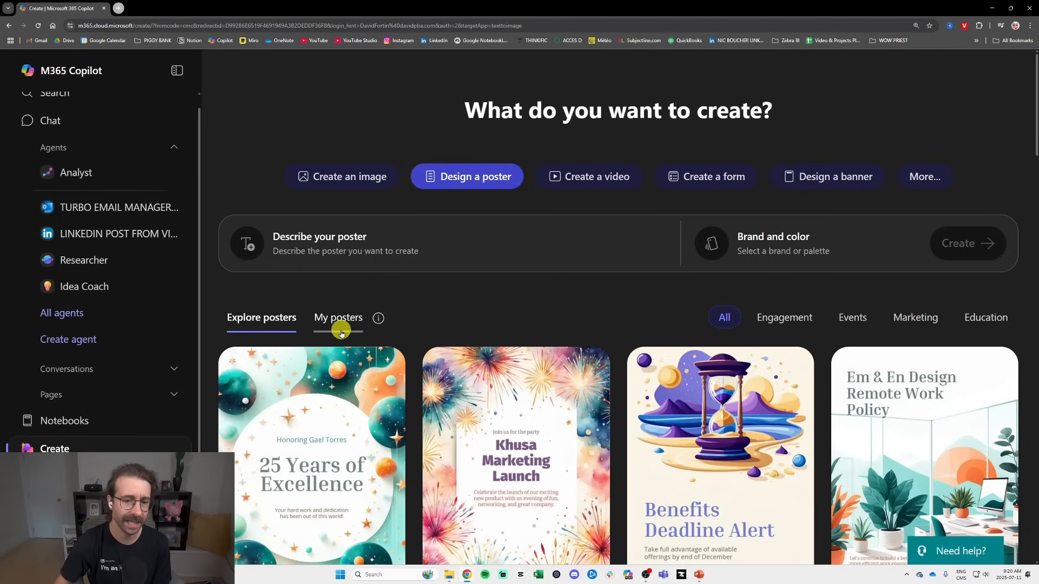
click(339, 318)
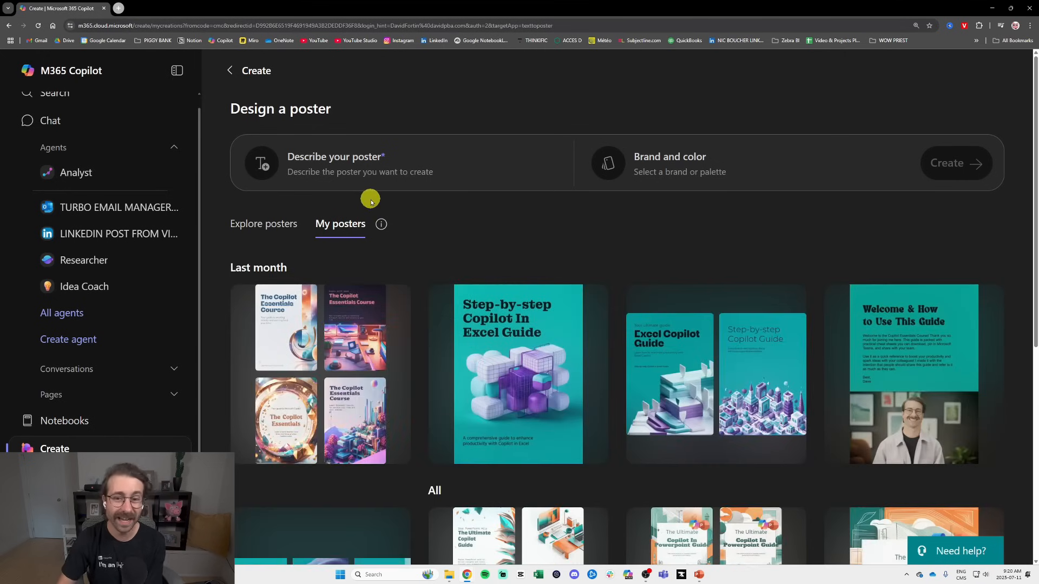
scroll(down, 3)
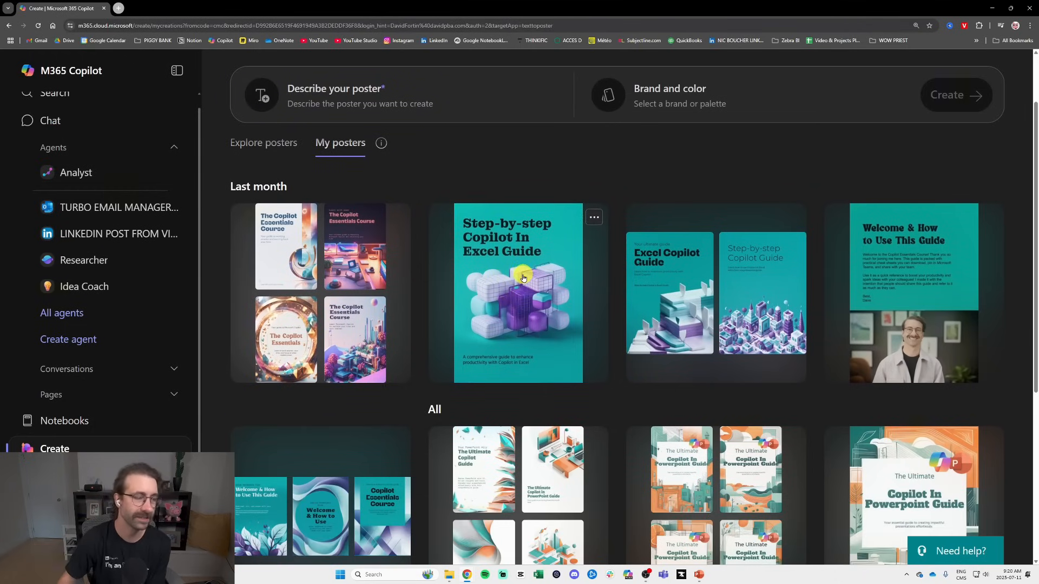
click(517, 294)
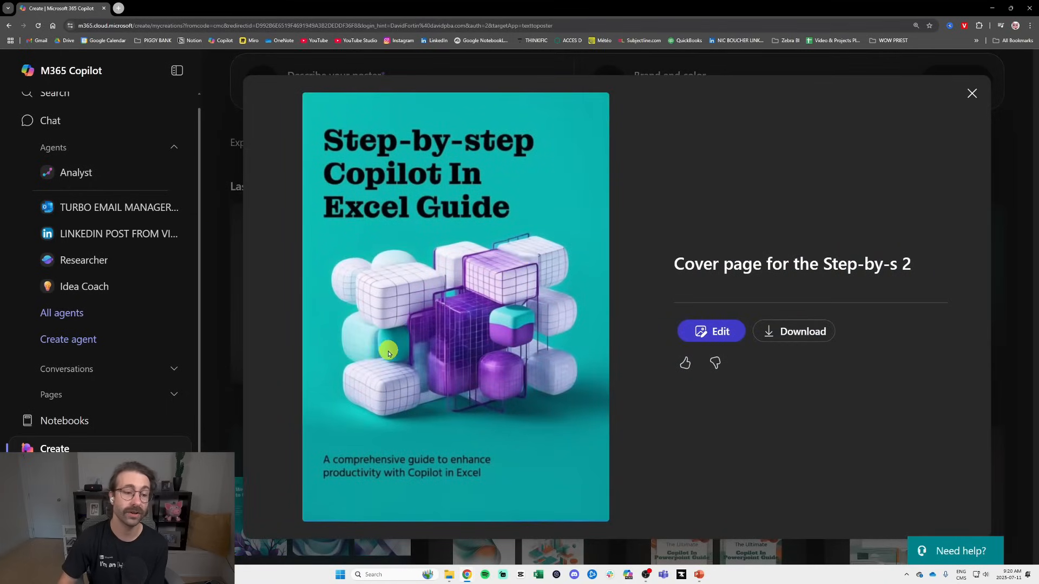
mouse_move(356, 337)
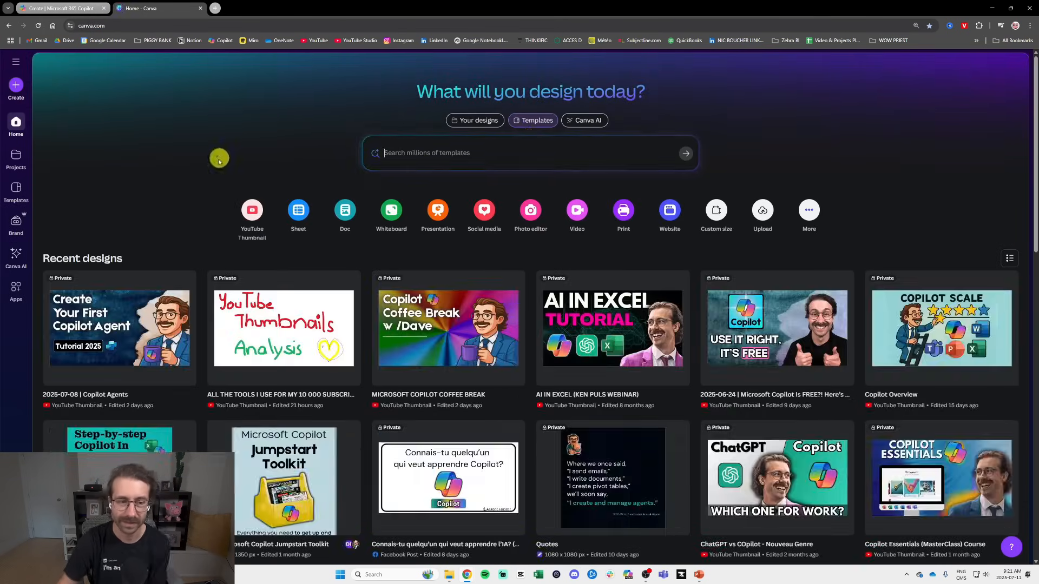
Select the Excel and Copilot logo on the Canva guide cover, then return to Copilot.
scroll(down, 3)
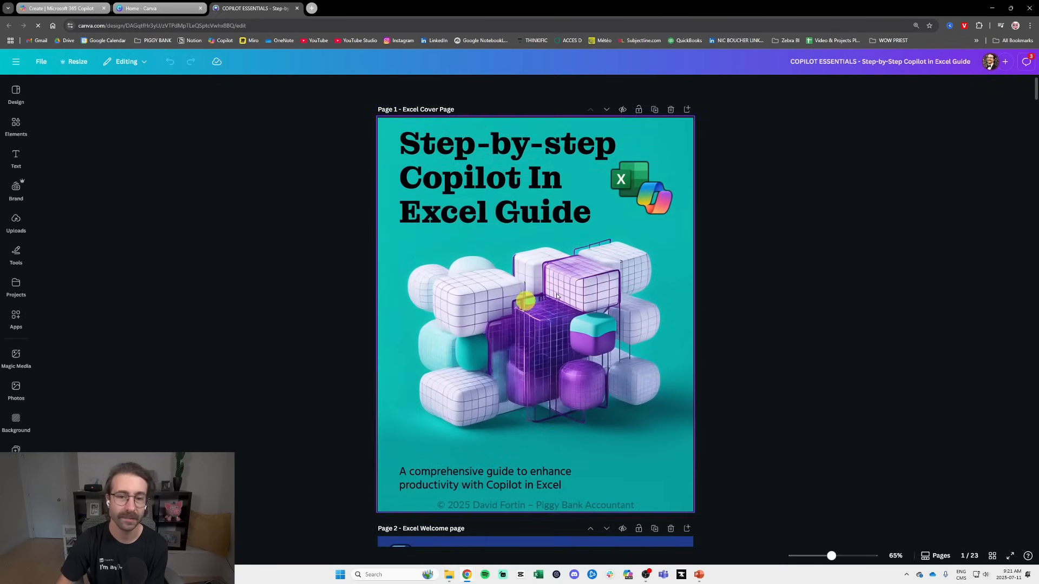
click(628, 180)
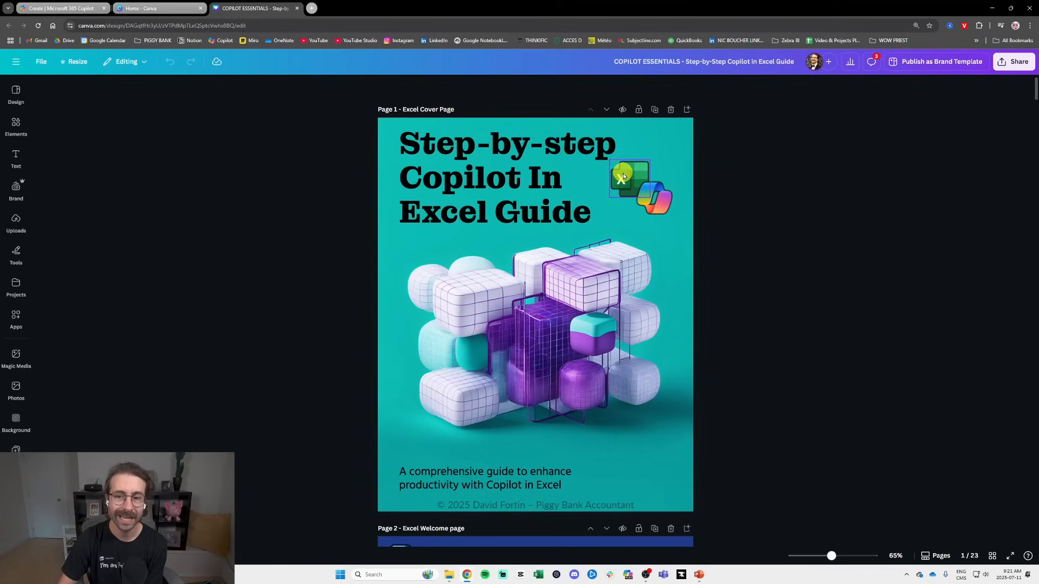
click(628, 177)
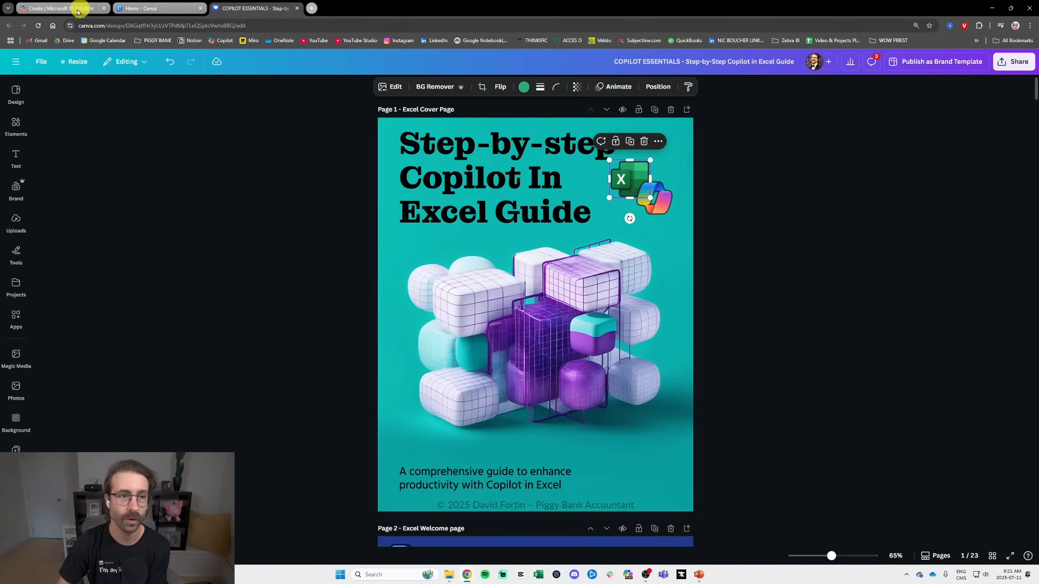
click(53, 9)
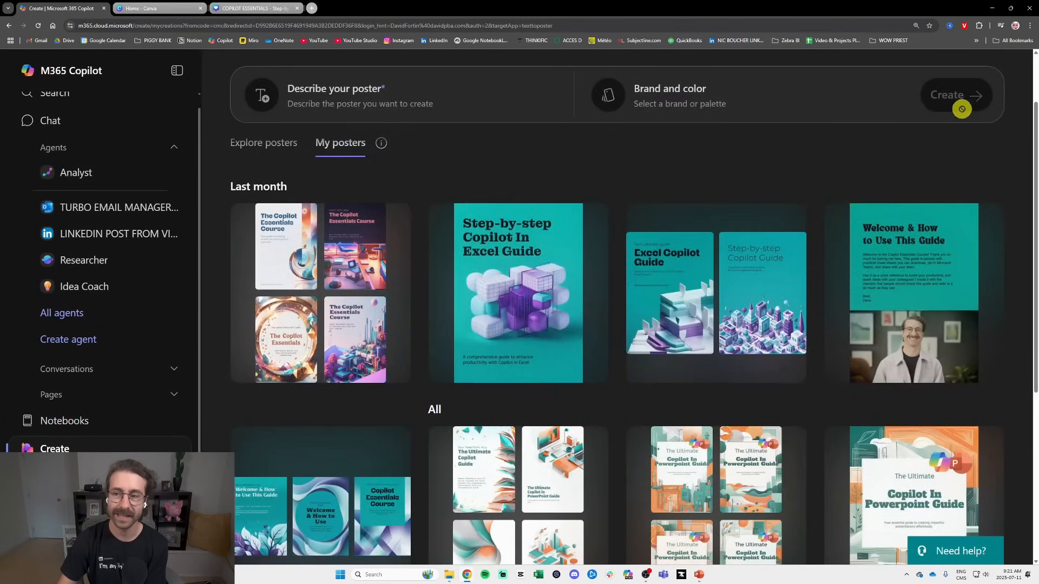
Scroll through My posters, then switch to Design a banner and browse the banner templates.
scroll(down, 3)
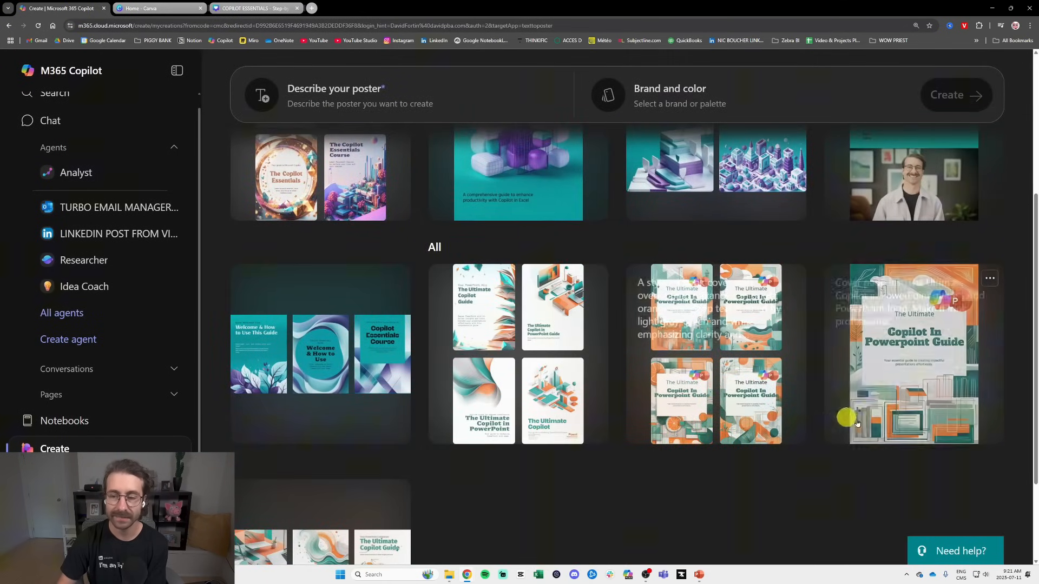
mouse_move(916, 473)
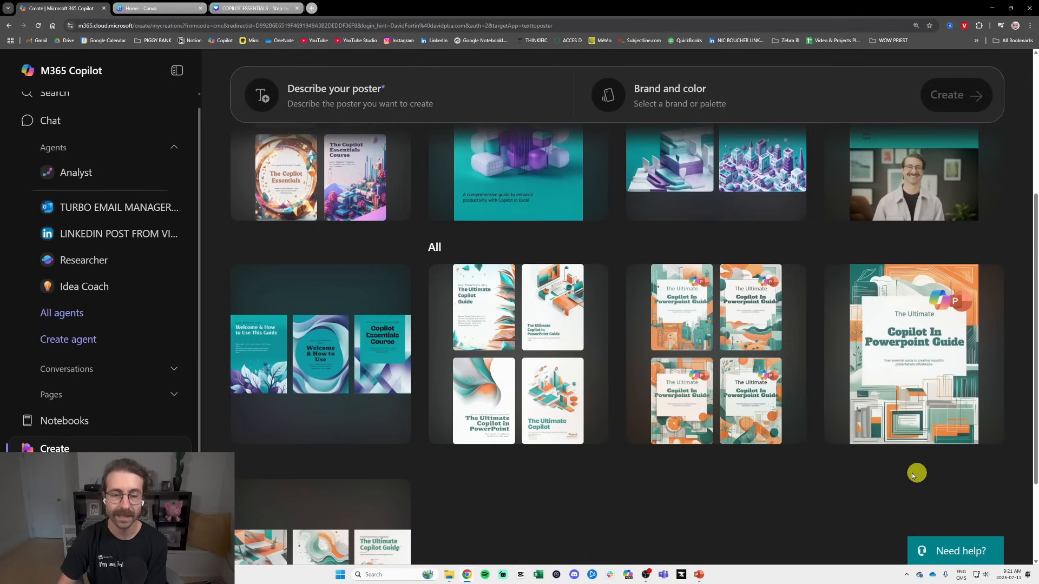
mouse_move(891, 471)
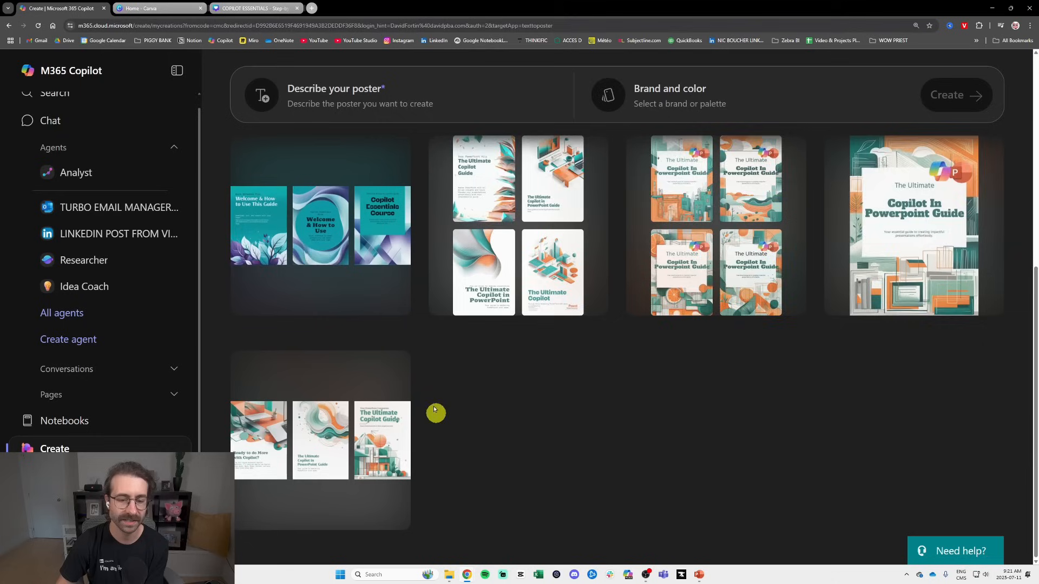
scroll(up, 3)
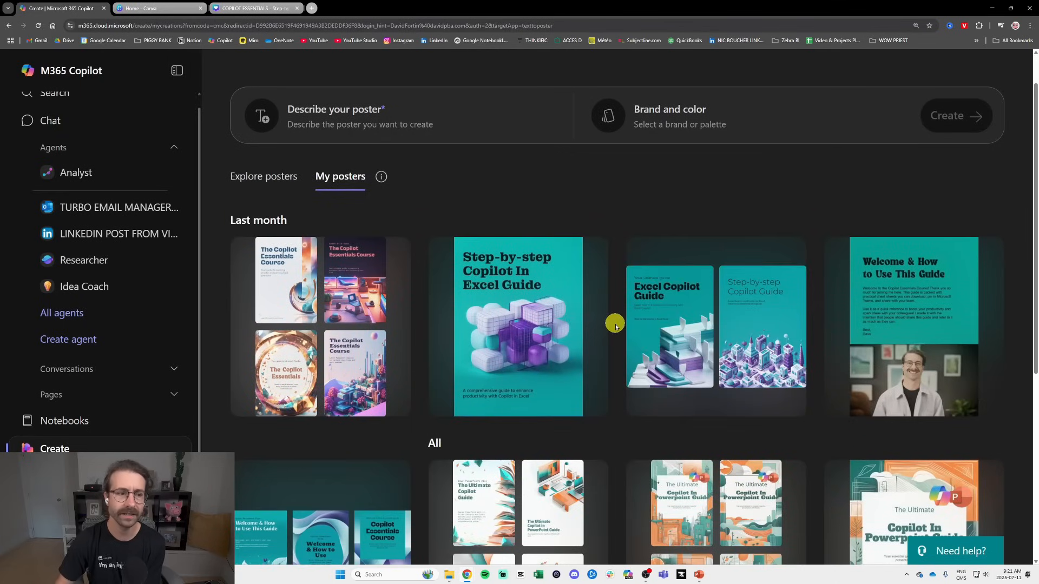
mouse_move(582, 316)
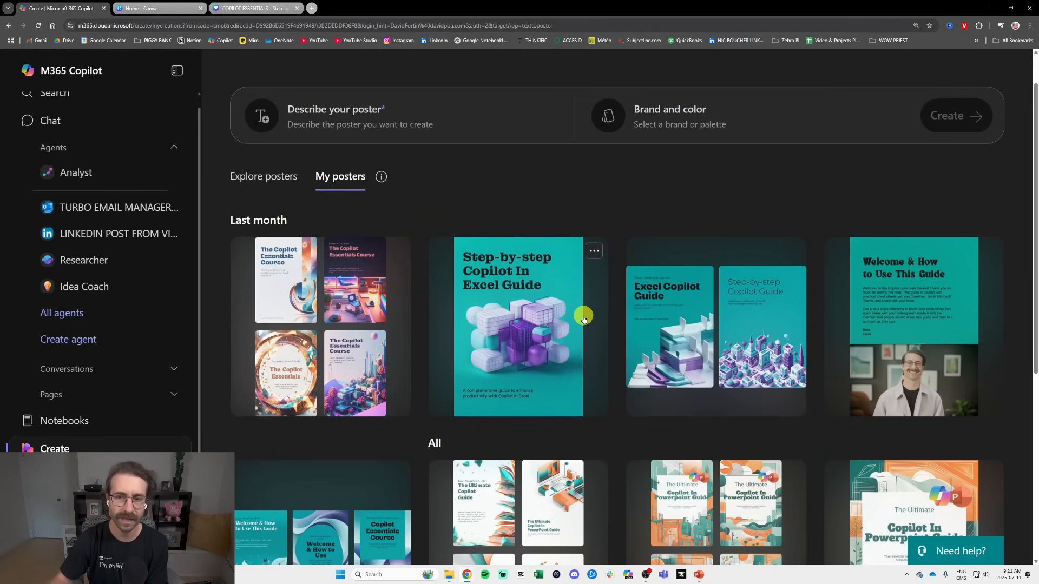
scroll(up, 3)
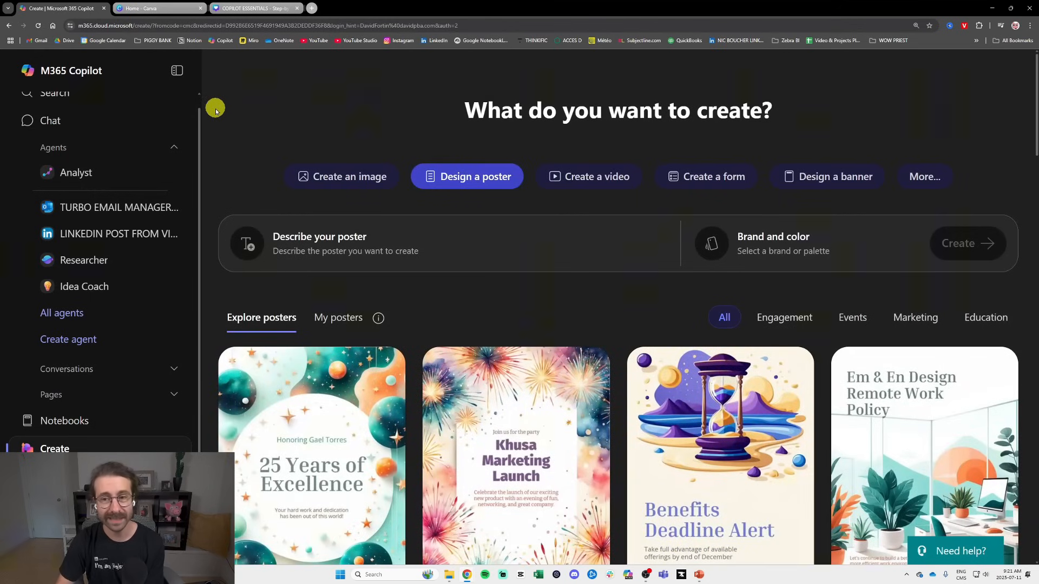
mouse_move(826, 177)
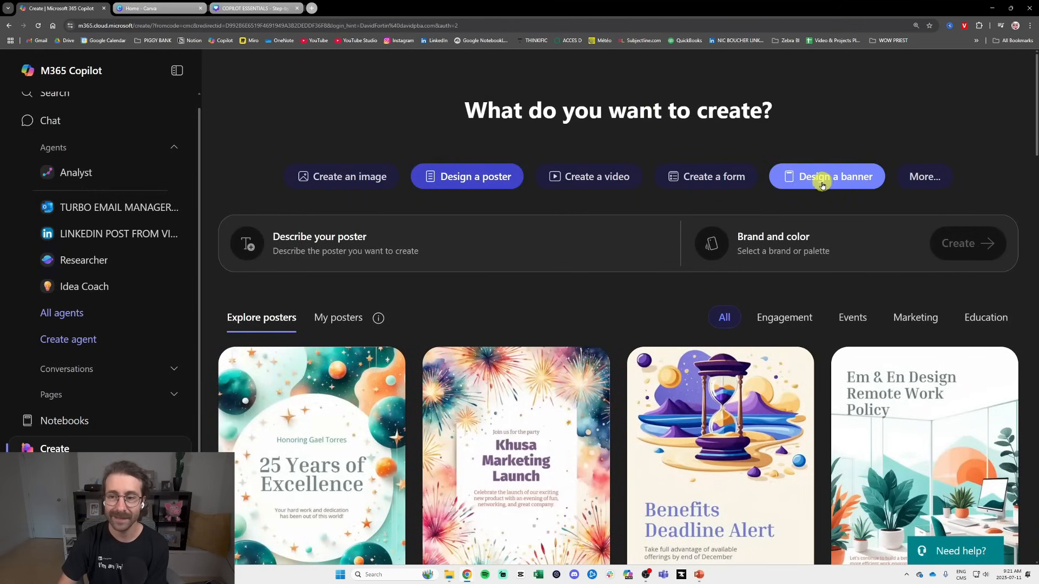
click(826, 176)
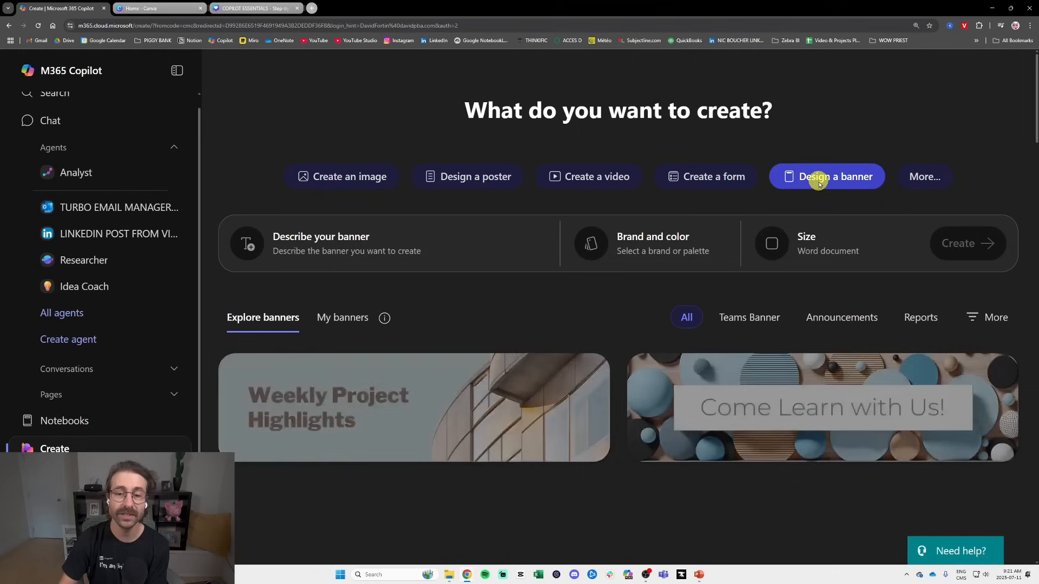
scroll(down, 3)
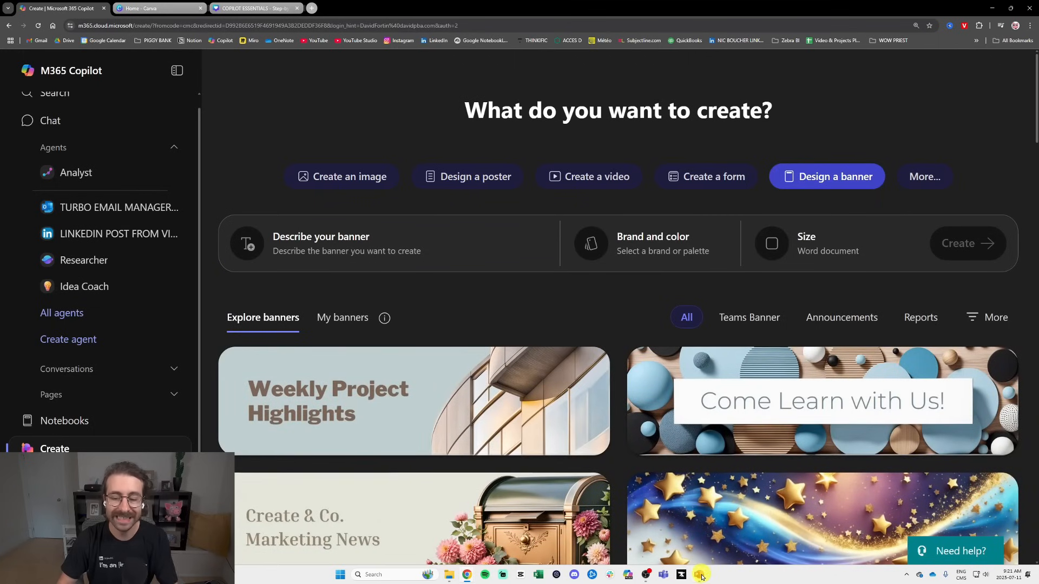
click(698, 574)
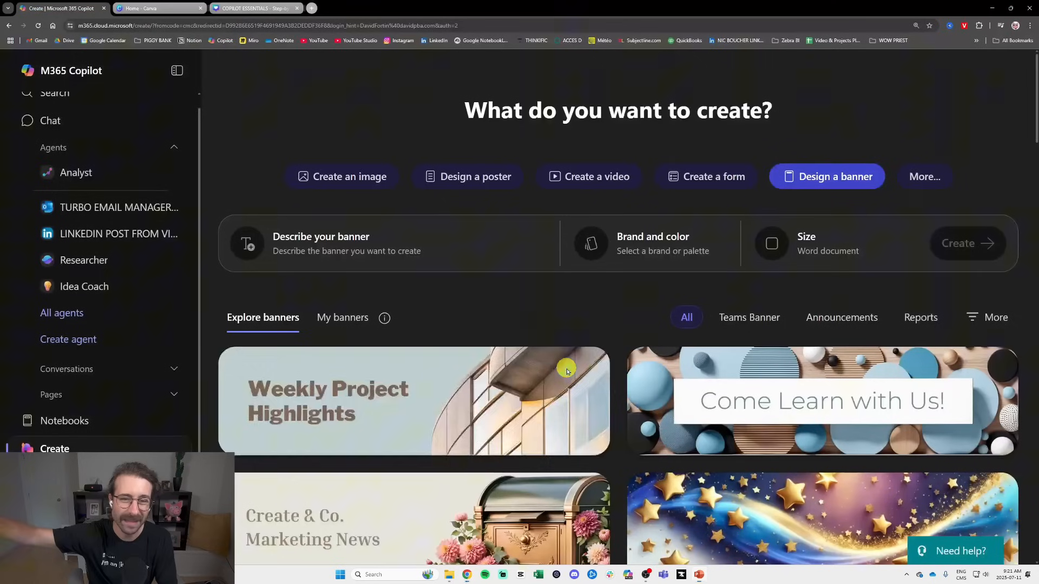
mouse_move(481, 282)
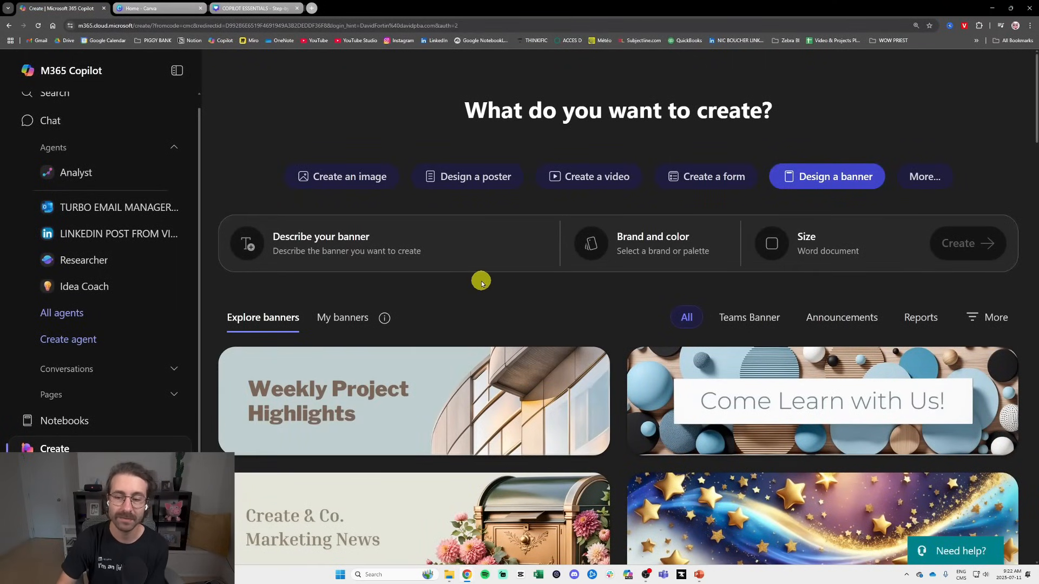
scroll(down, 3)
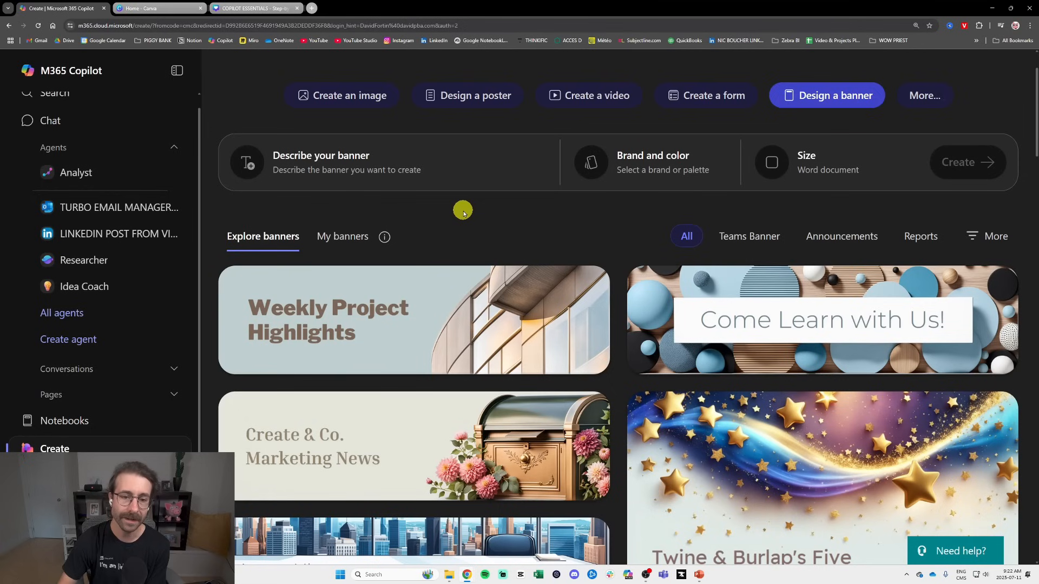
scroll(up, 3)
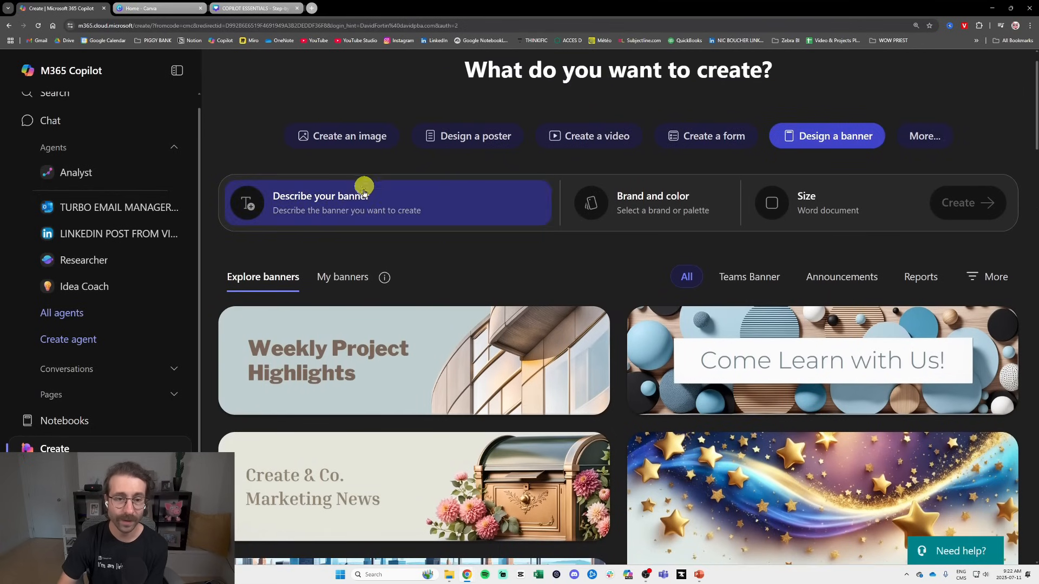
Describe the banner as an invitation to a Copilot Coffee Break presentation answering any topic questions.
click(364, 203)
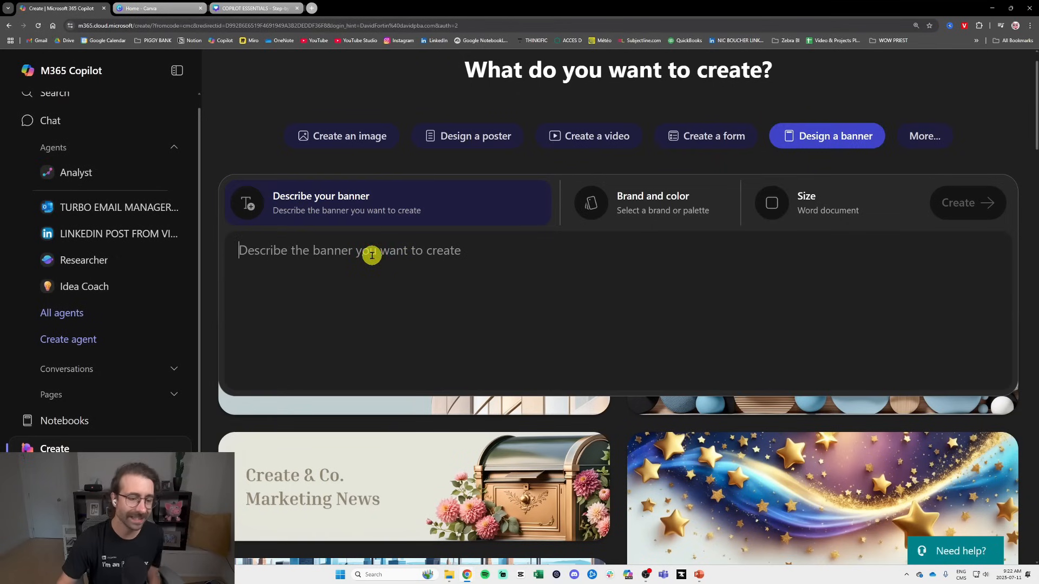
text(I want a ban)
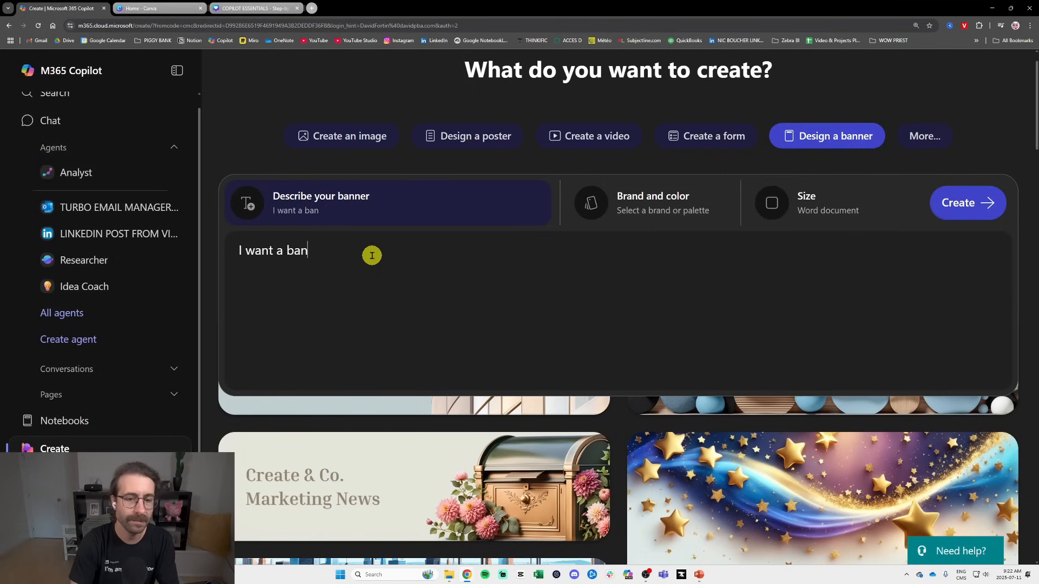
text(ner for my invitation to my Copilot Coffee Break presentation)
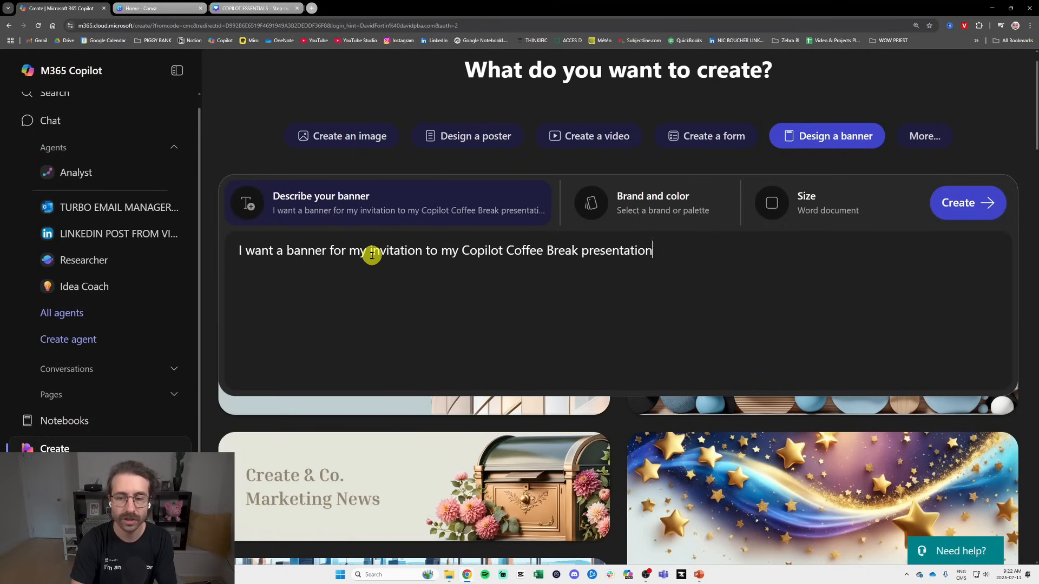
text(where I will)
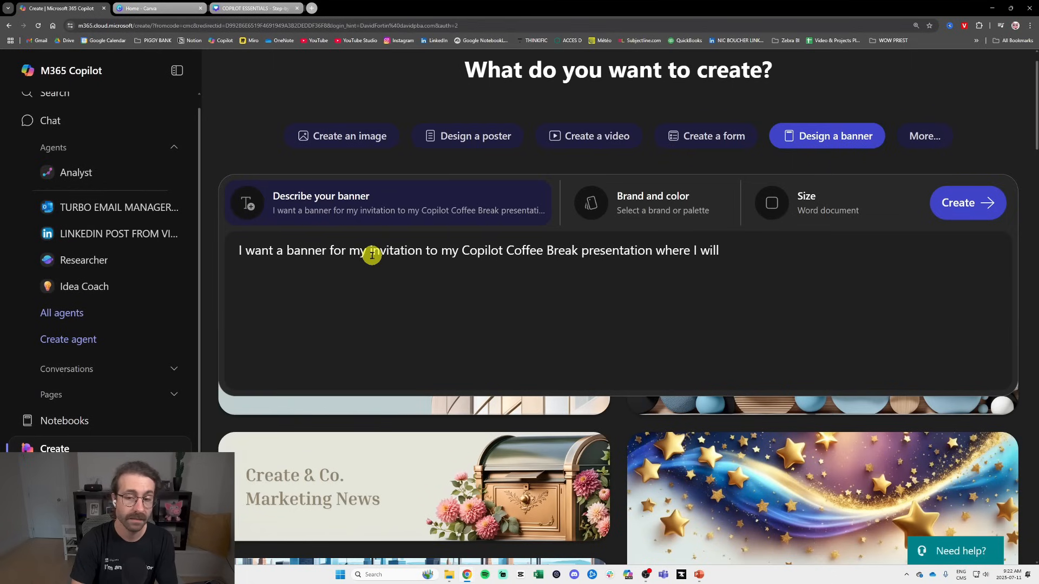
text(answer any qe)
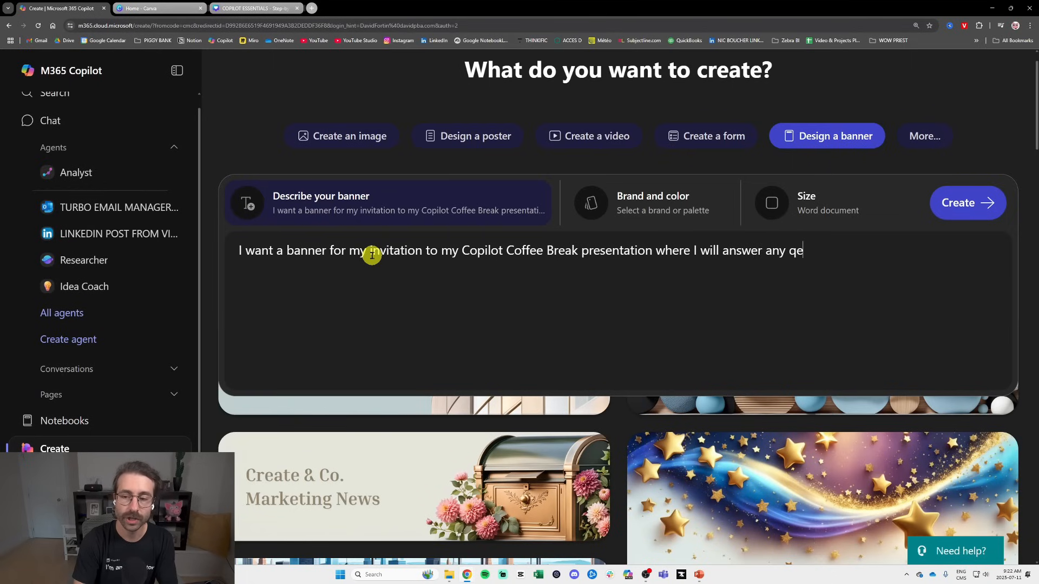
text(uestion on the topic.)
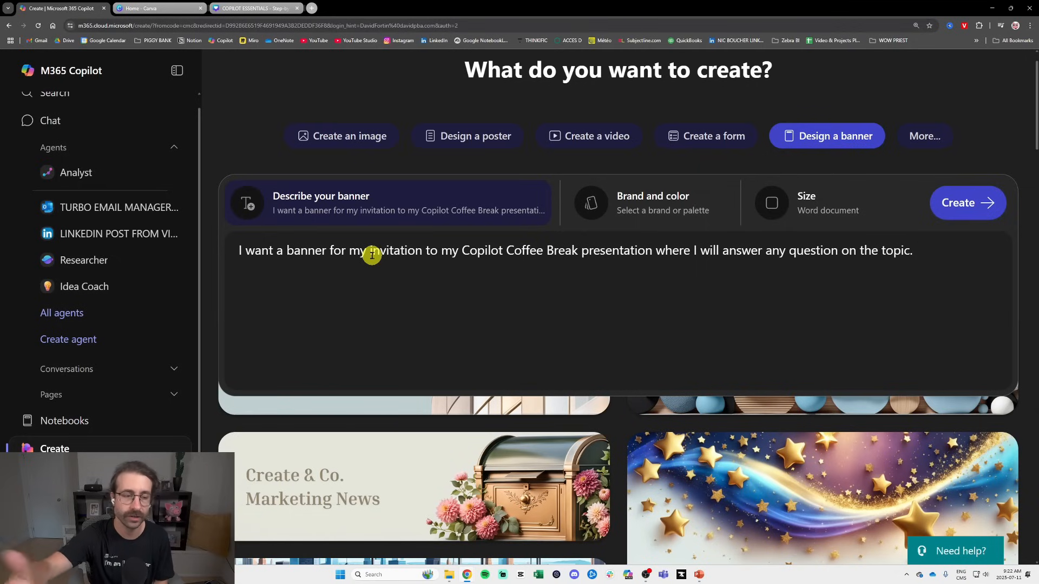
mouse_move(299, 365)
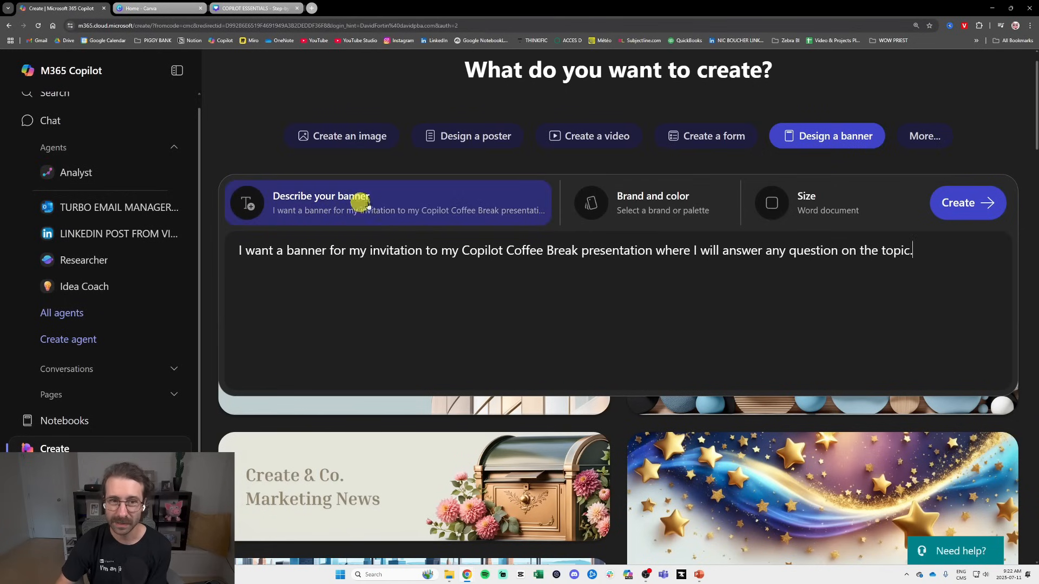
Choose the PIGGY BANK brand kit under Brand and color, then view the Size options.
click(651, 203)
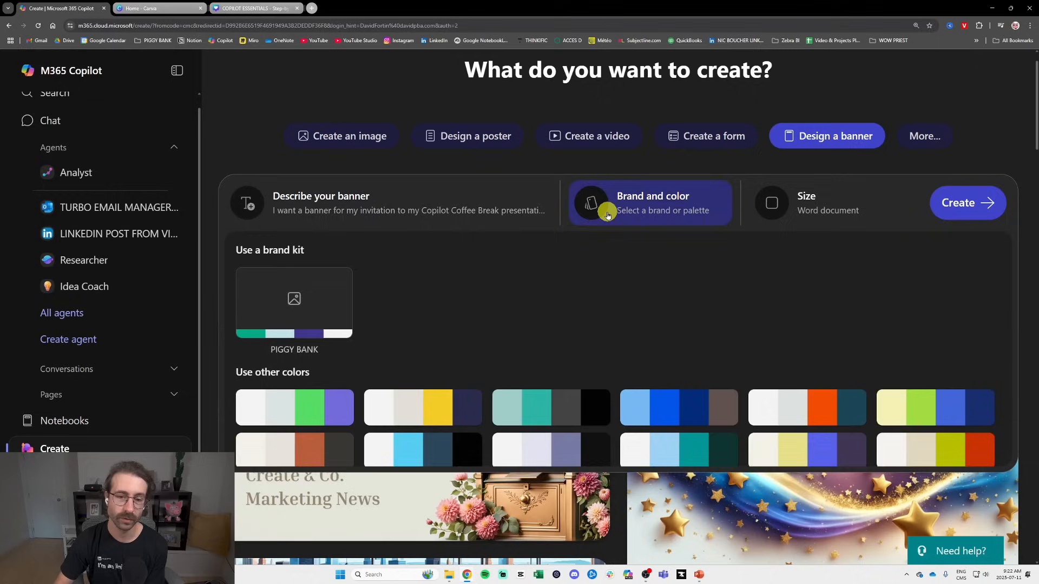
click(294, 304)
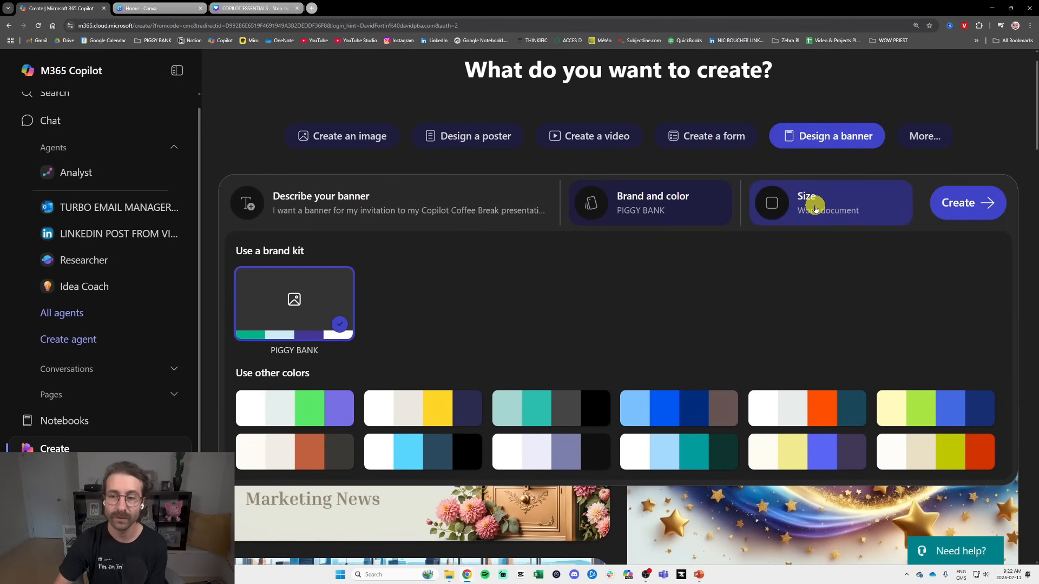
click(830, 203)
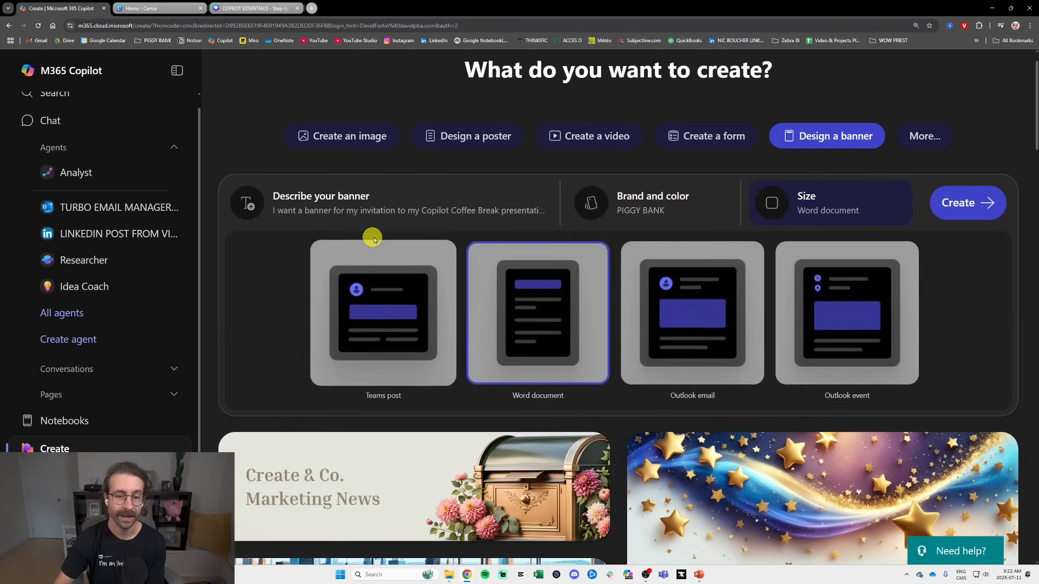
mouse_move(561, 313)
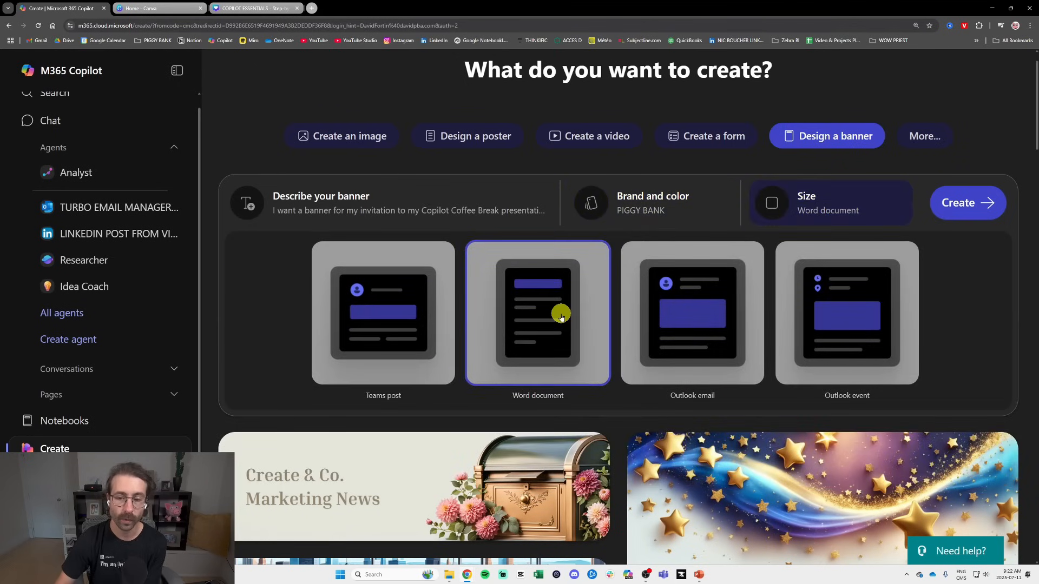
mouse_move(672, 318)
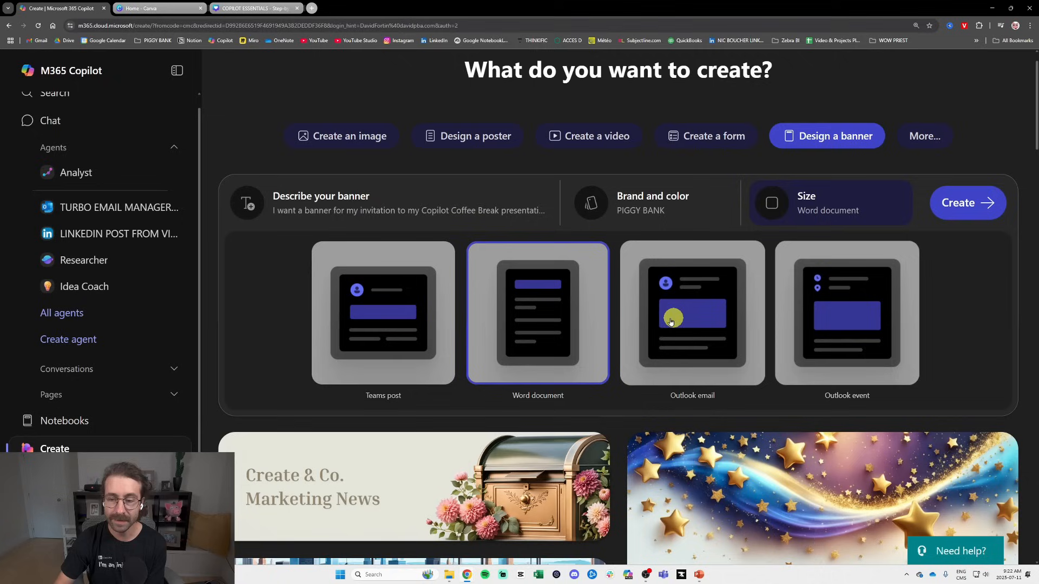
mouse_move(710, 330)
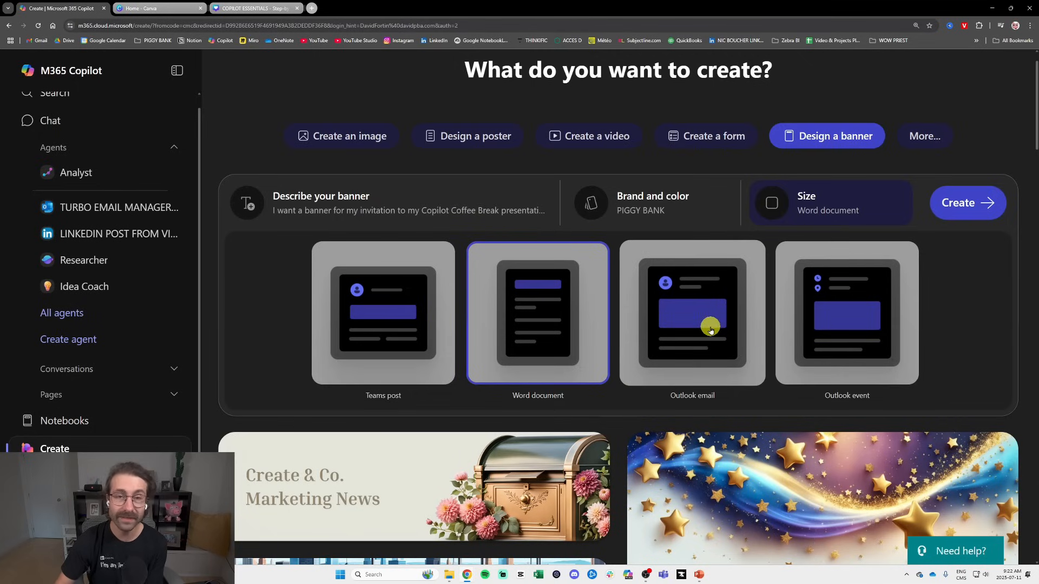
mouse_move(546, 324)
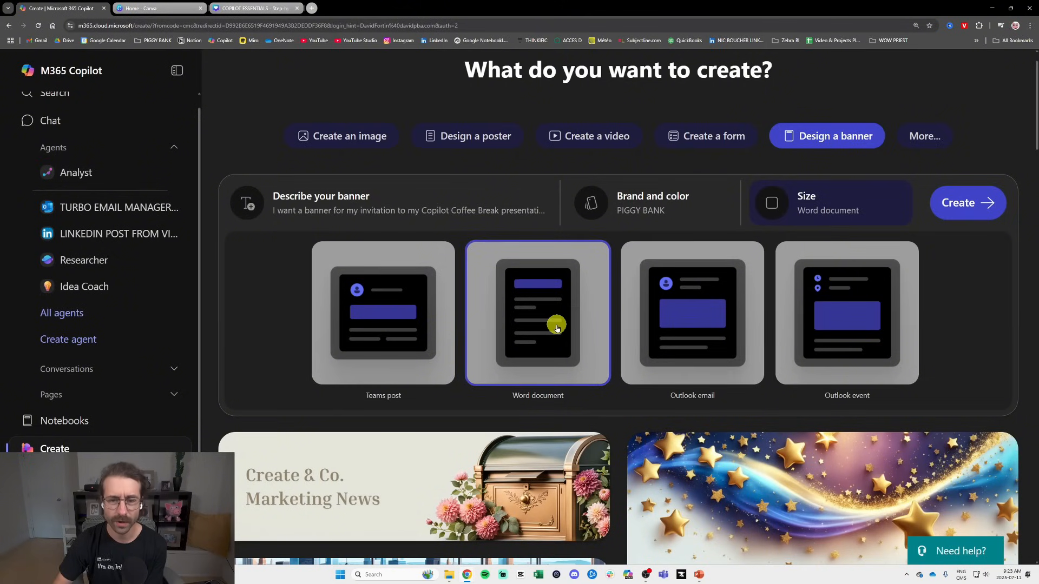
mouse_move(566, 334)
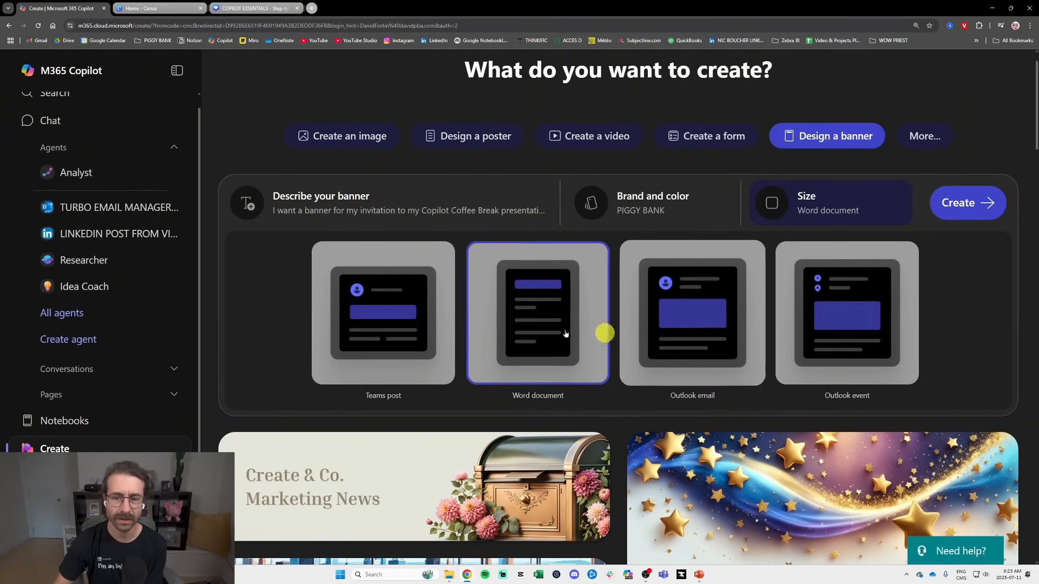
Keep the Word document size and scroll through the four generated Coffee Break banners.
click(966, 203)
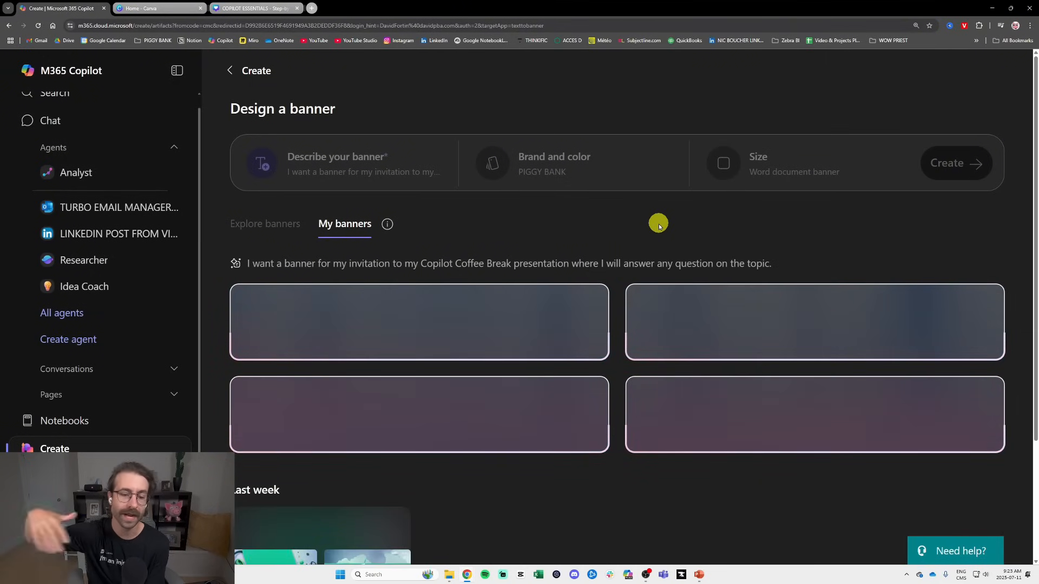
scroll(down, 3)
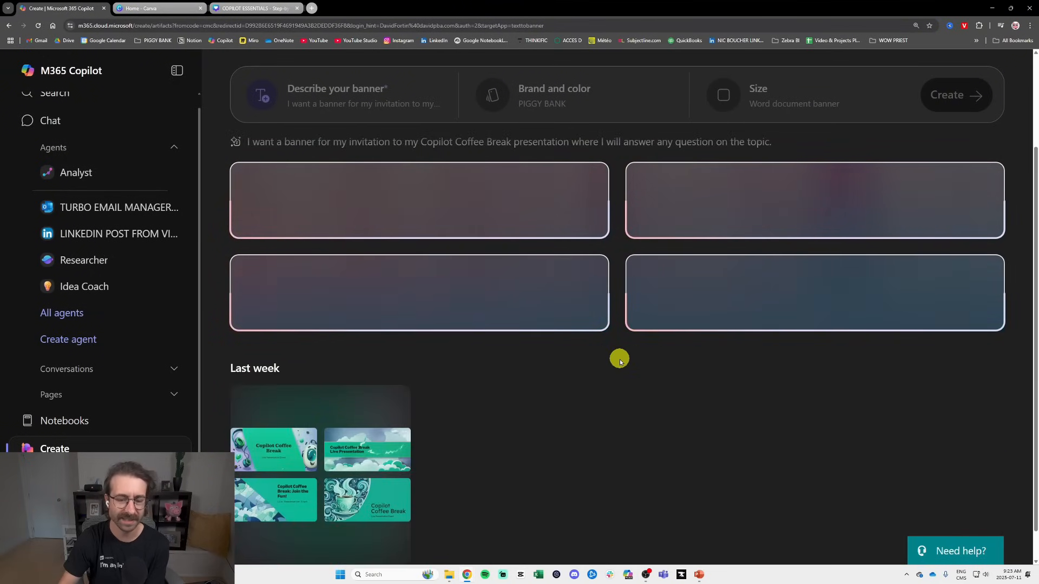
scroll(down, 3)
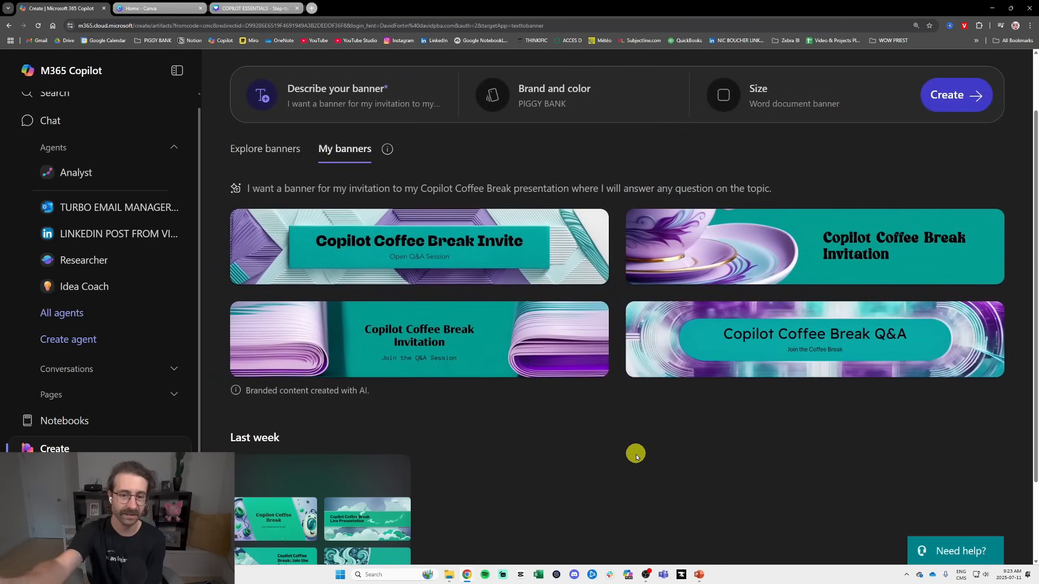
mouse_move(581, 437)
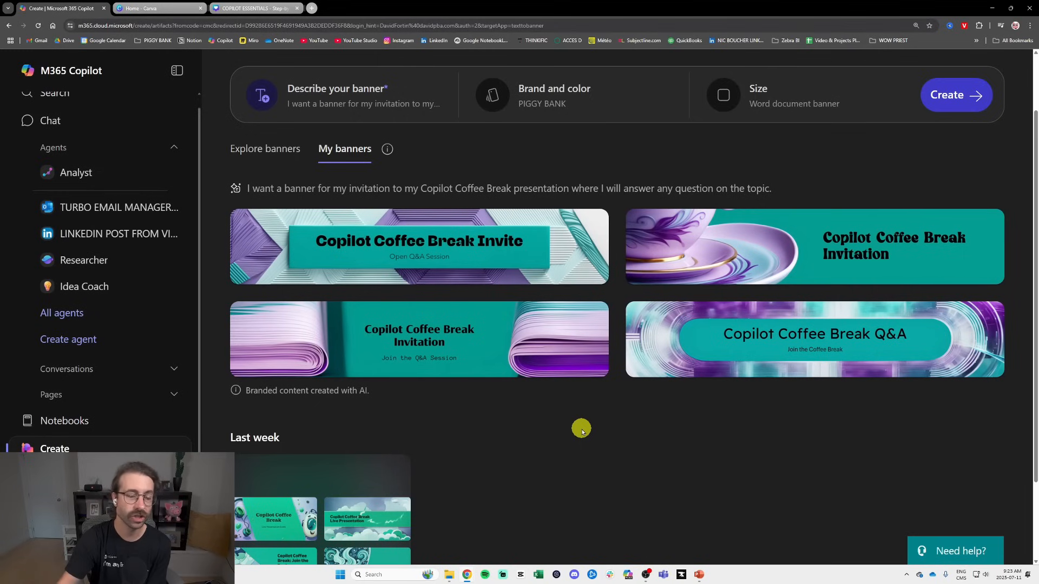
mouse_move(434, 227)
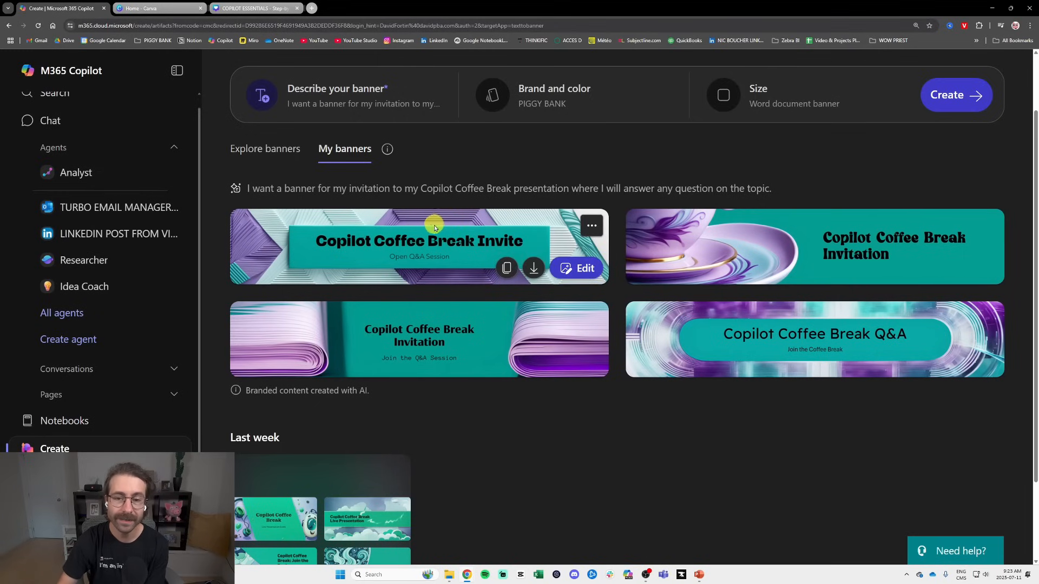
mouse_move(510, 320)
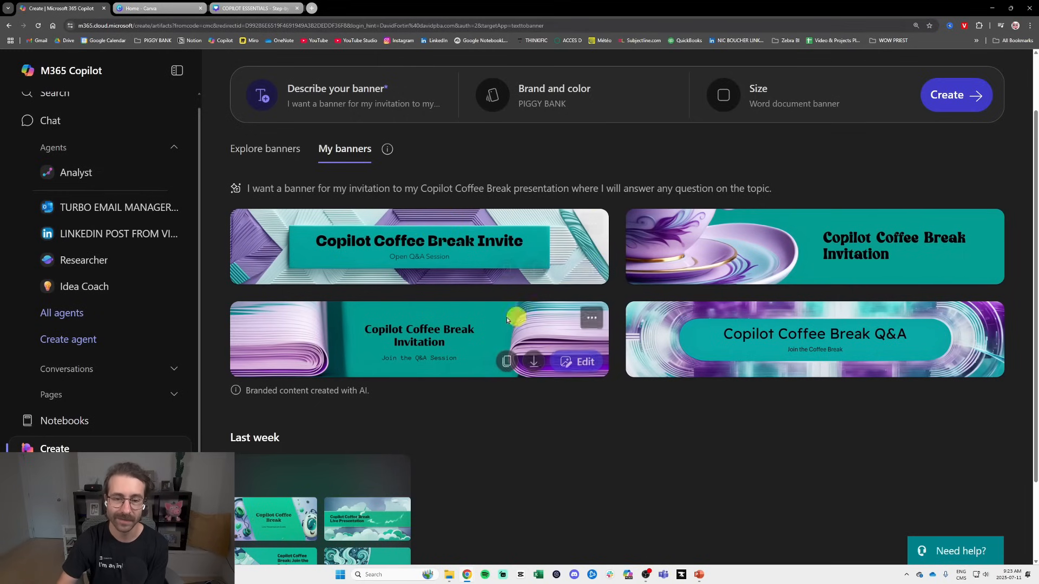
mouse_move(447, 255)
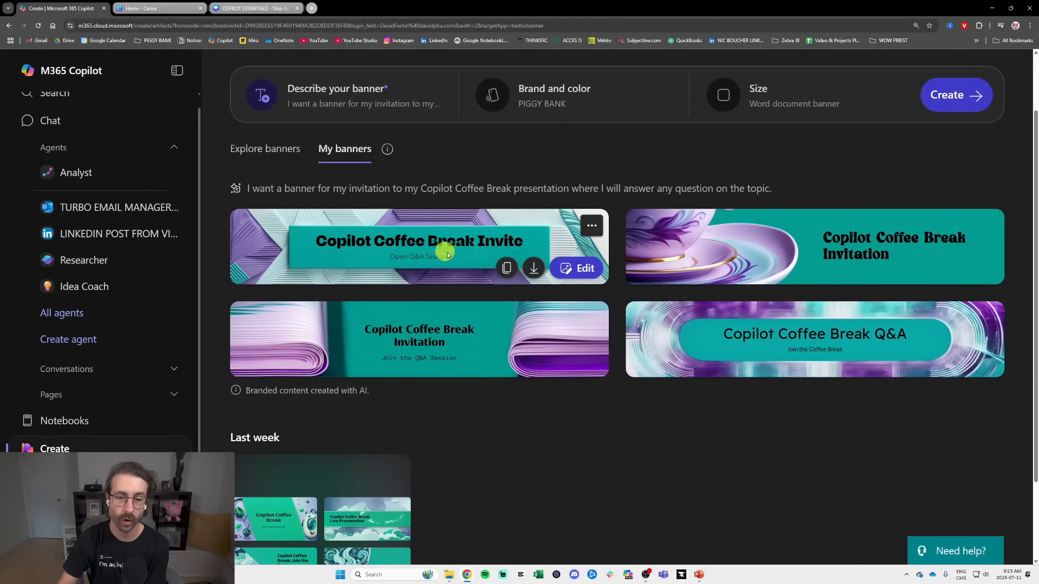
mouse_move(472, 255)
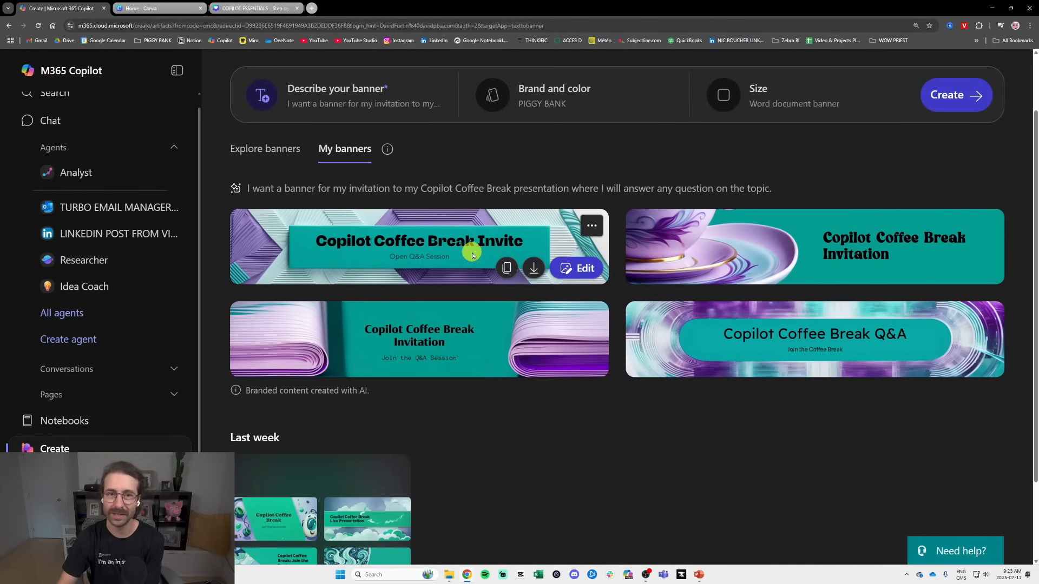
mouse_move(576, 269)
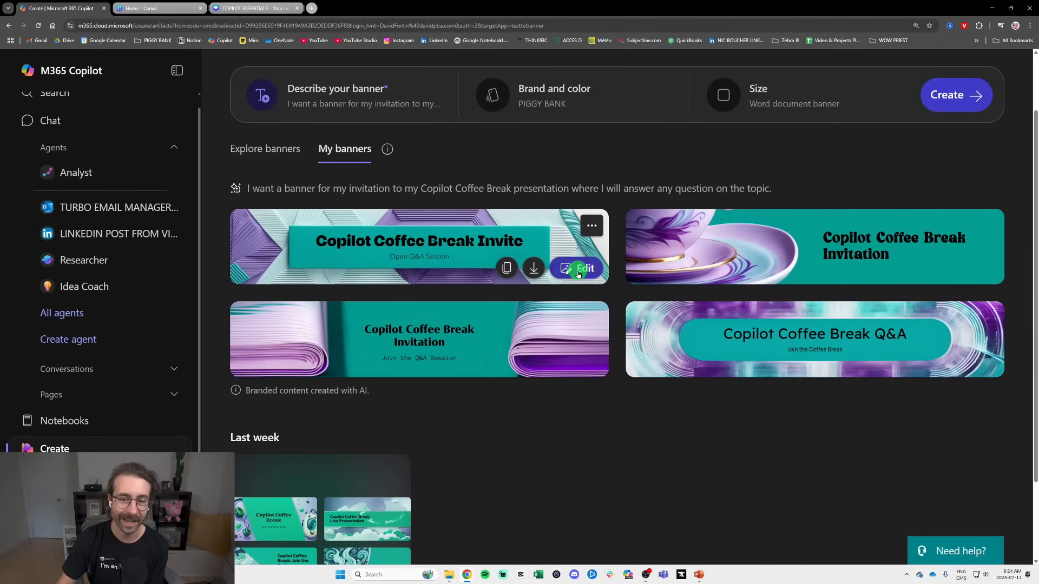
Edit the first banner, retitle it 'BREAK FOR SUSANNE', and try a different title font.
click(585, 269)
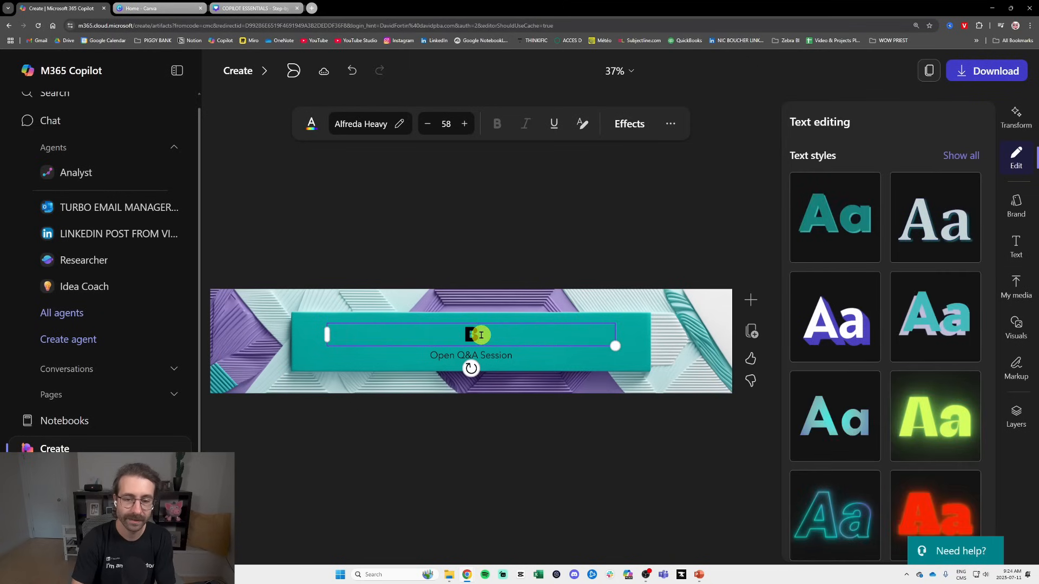
text(BREAK FOR SUSANNE)
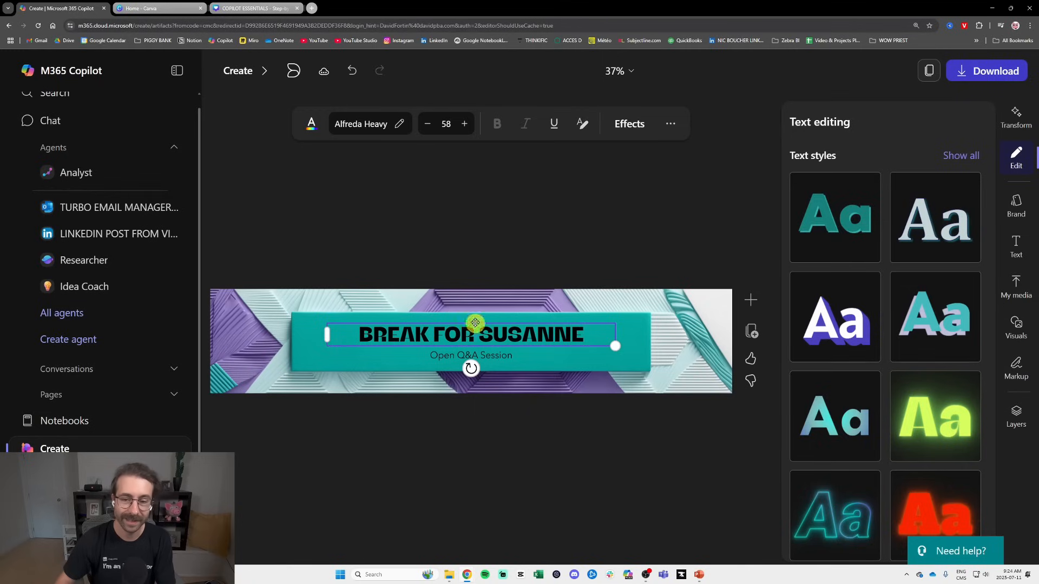
mouse_move(572, 260)
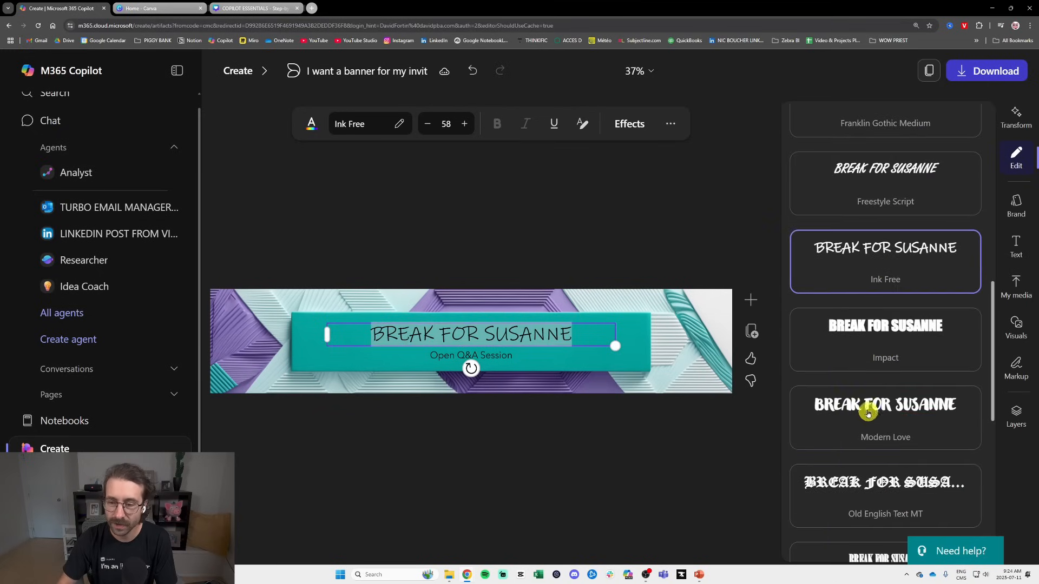
click(885, 495)
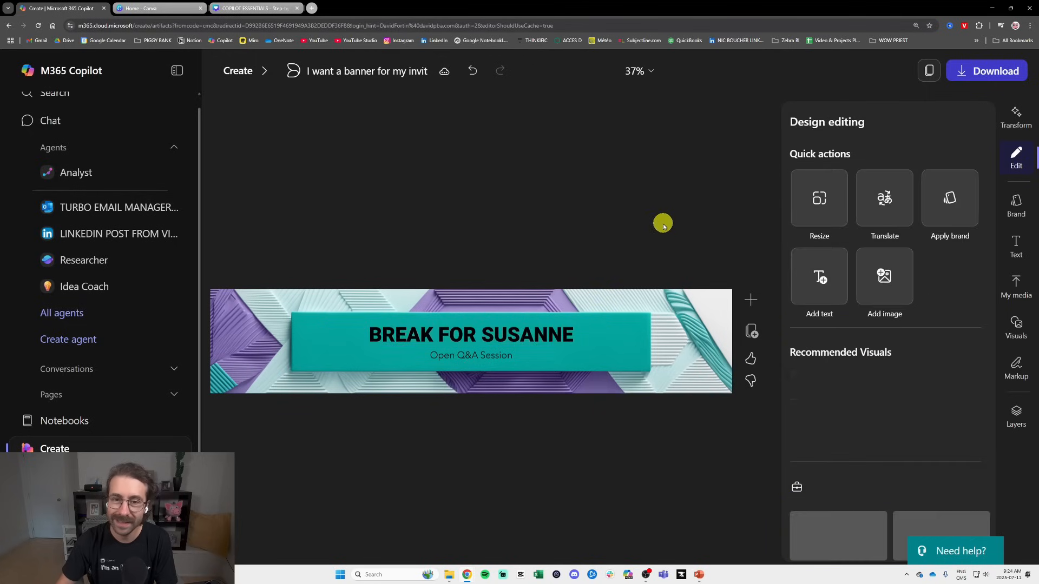
Give the title a glowing yellow style and add the Copilot logo from My media.
click(471, 334)
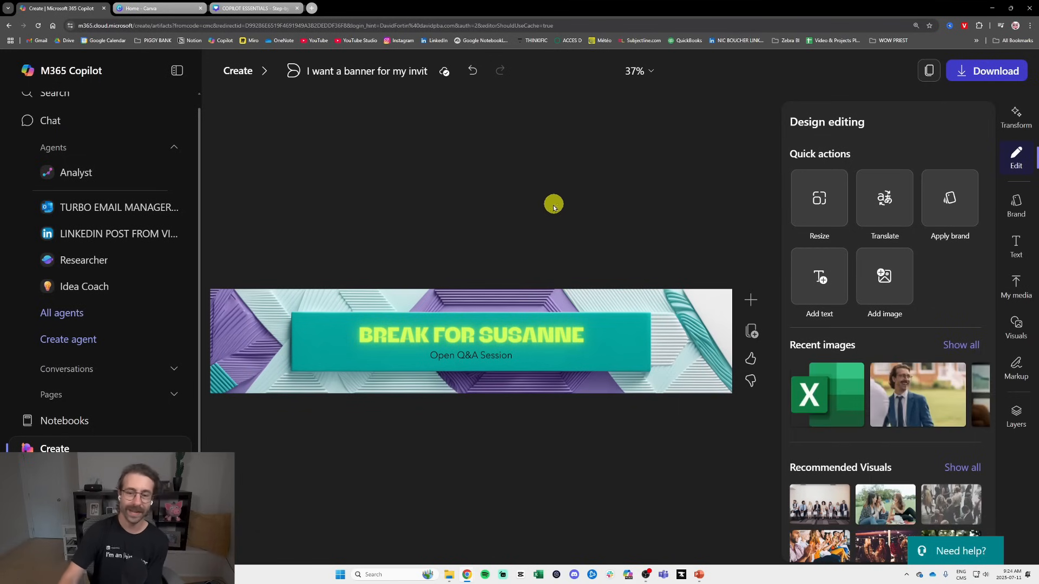
mouse_move(429, 153)
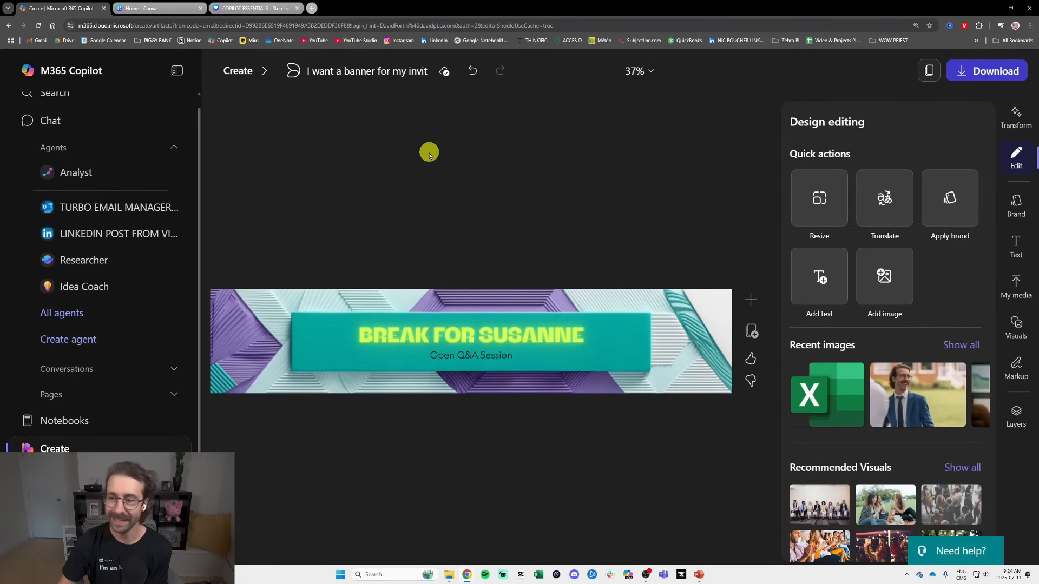
click(960, 345)
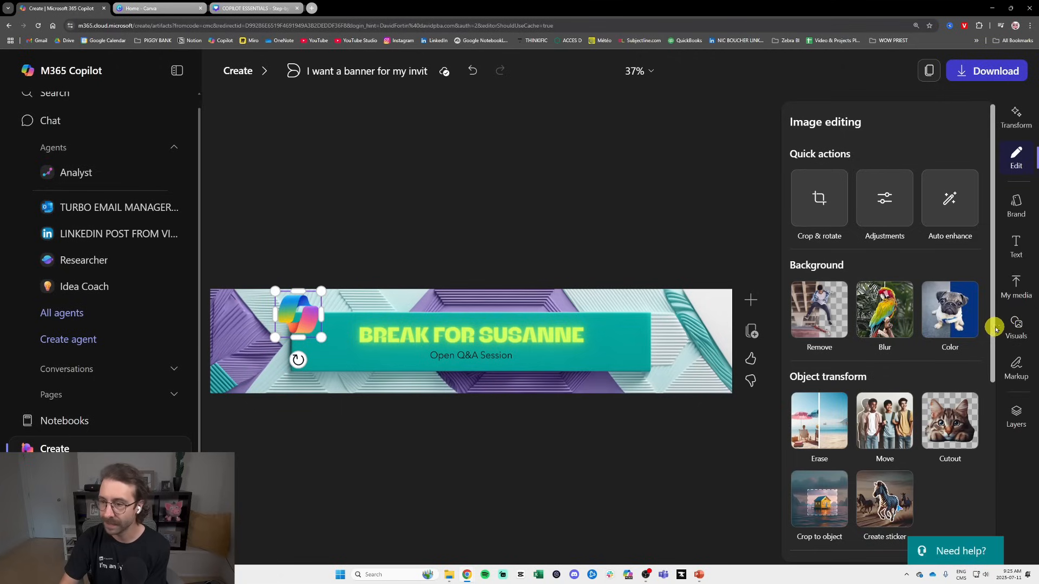
click(1016, 285)
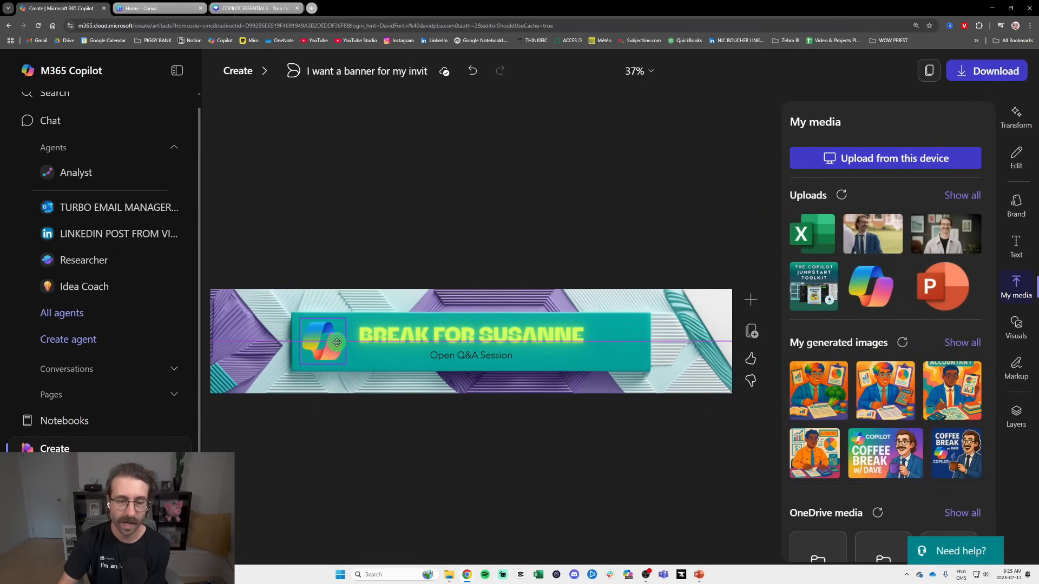
Place the logo, duplicate the subtitle as 'July 11th 2025 - 9 AM EDT', and insert the portrait.
click(471, 355)
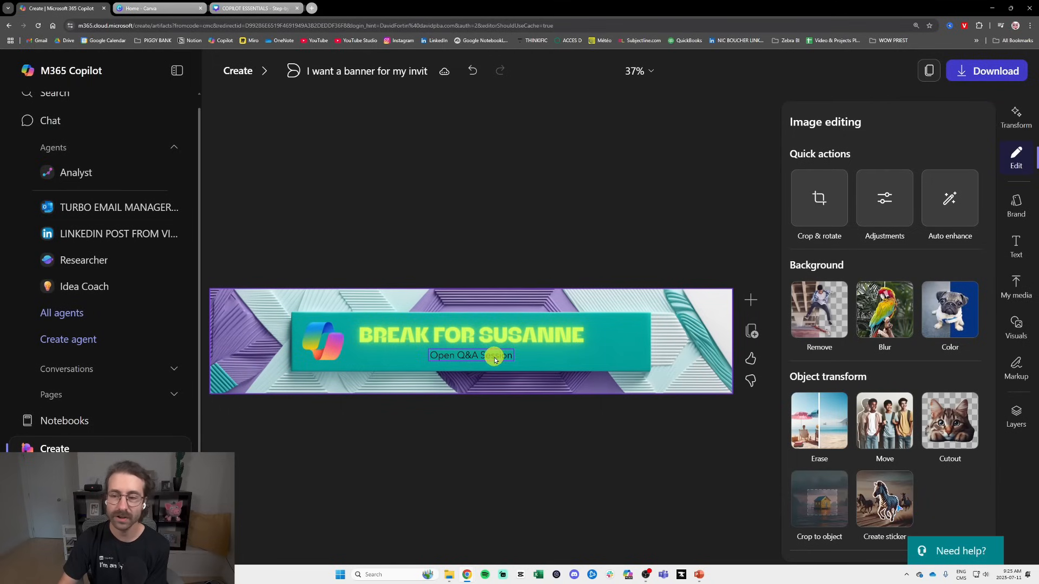
click(470, 356)
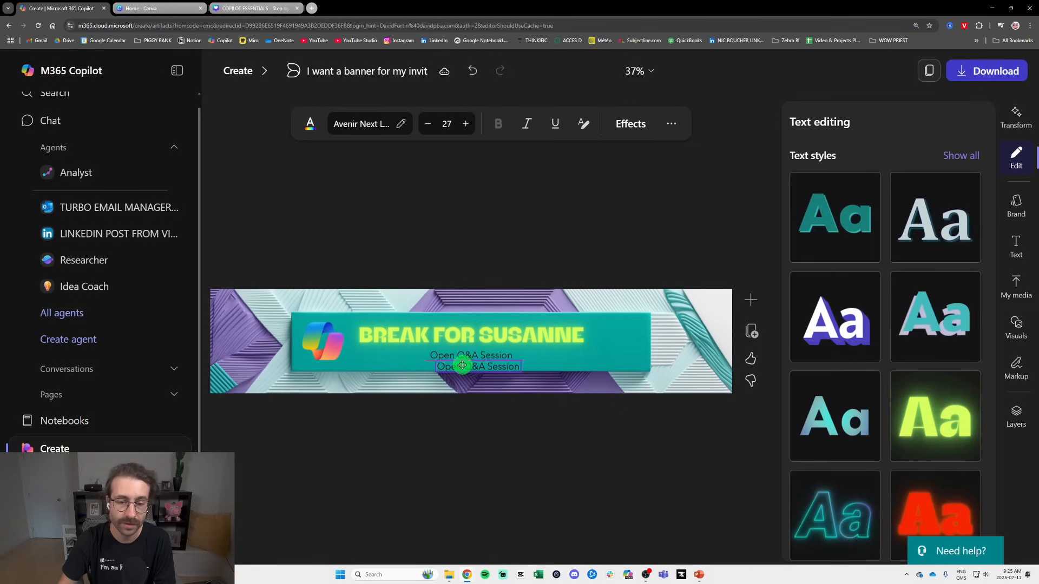
click(471, 365)
text(July 11th 2025 - 9 AM EDT)
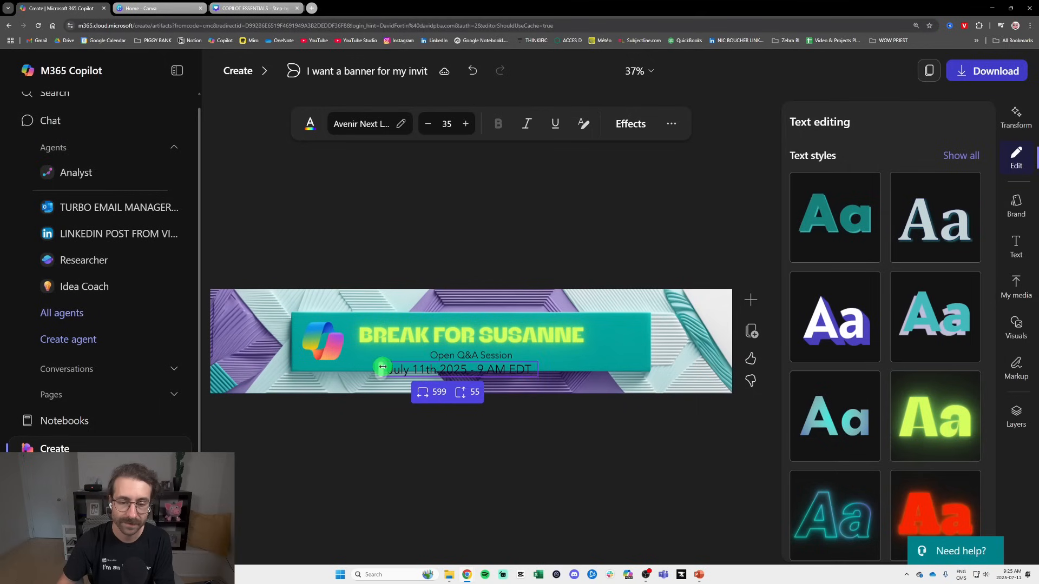
click(470, 369)
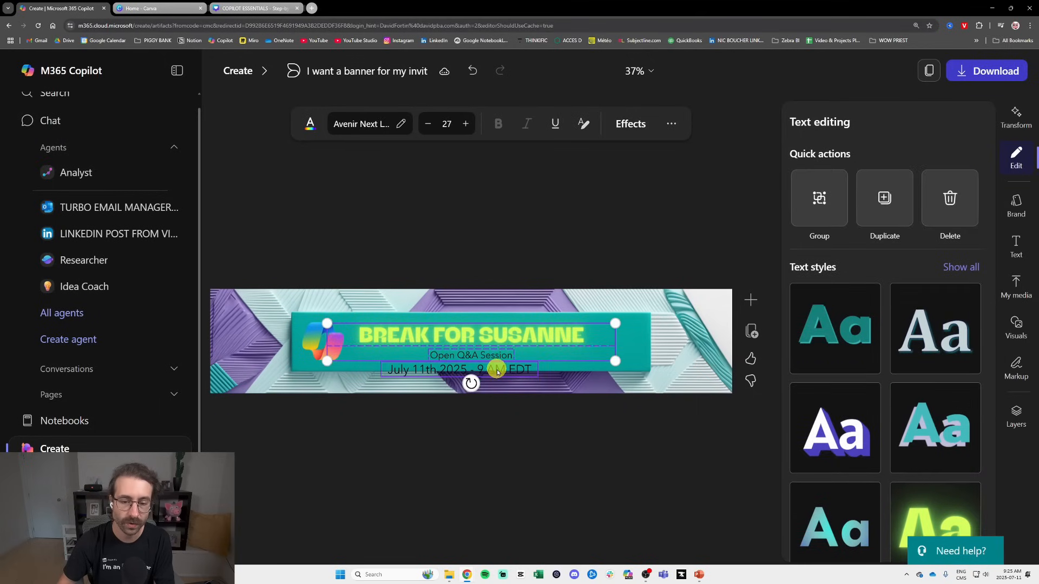
click(465, 124)
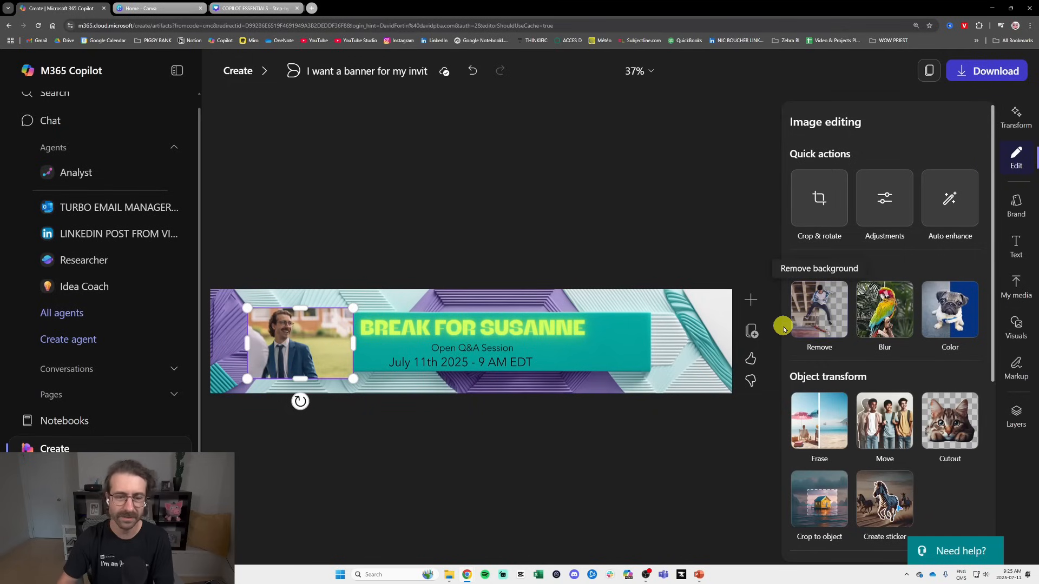
Remove the portrait's background and move the cut-out figure to the banner's left edge.
click(819, 310)
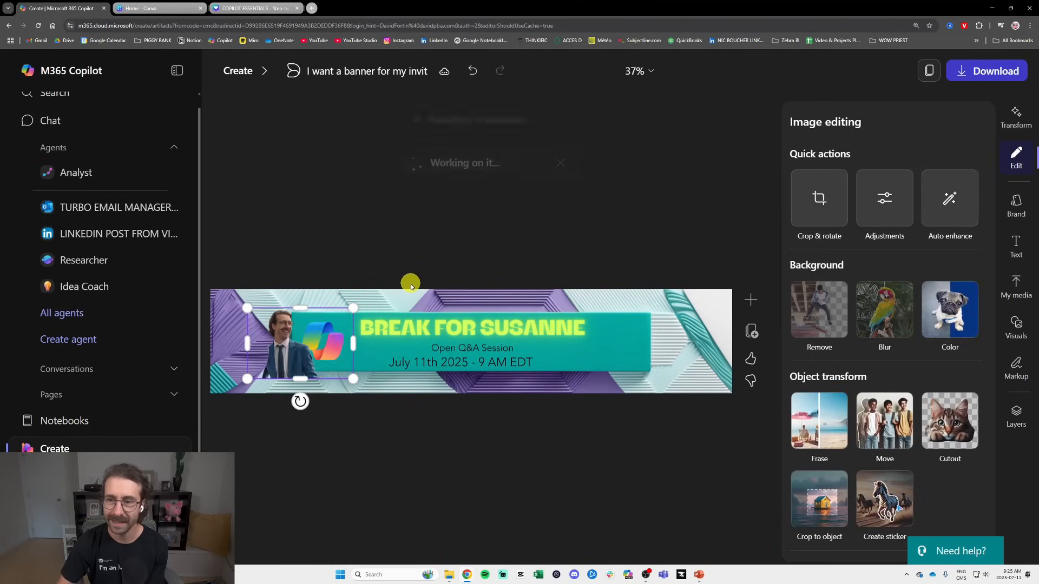
click(818, 310)
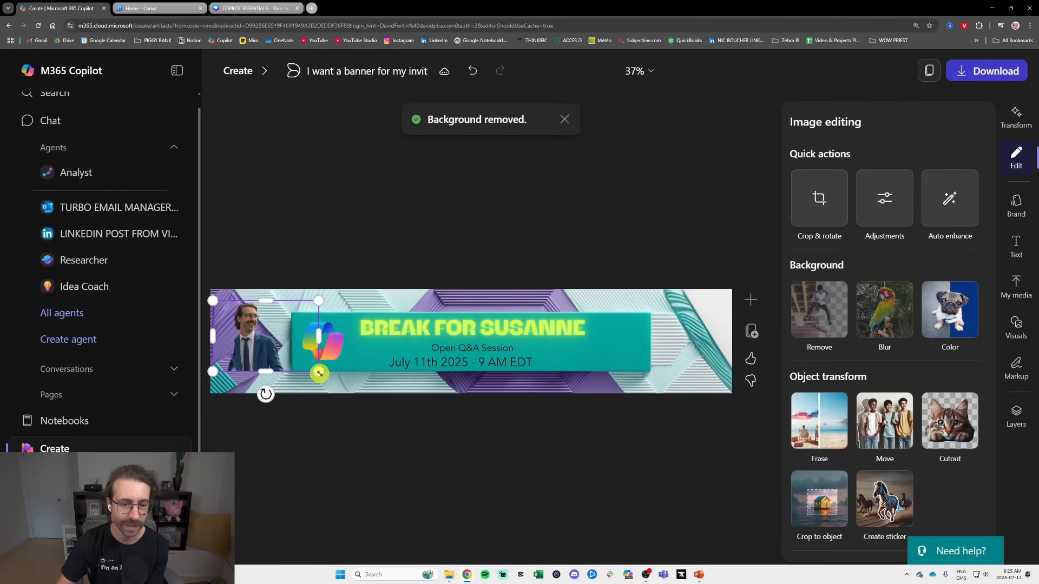